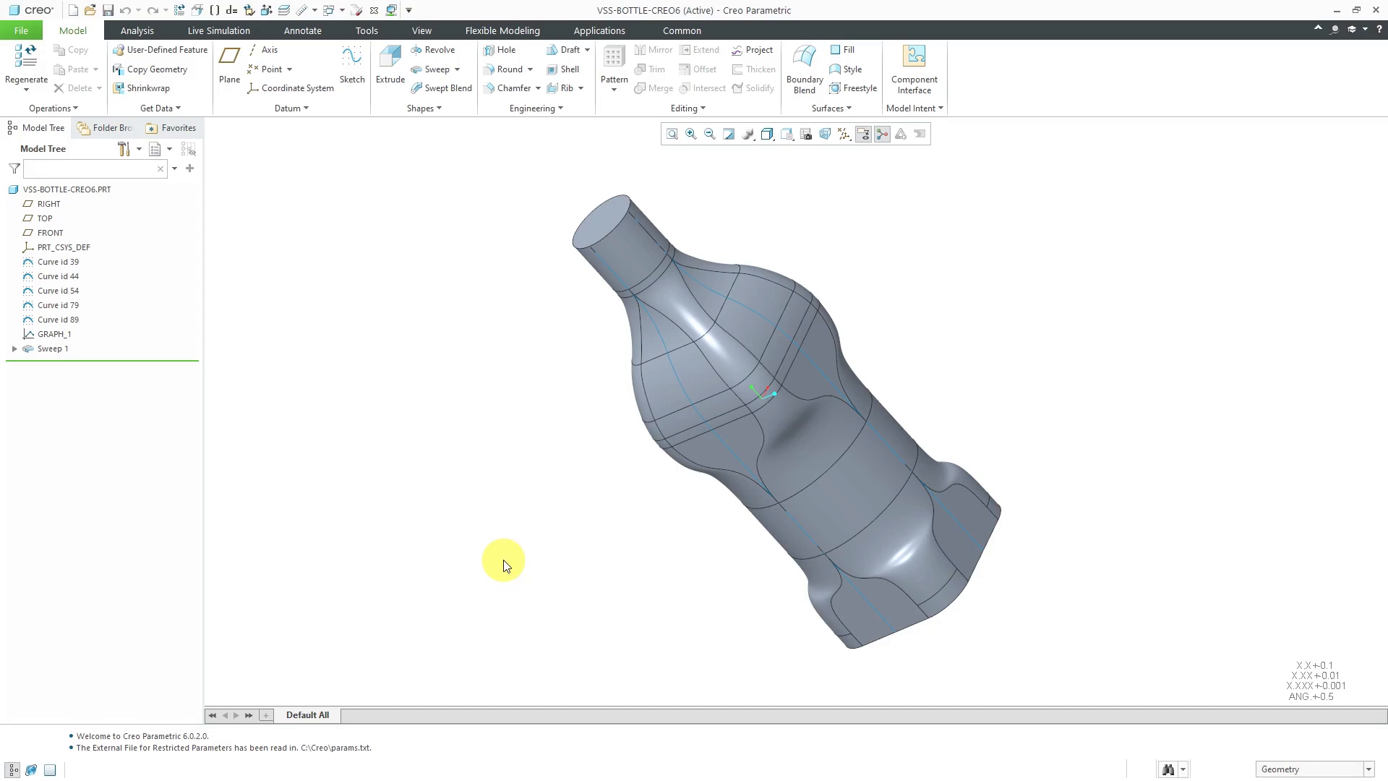
{"action": "mouse_move", "coordinate": [162, 743]}
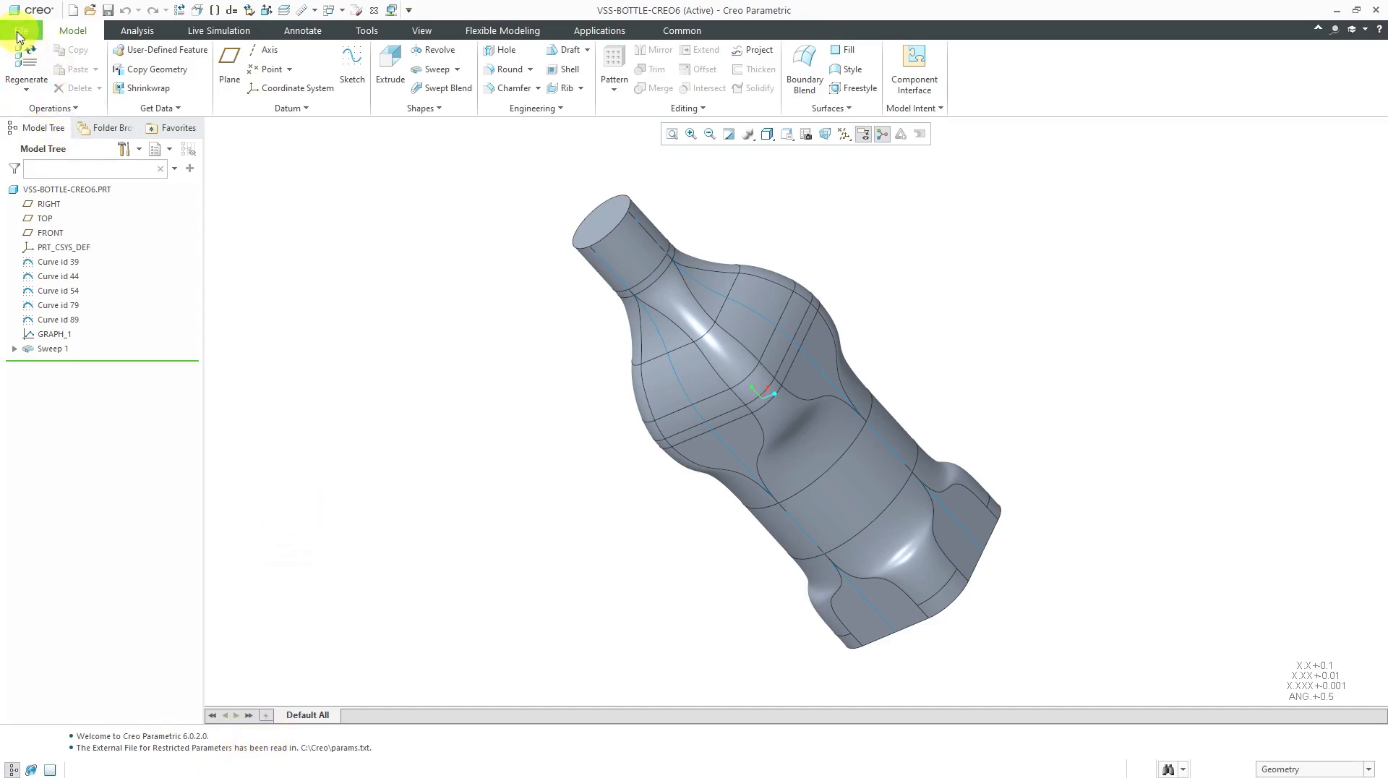
Check the Creo Parametric 4.0 version and release information from the File menu.
{"action": "left_click", "coordinate": [22, 30]}
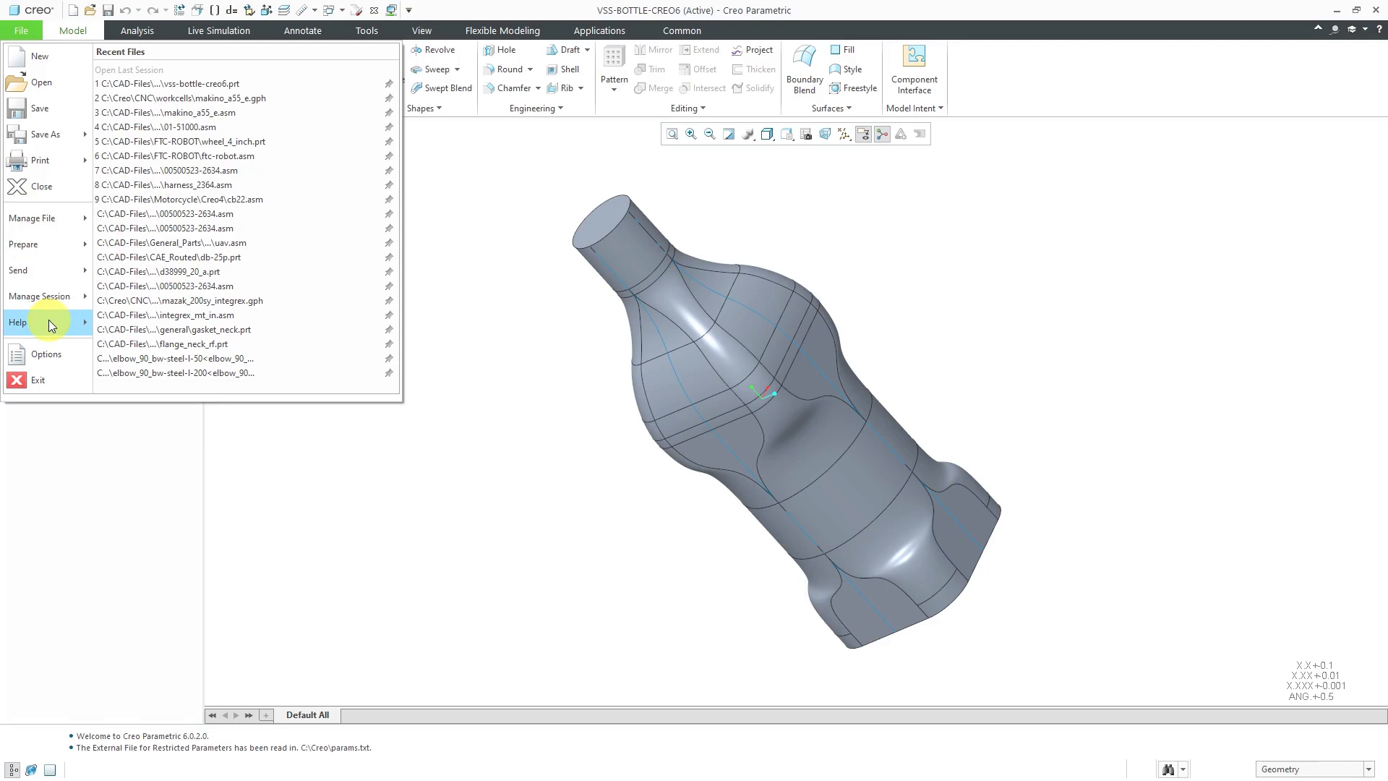
{"action": "left_click", "coordinate": [17, 321]}
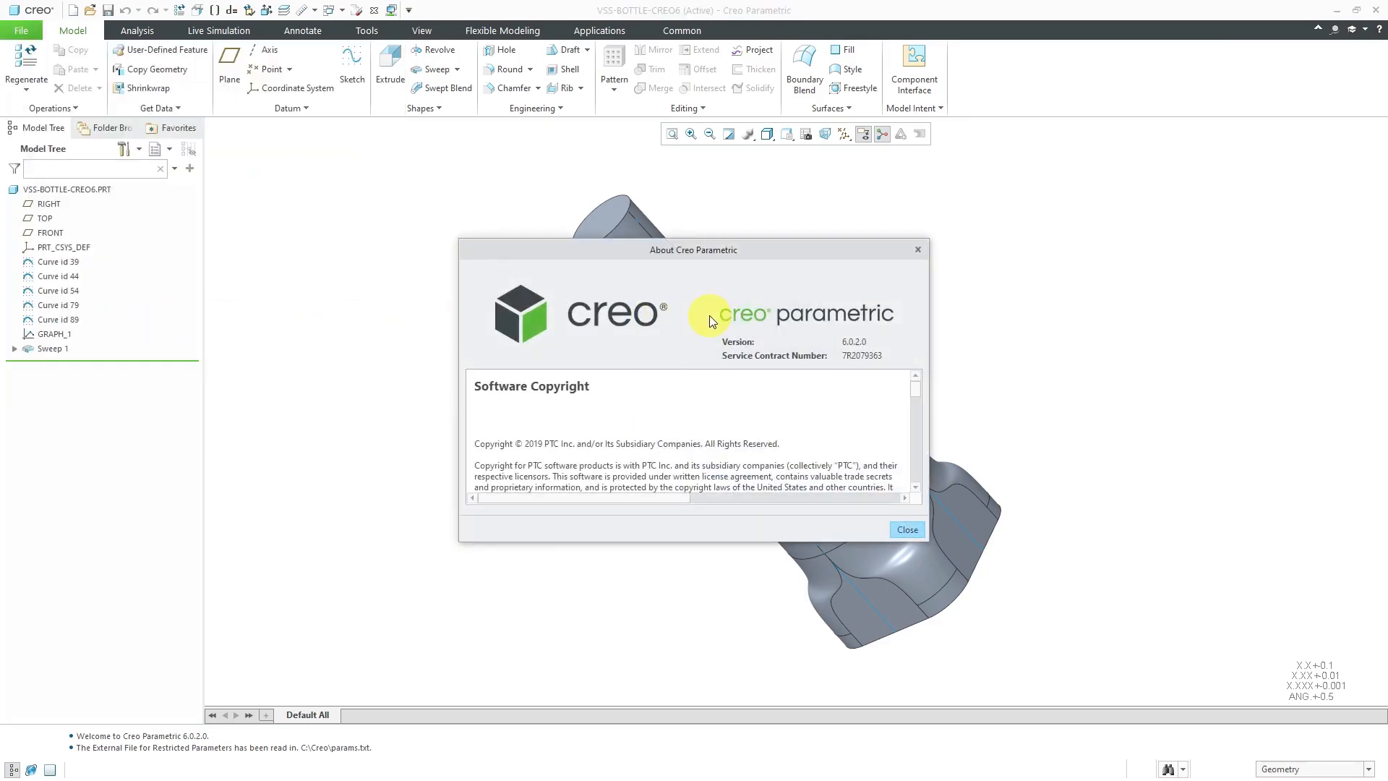
{"action": "mouse_move", "coordinate": [872, 353]}
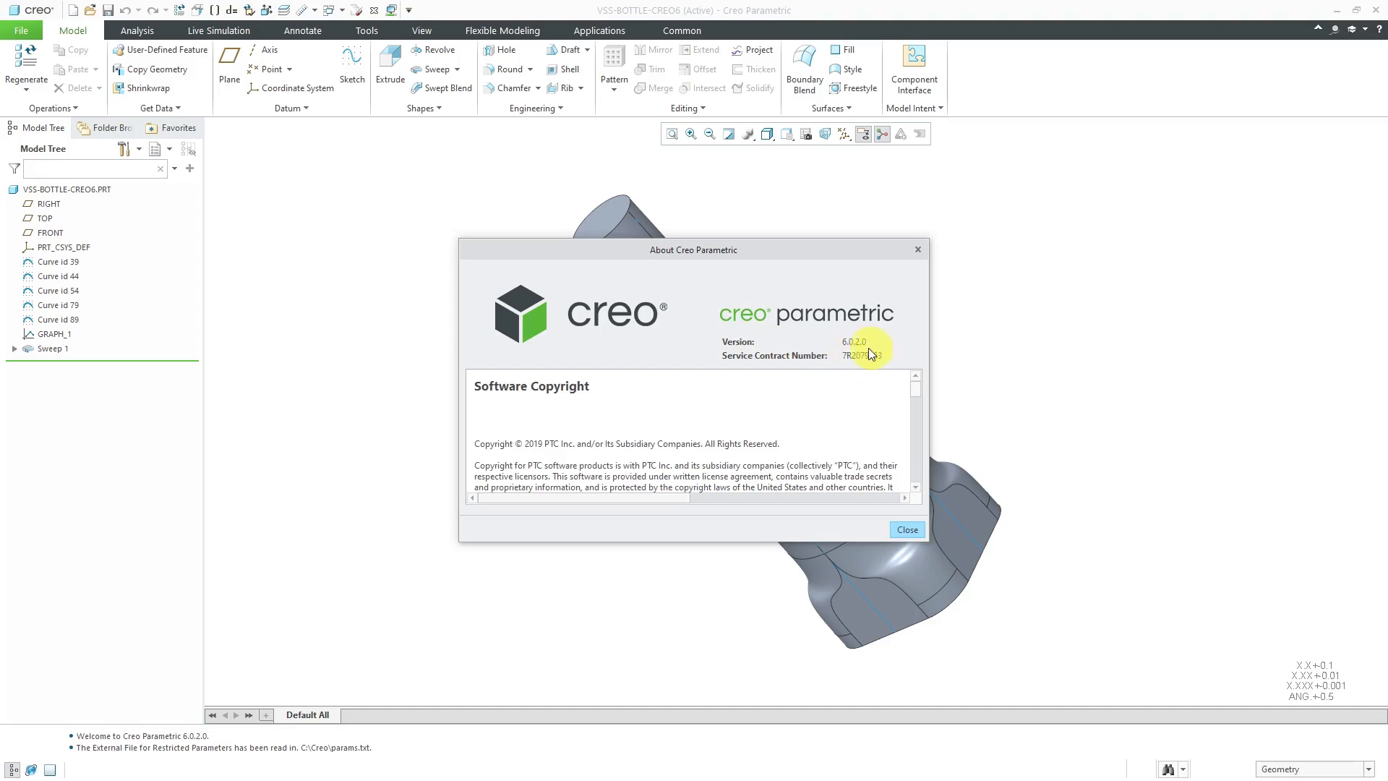
{"action": "mouse_move", "coordinate": [814, 464]}
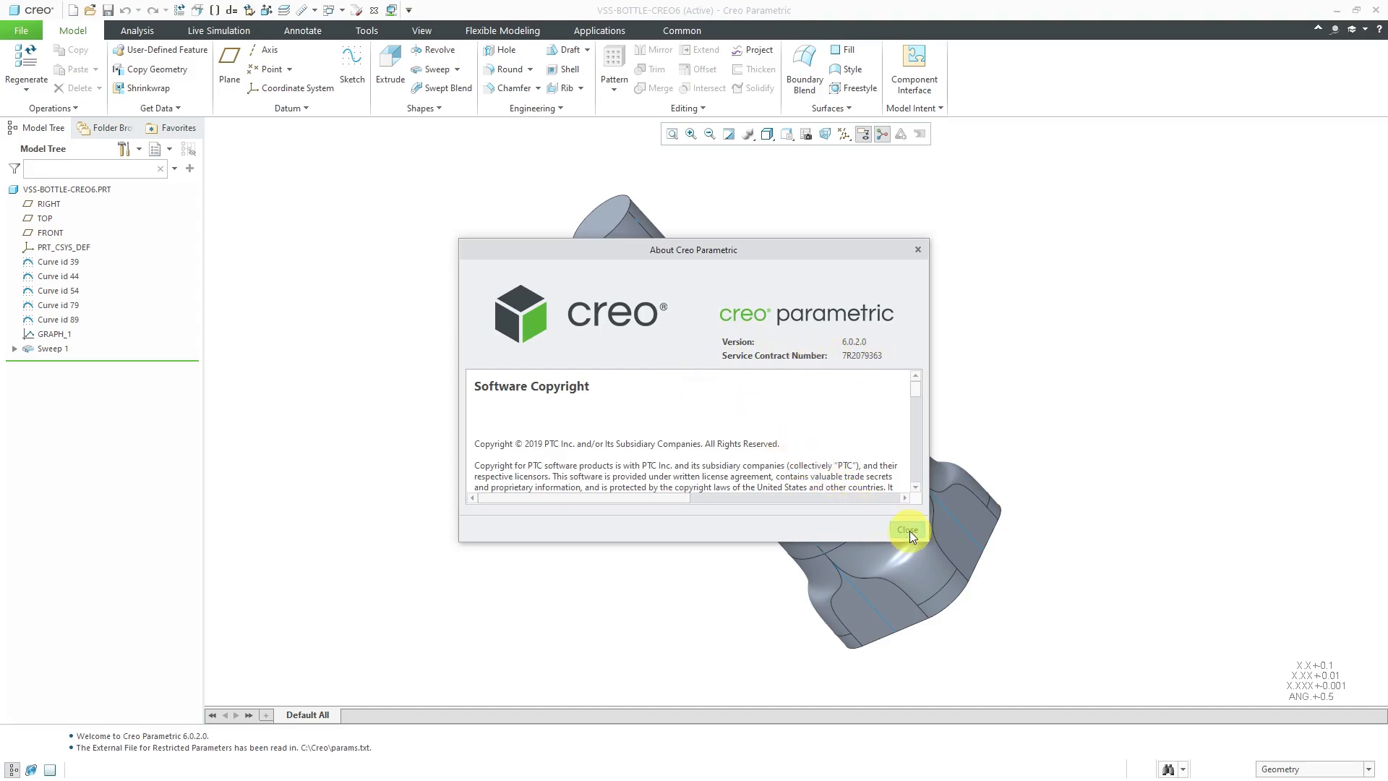
{"action": "left_click", "coordinate": [906, 529]}
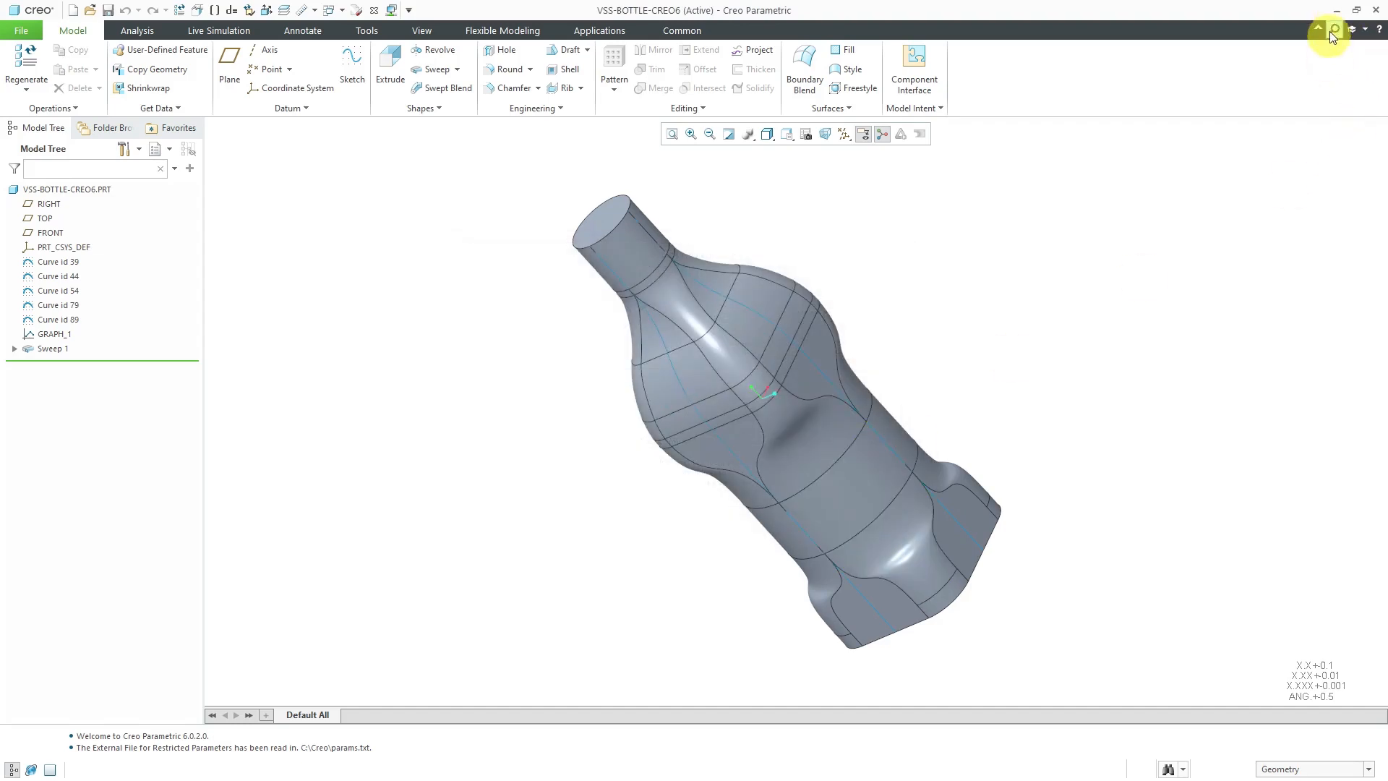
{"action": "mouse_move", "coordinate": [1336, 19]}
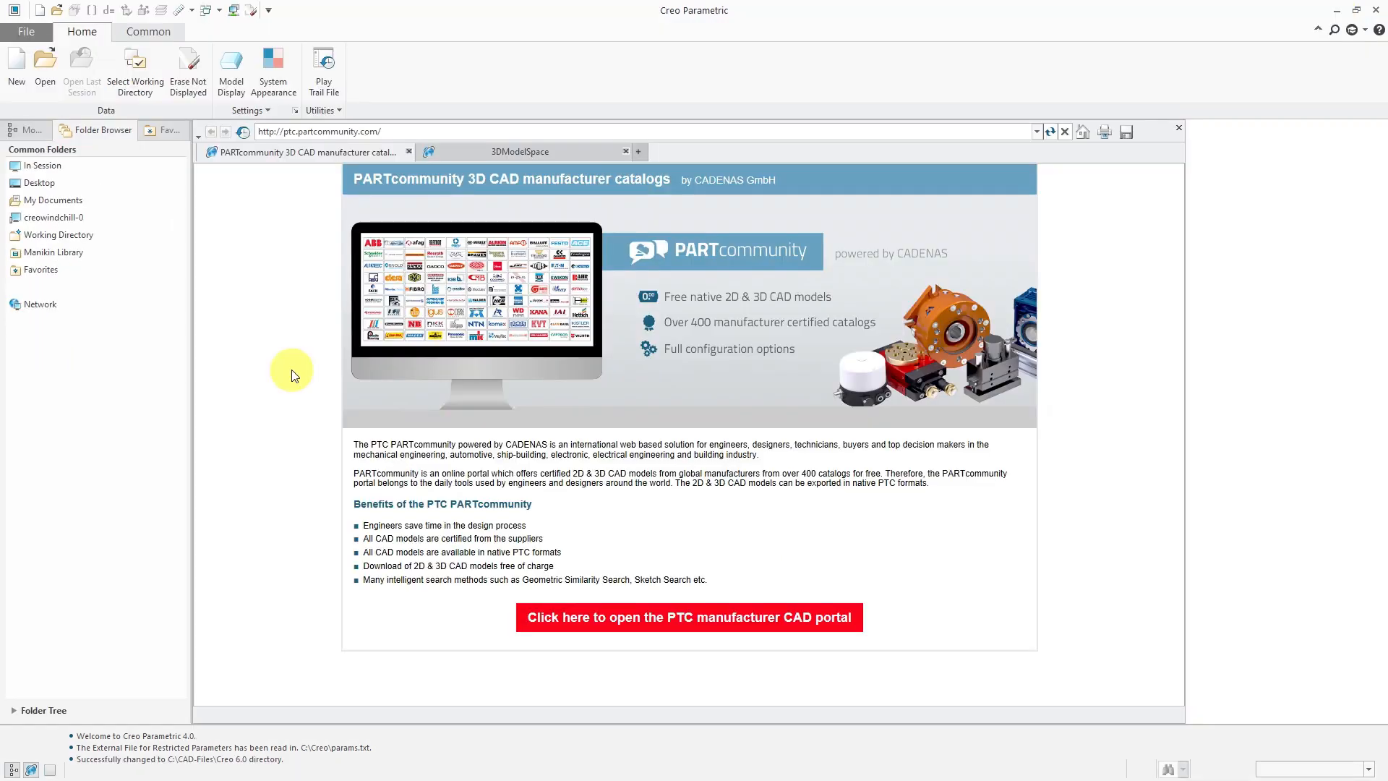
{"action": "mouse_move", "coordinate": [177, 739]}
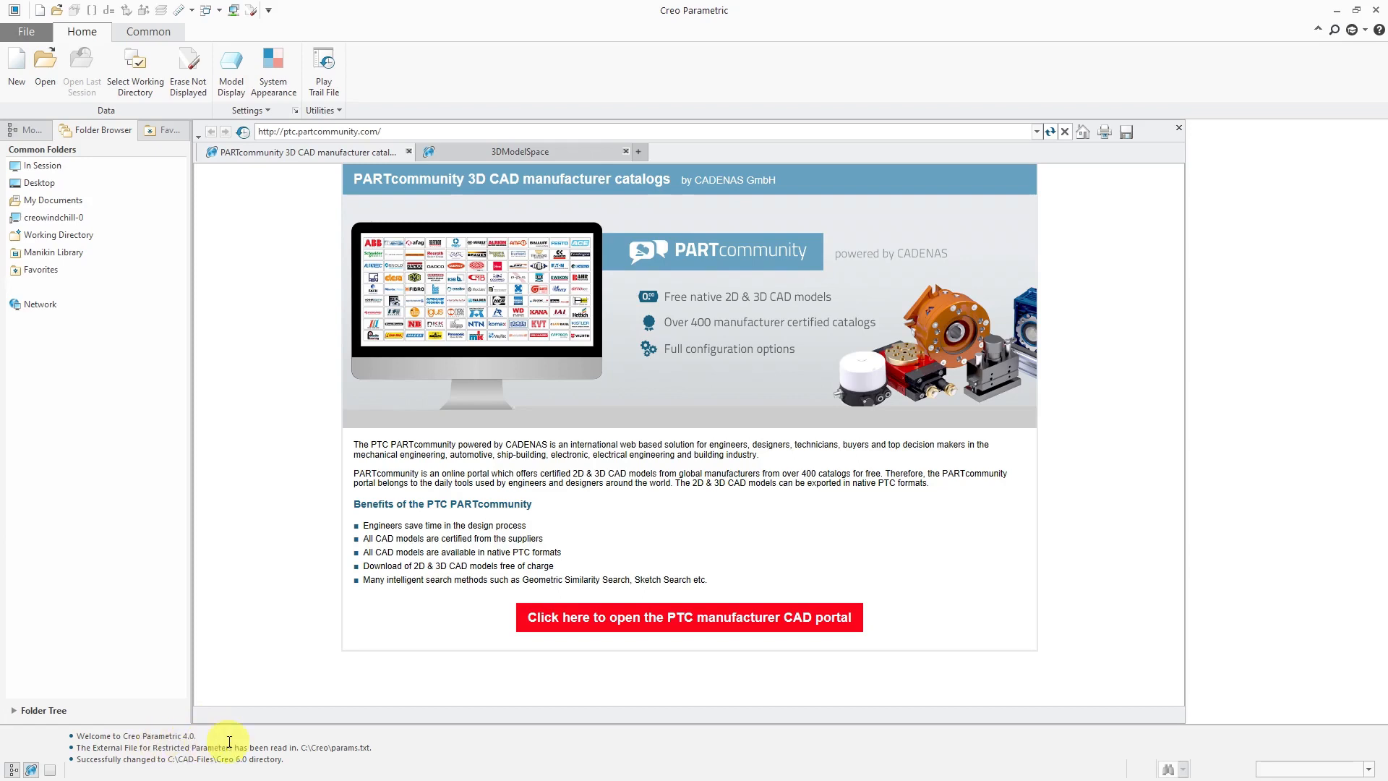
{"action": "mouse_move", "coordinate": [208, 776]}
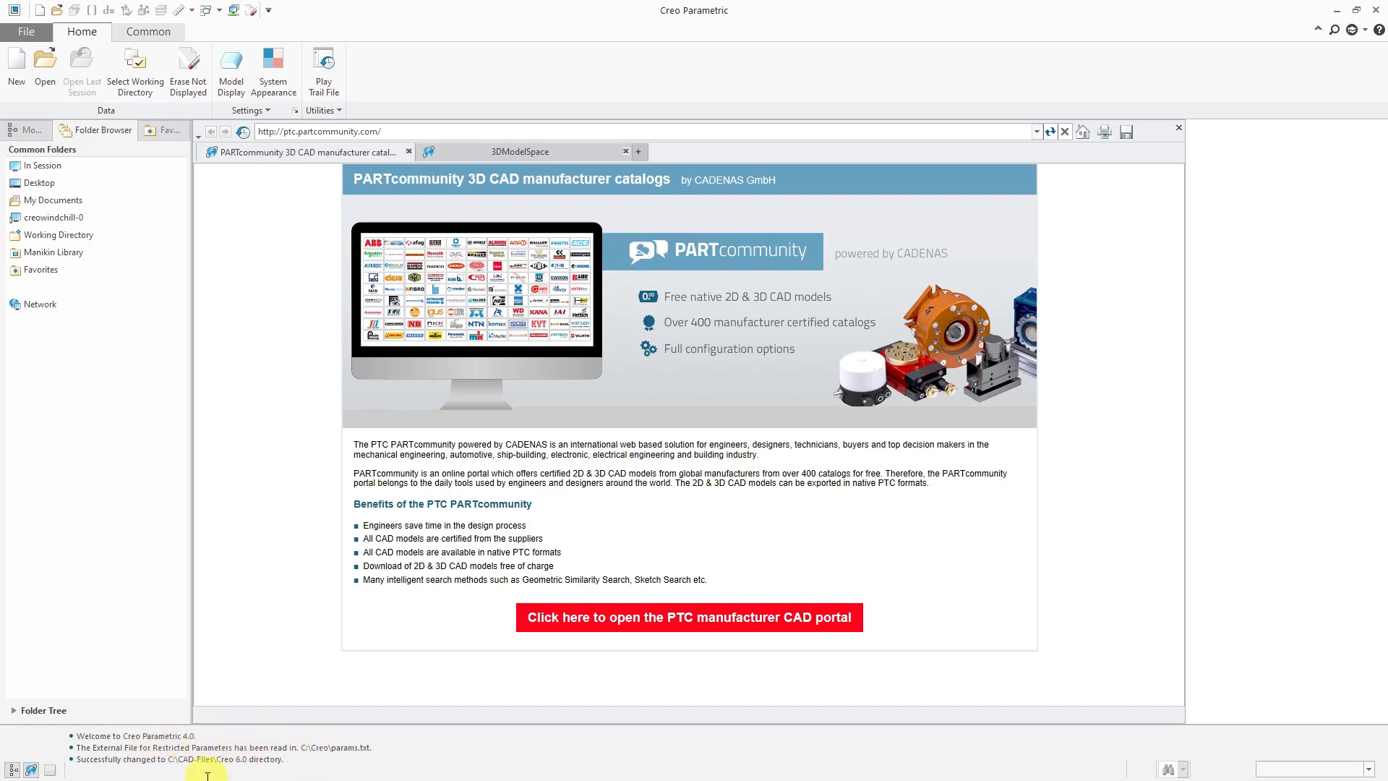
{"action": "mouse_move", "coordinate": [290, 732]}
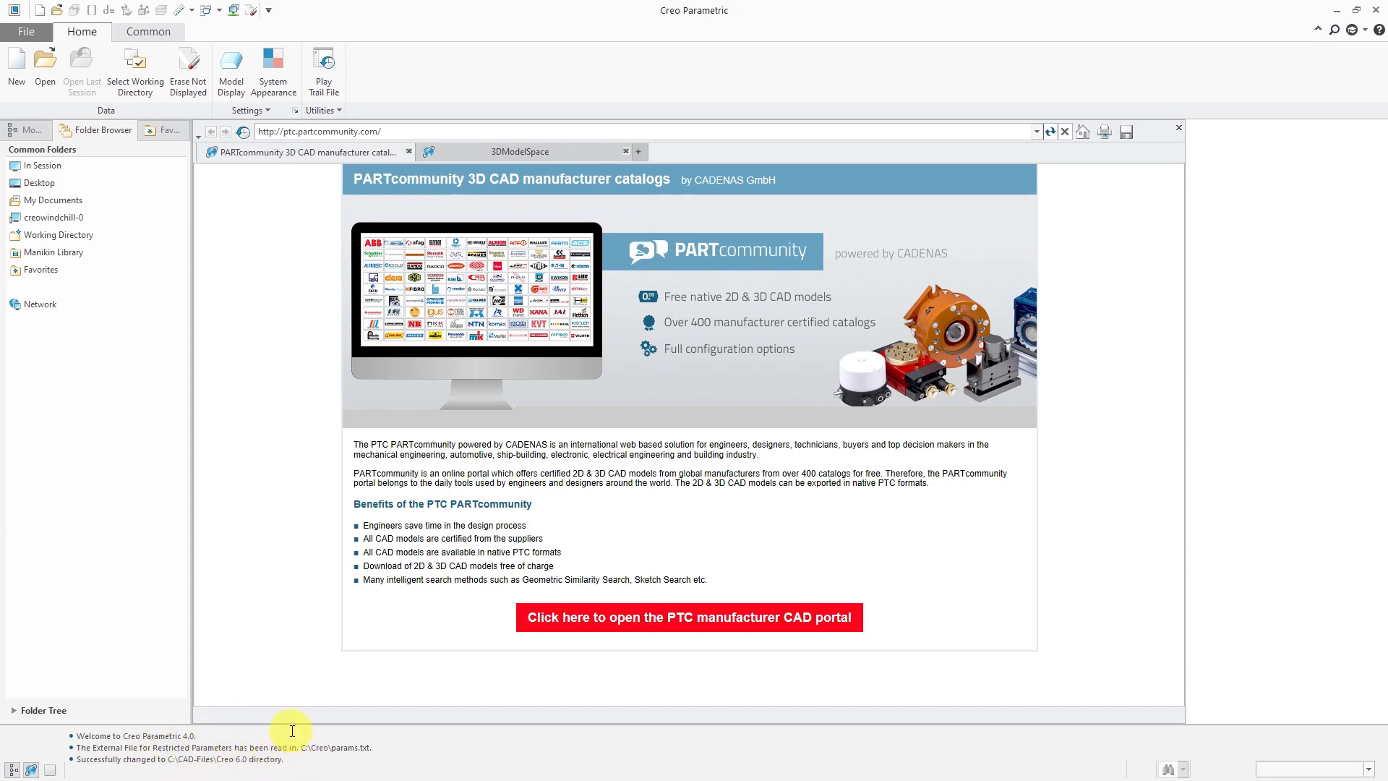
{"action": "mouse_move", "coordinate": [277, 614]}
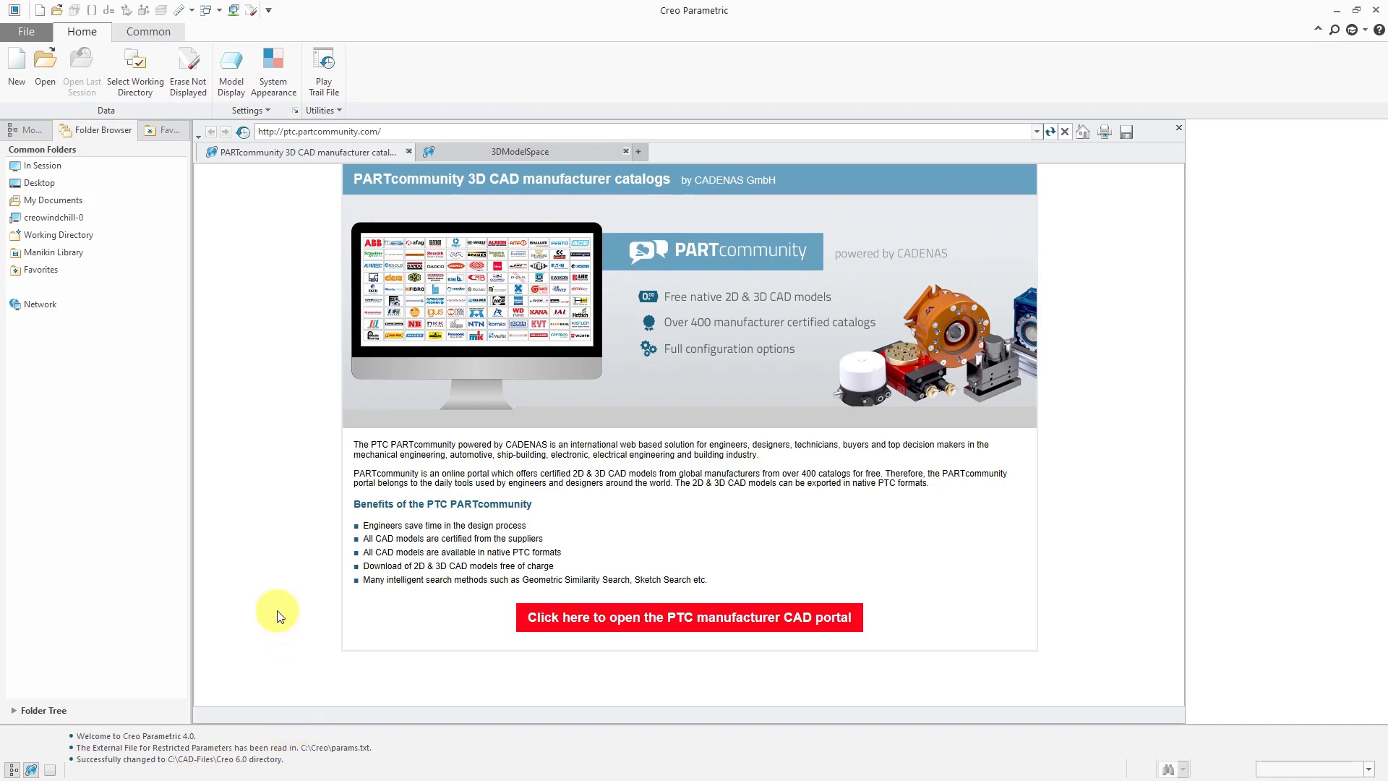
{"action": "mouse_move", "coordinate": [45, 66]}
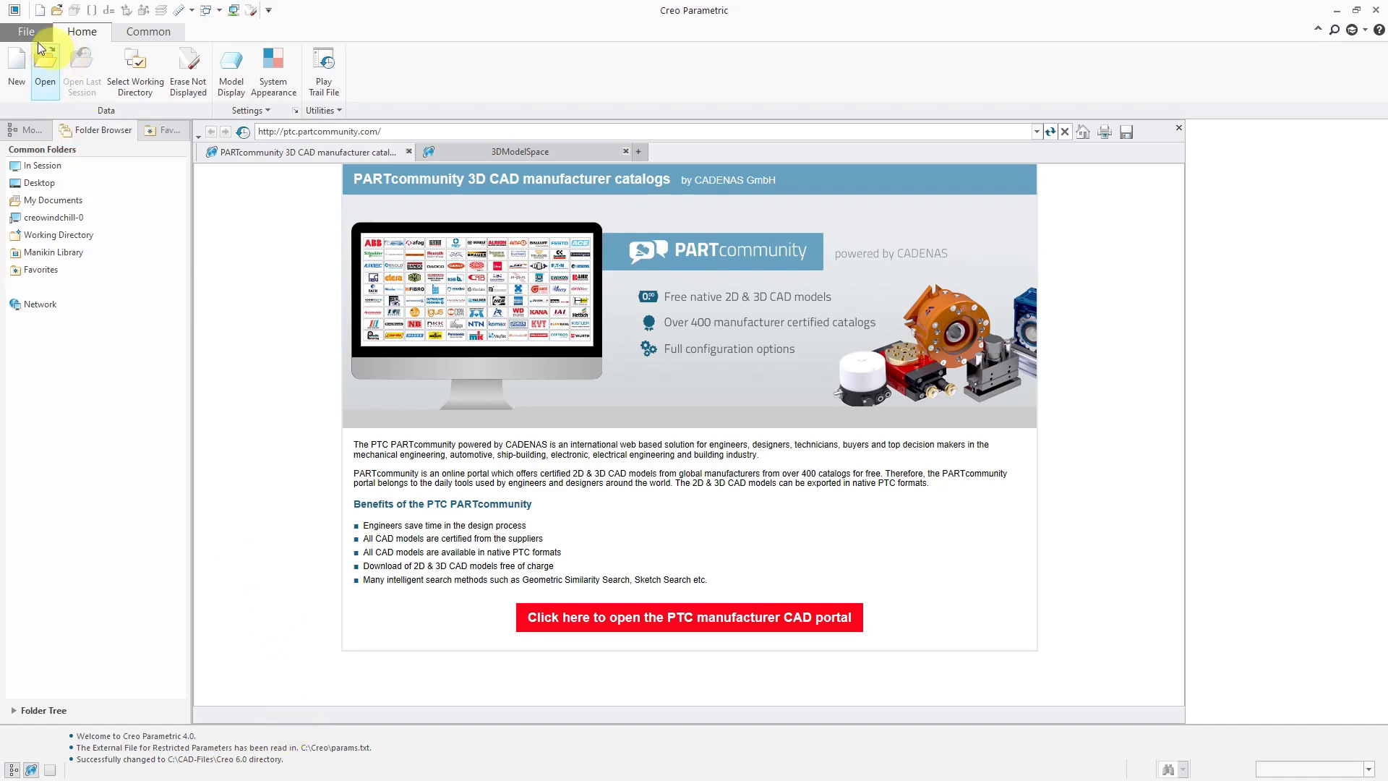
{"action": "left_click", "coordinate": [25, 30]}
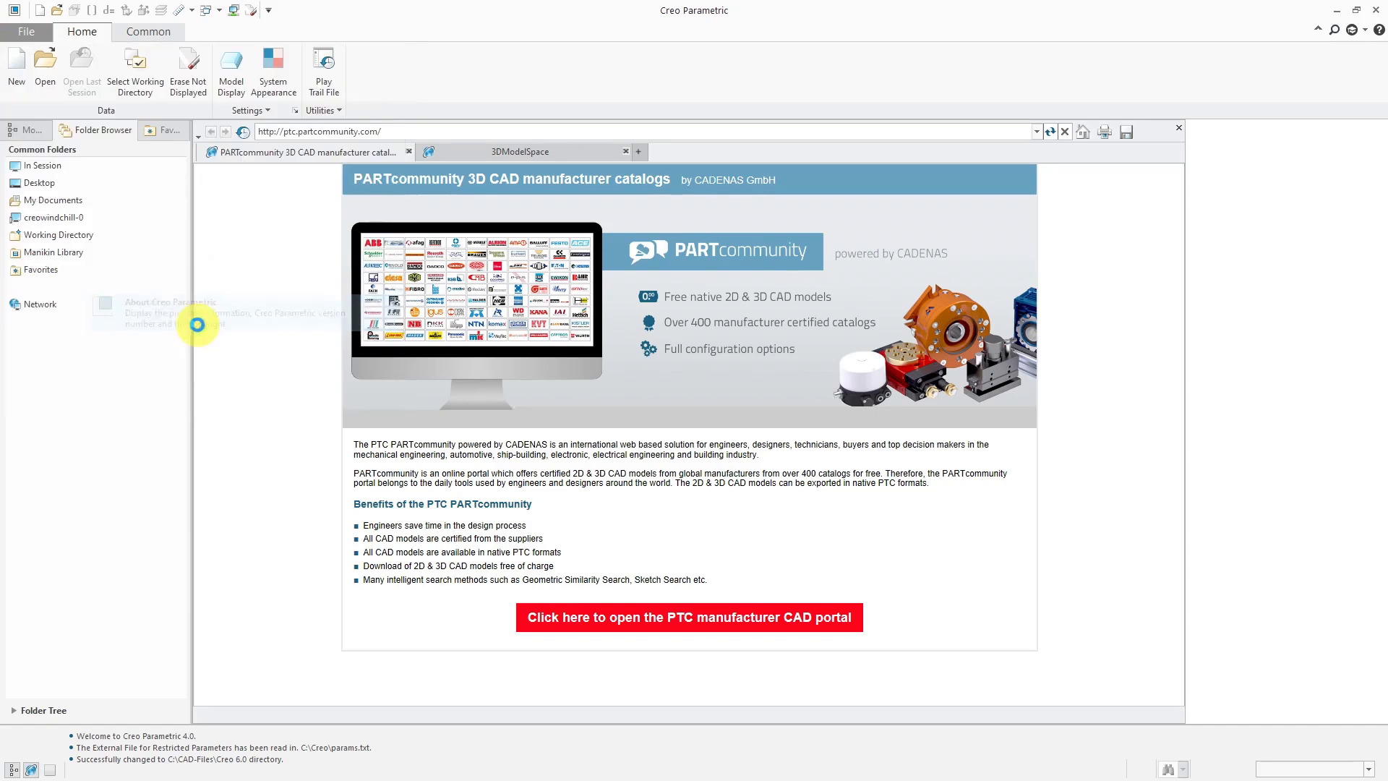
{"action": "left_click", "coordinate": [172, 307]}
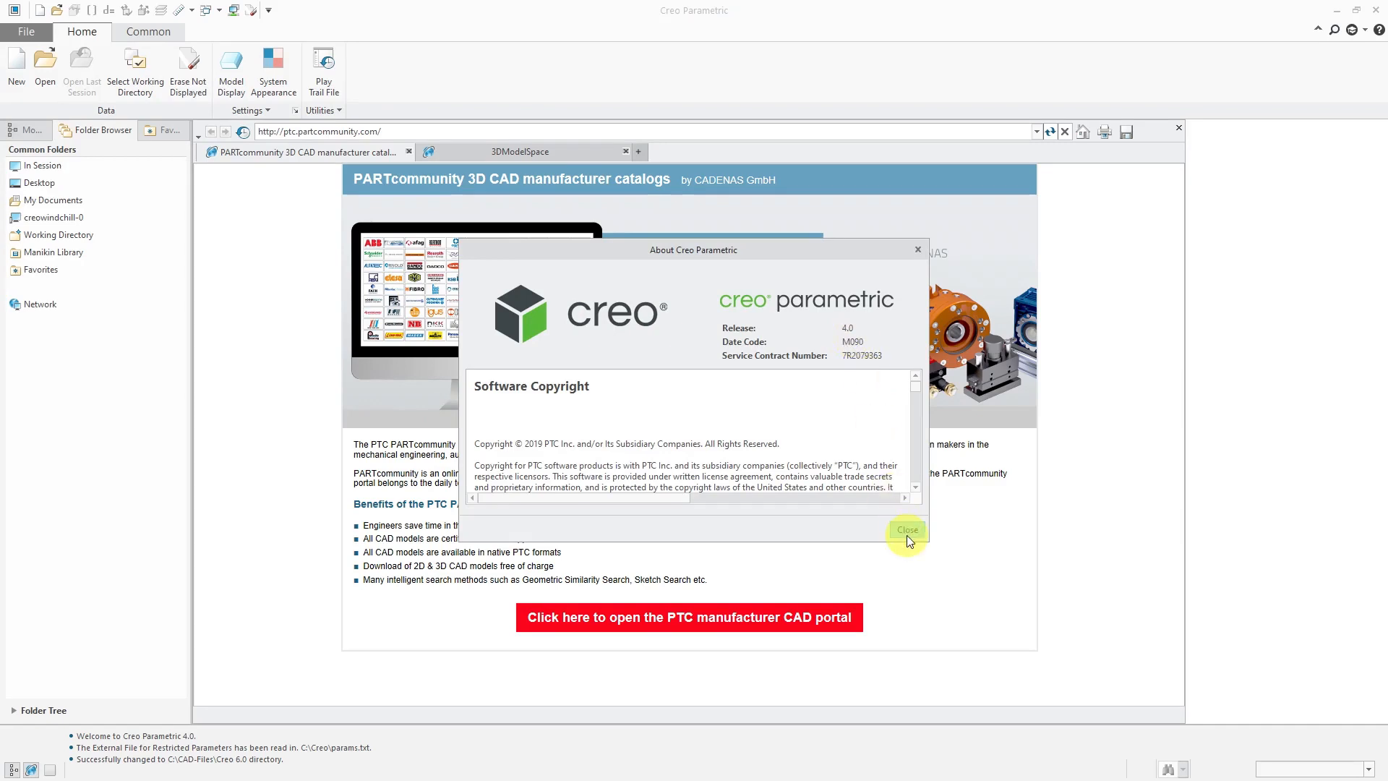
{"action": "left_click", "coordinate": [906, 529]}
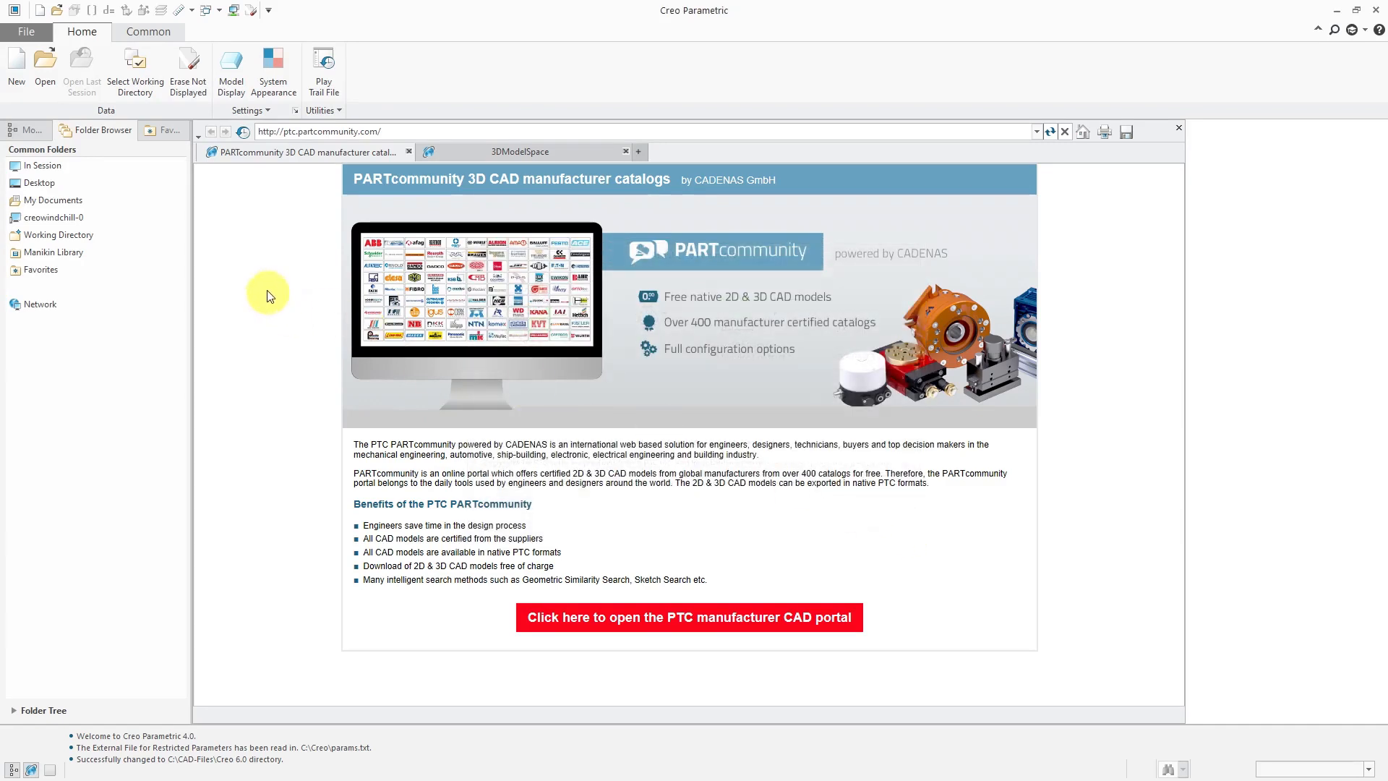
Attempt to open vss-bottle-creo6.prt, which fails as it was created in a newer release.
{"action": "left_click", "coordinate": [45, 62]}
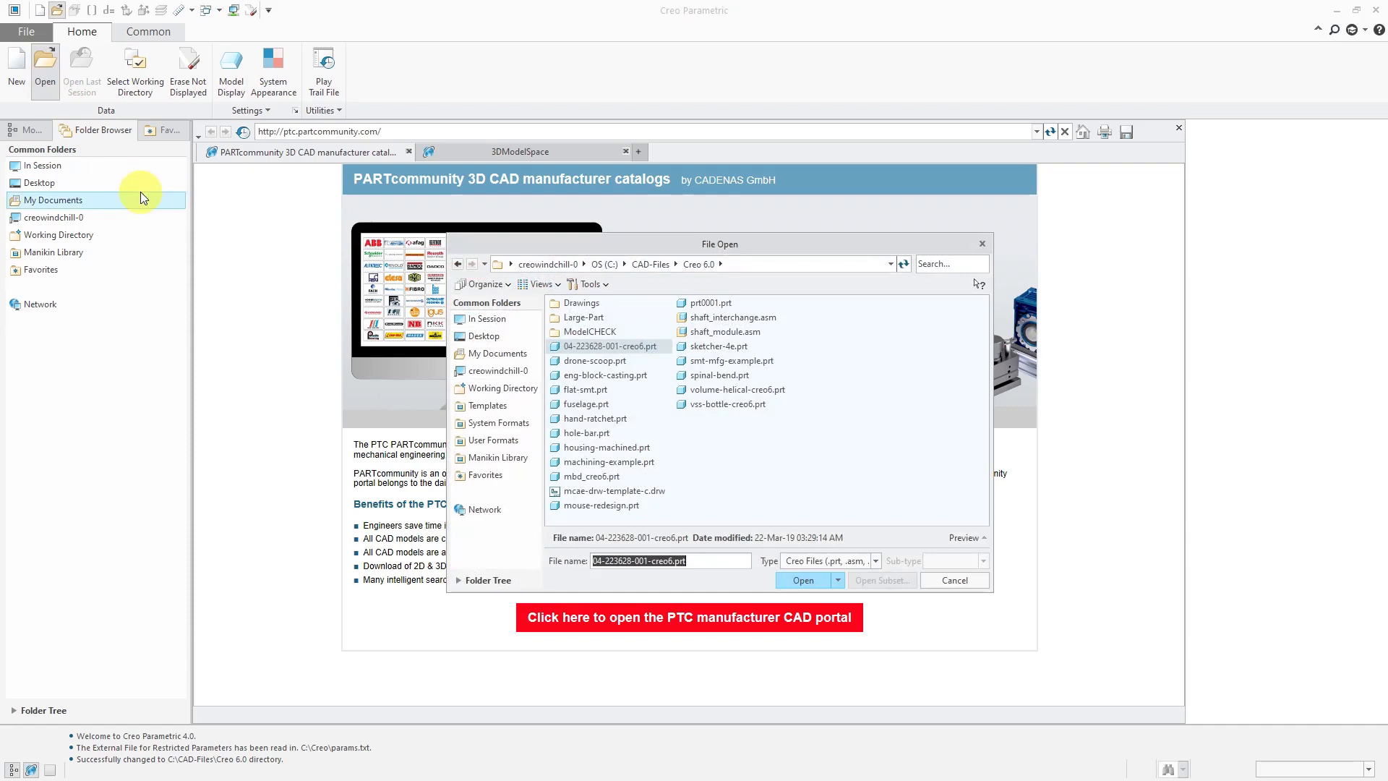
{"action": "mouse_move", "coordinate": [748, 411]}
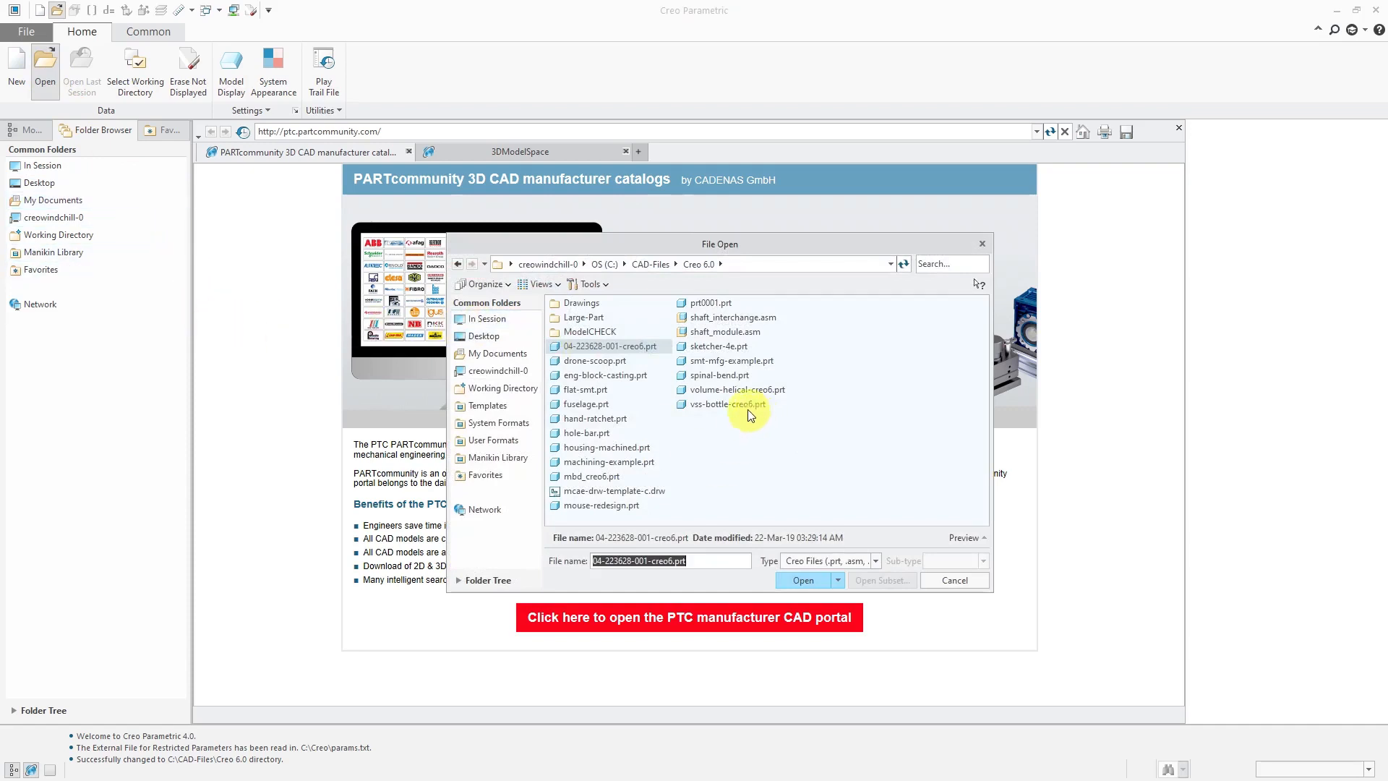
{"action": "left_click", "coordinate": [728, 404]}
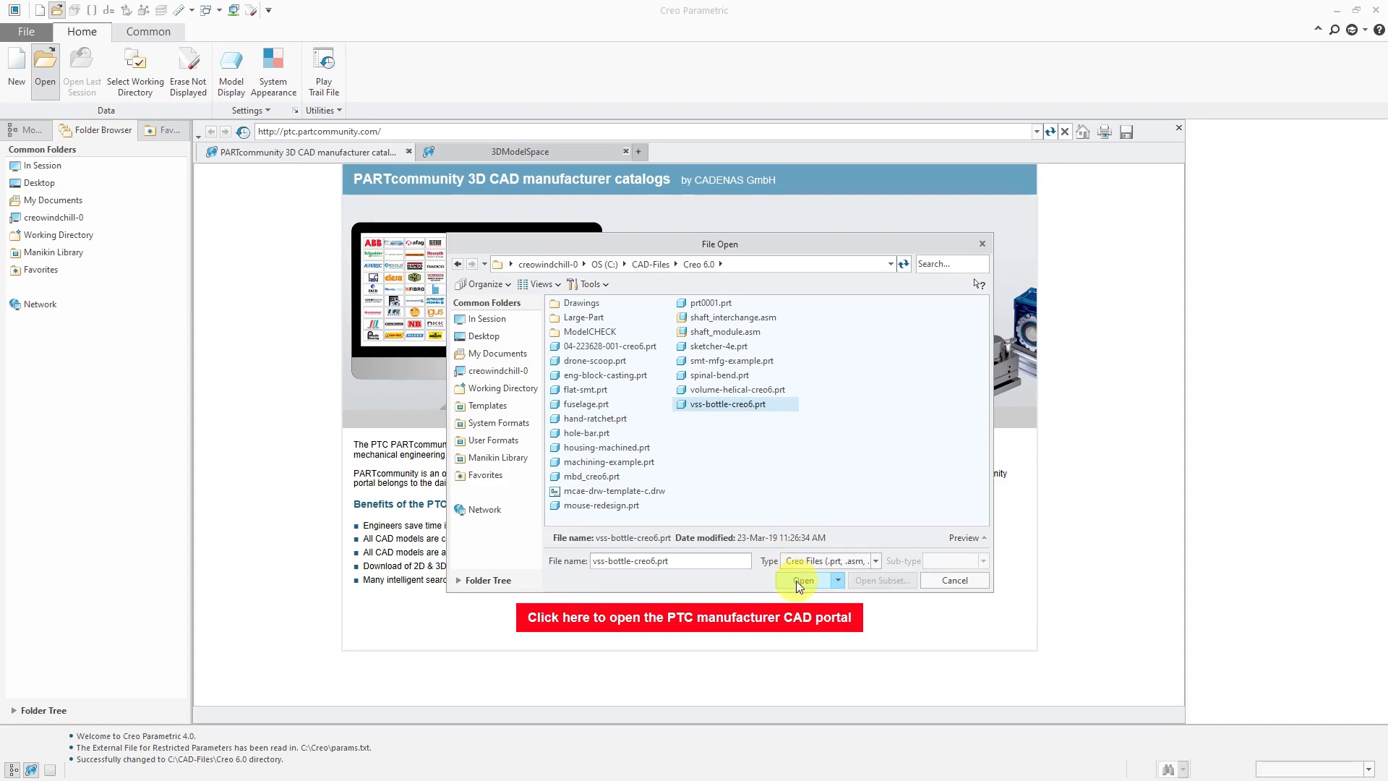
{"action": "left_click", "coordinate": [803, 579]}
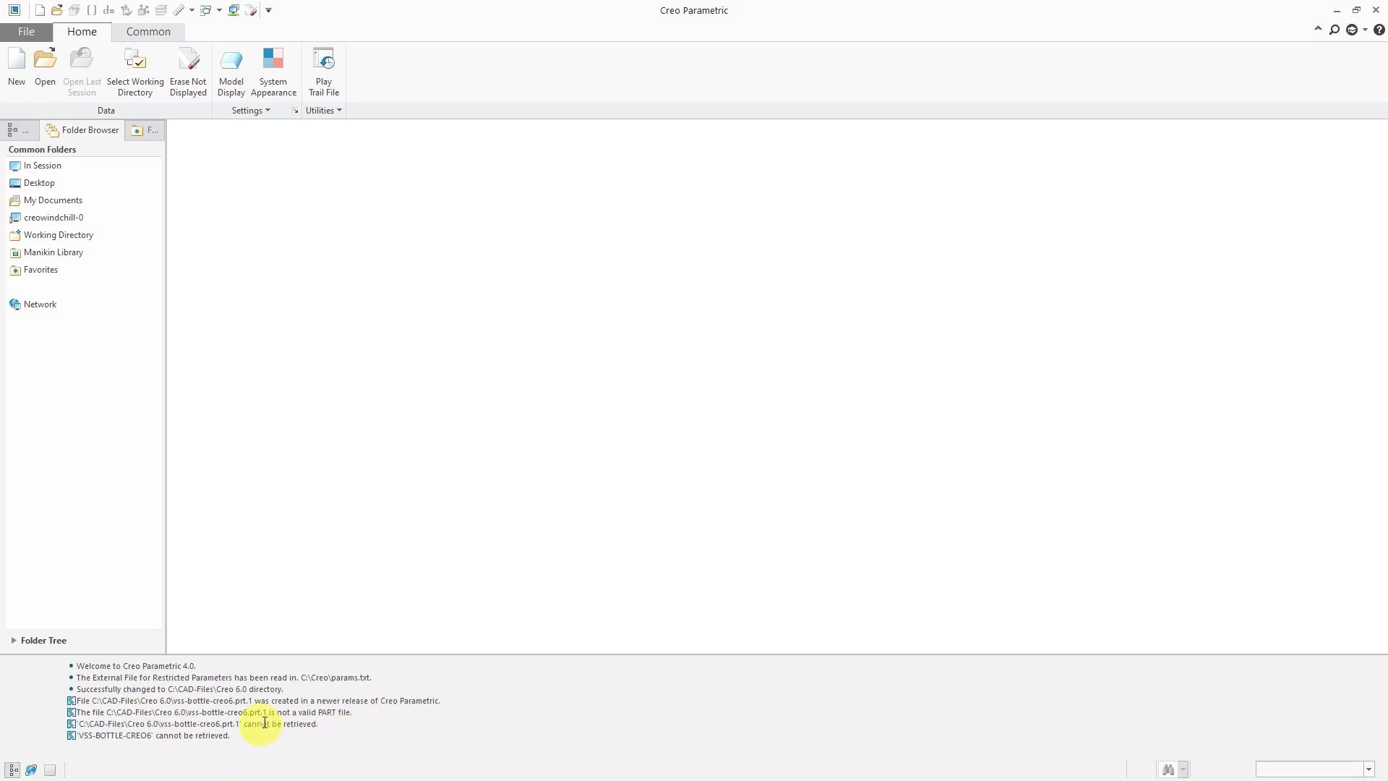
{"action": "mouse_move", "coordinate": [318, 731]}
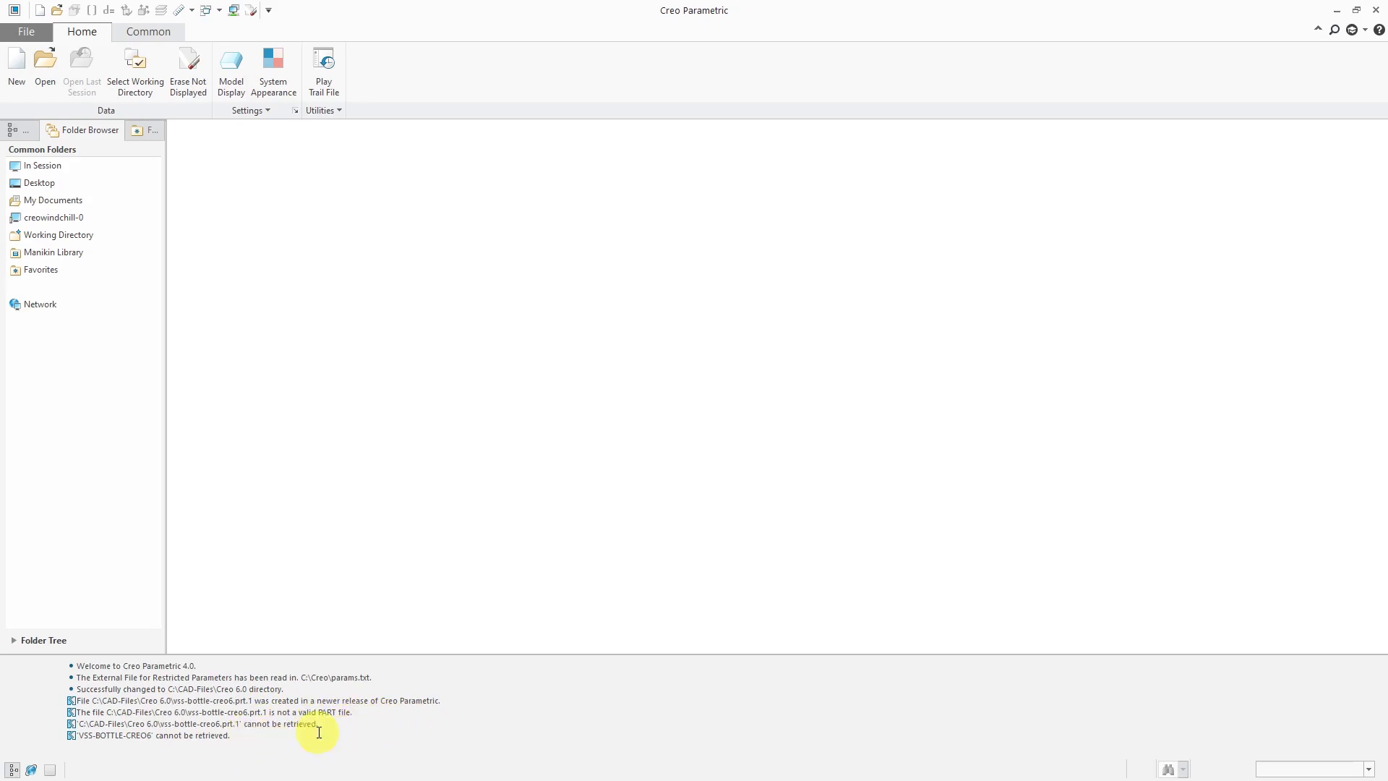
{"action": "mouse_move", "coordinate": [301, 746]}
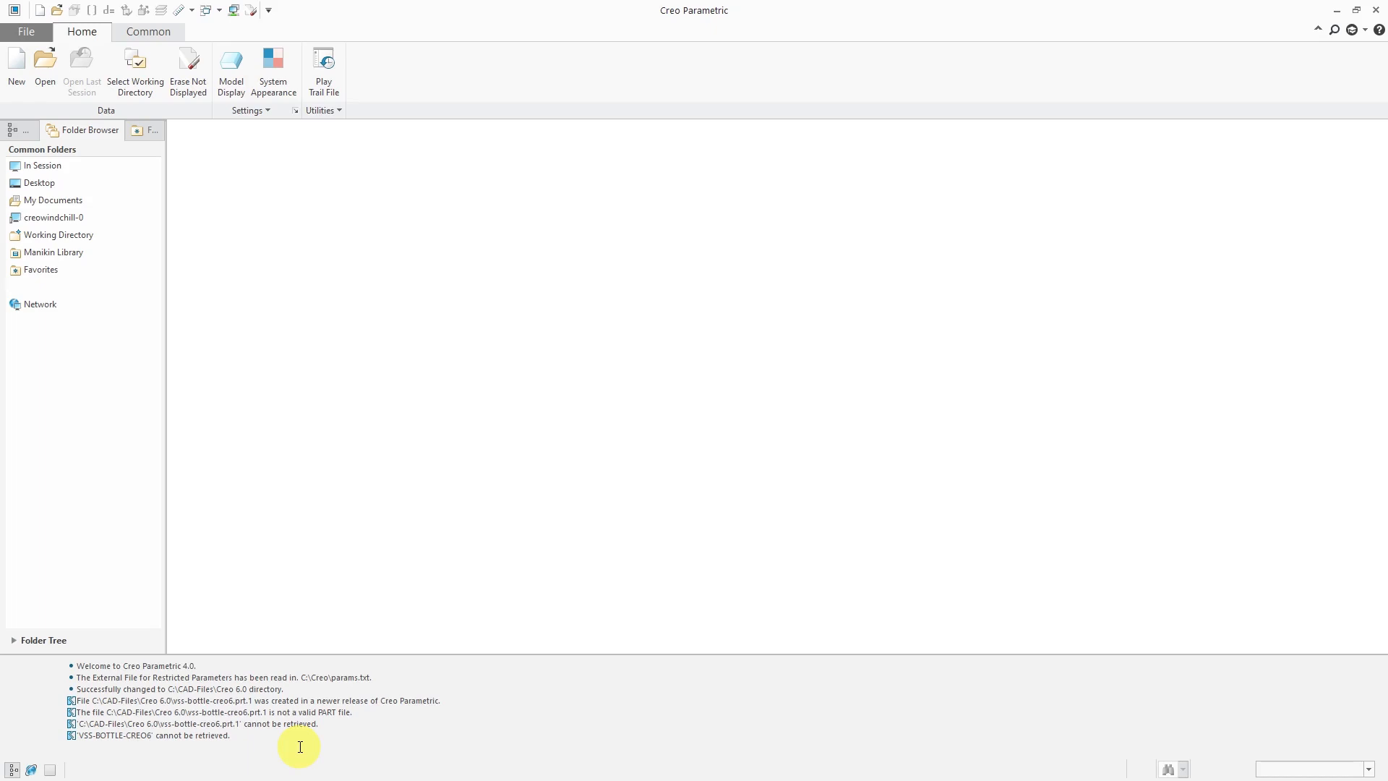
{"action": "mouse_move", "coordinate": [380, 509]}
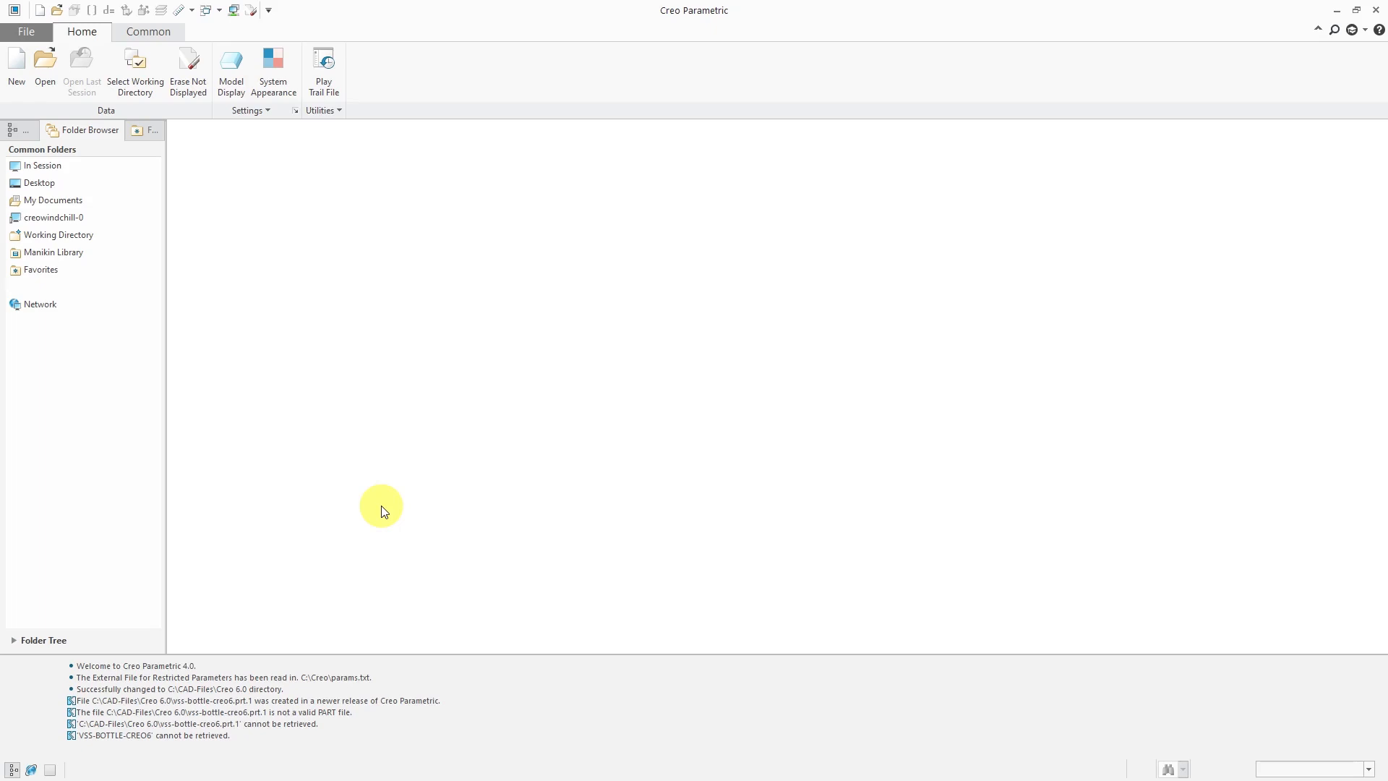
{"action": "mouse_move", "coordinate": [357, 516]}
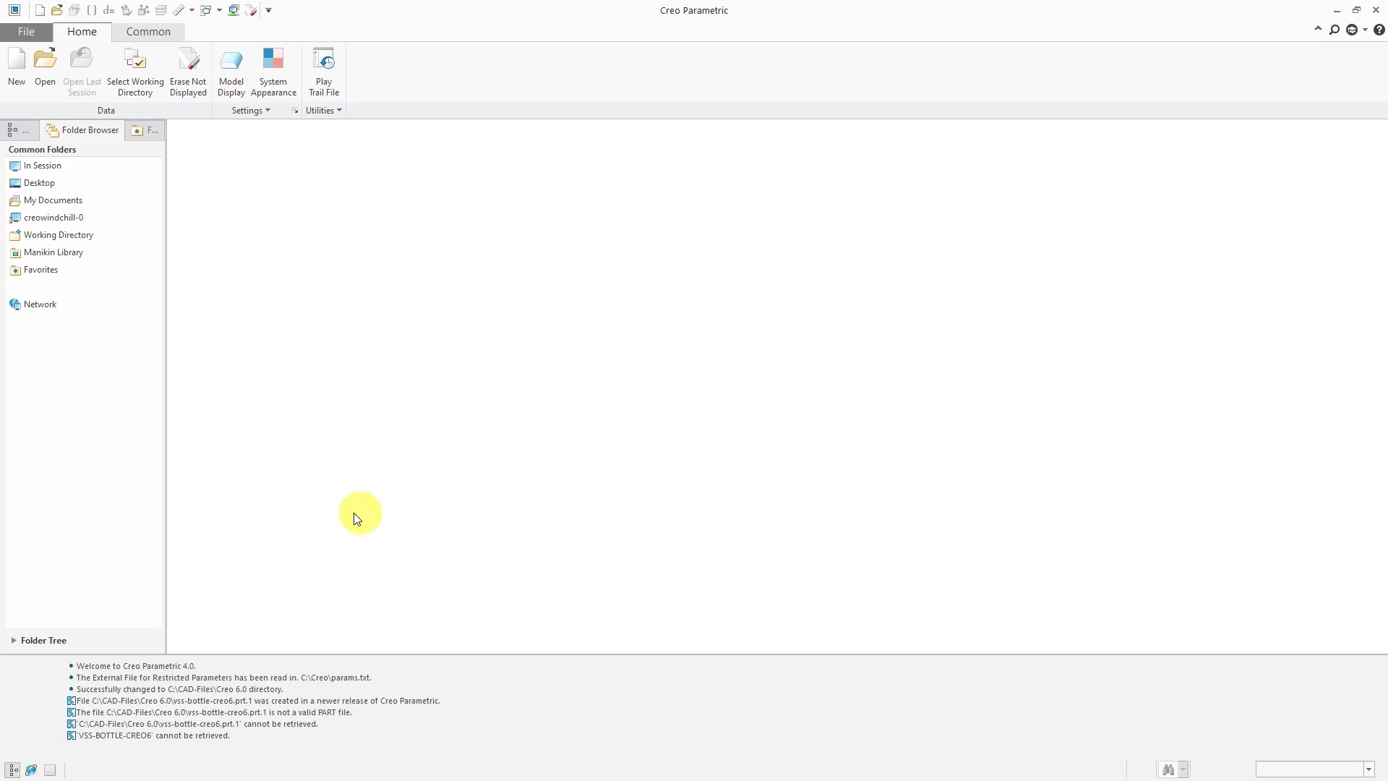
Browse the Creo 4.0 M090 obj folder list beside the Creo 6.0.2.0 gcri folder.
{"action": "left_click", "coordinate": [26, 31]}
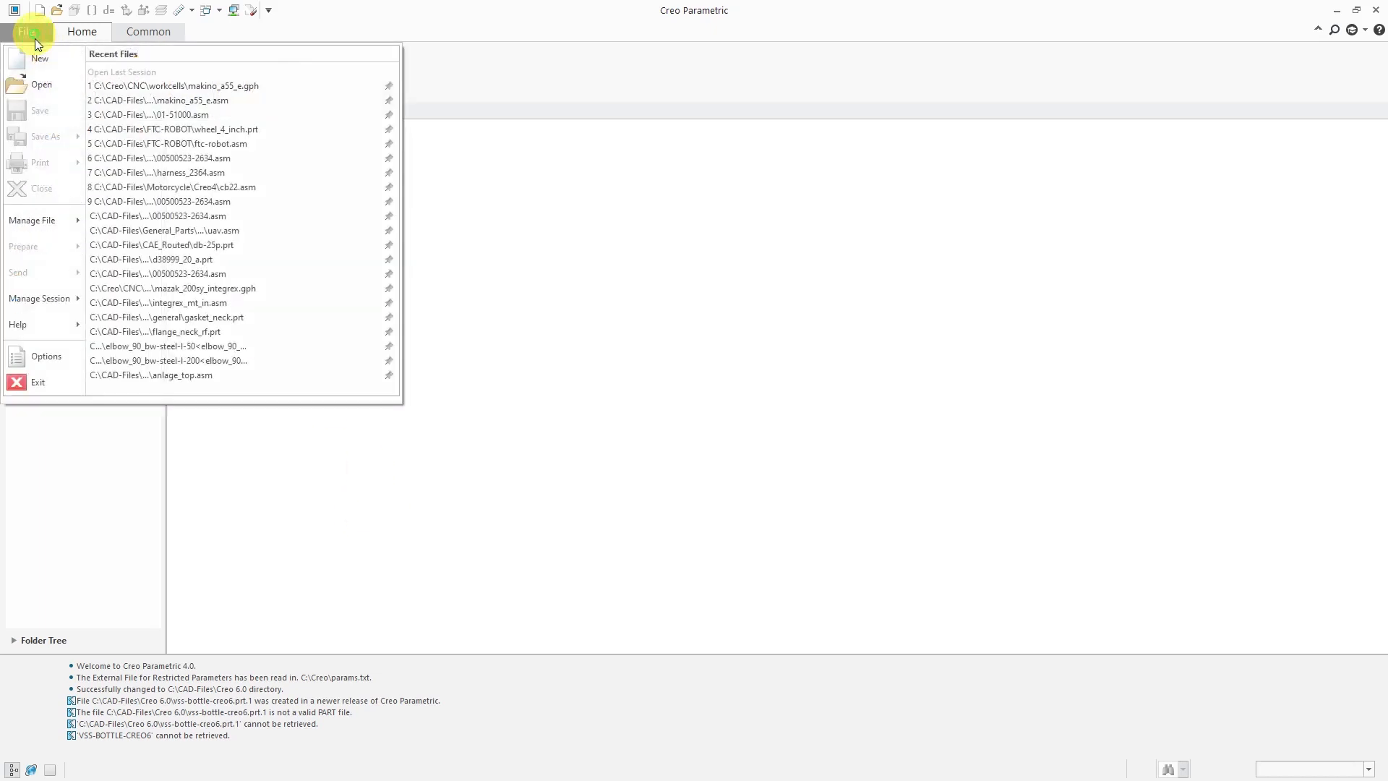
{"action": "mouse_move", "coordinate": [38, 382]}
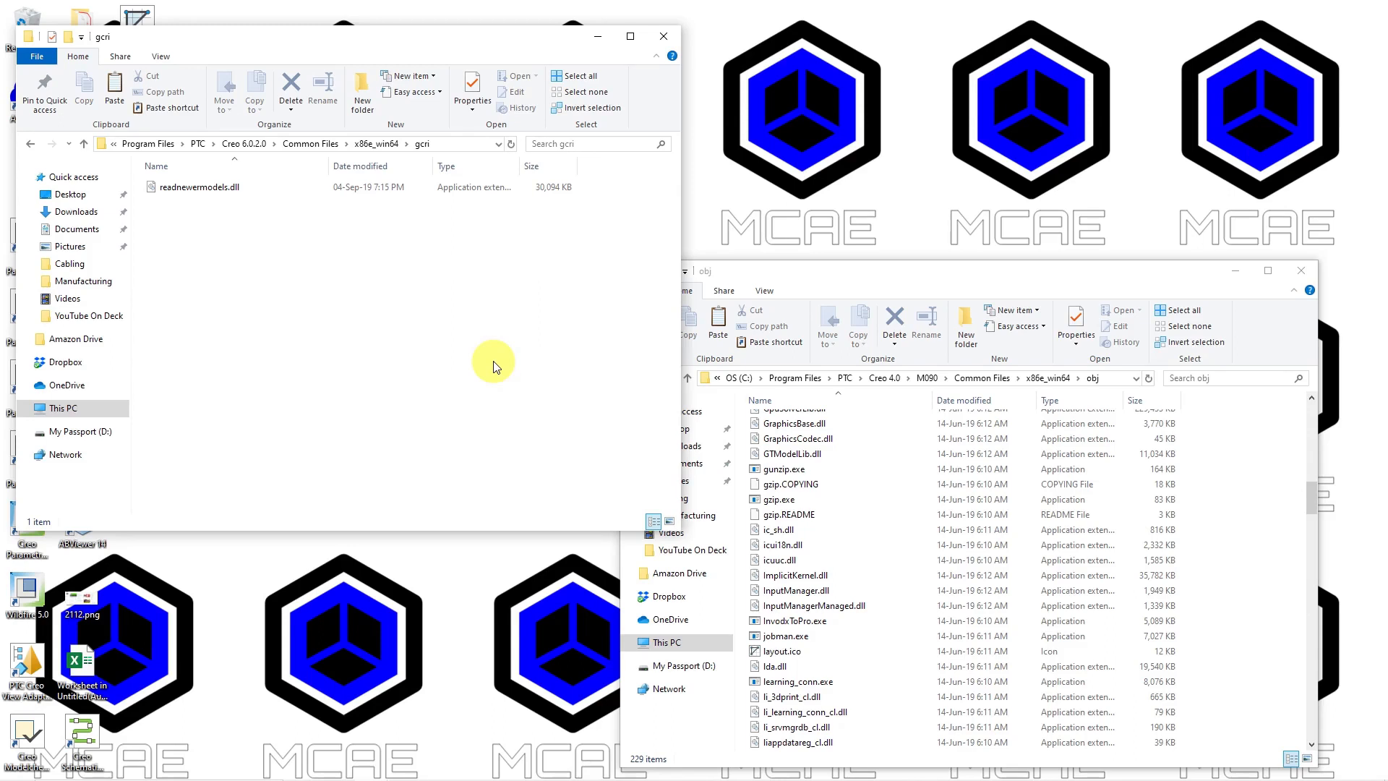
{"action": "mouse_move", "coordinate": [381, 320]}
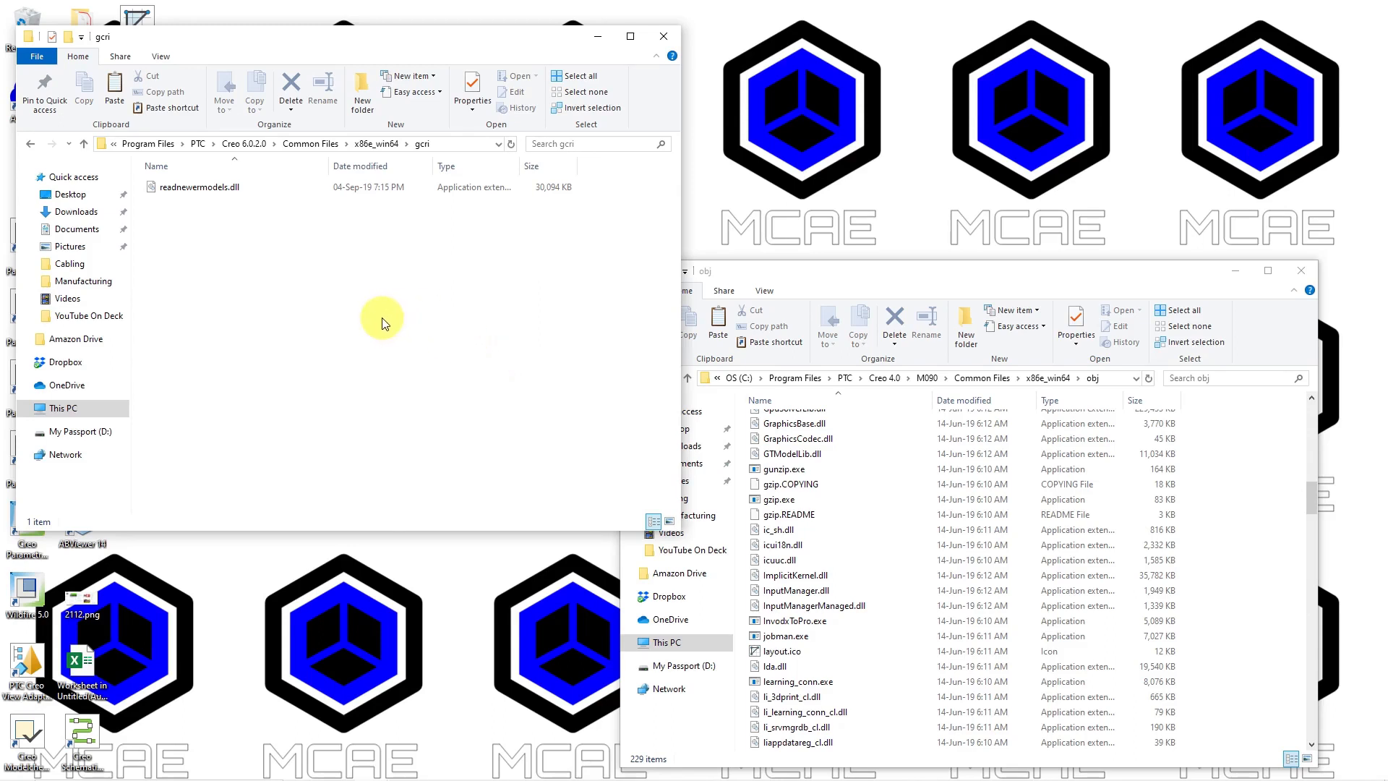
{"action": "mouse_move", "coordinate": [867, 284]}
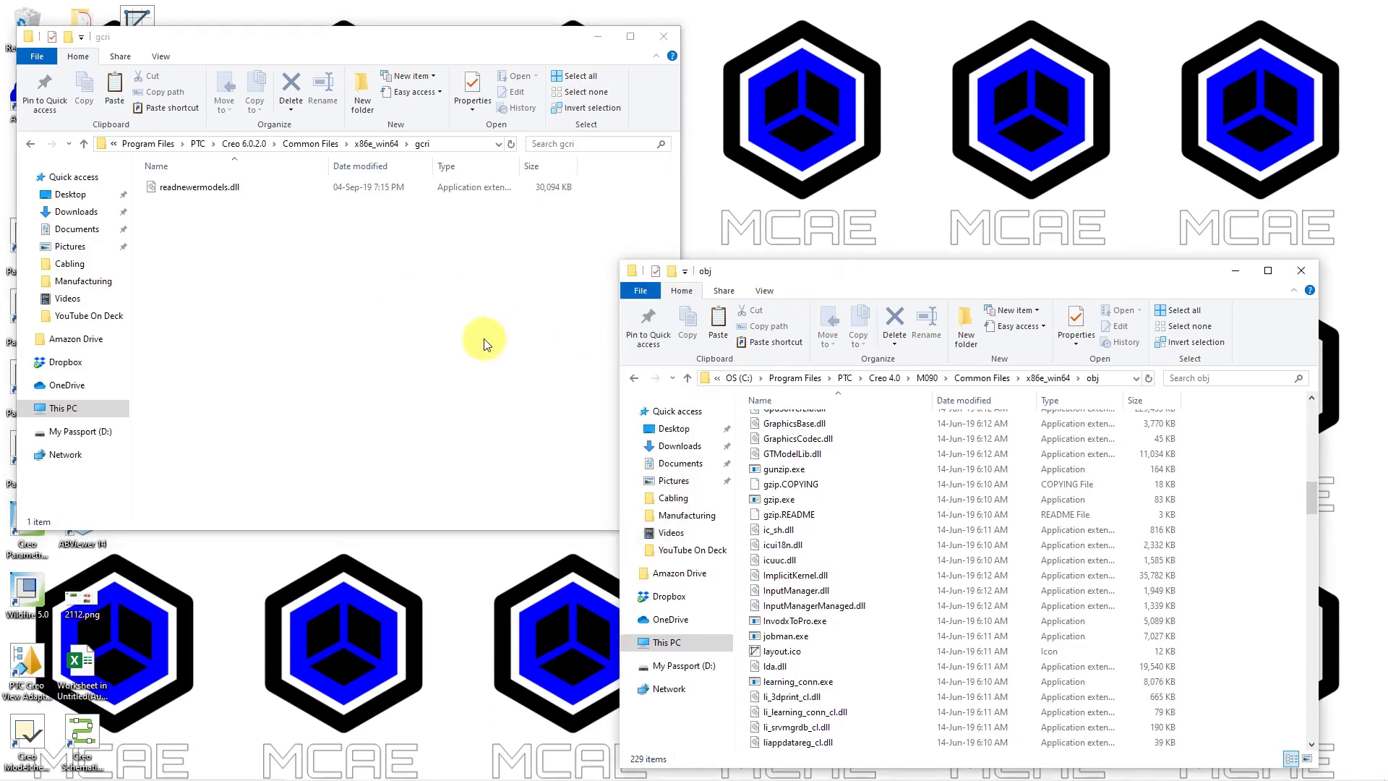
{"action": "mouse_move", "coordinate": [436, 334]}
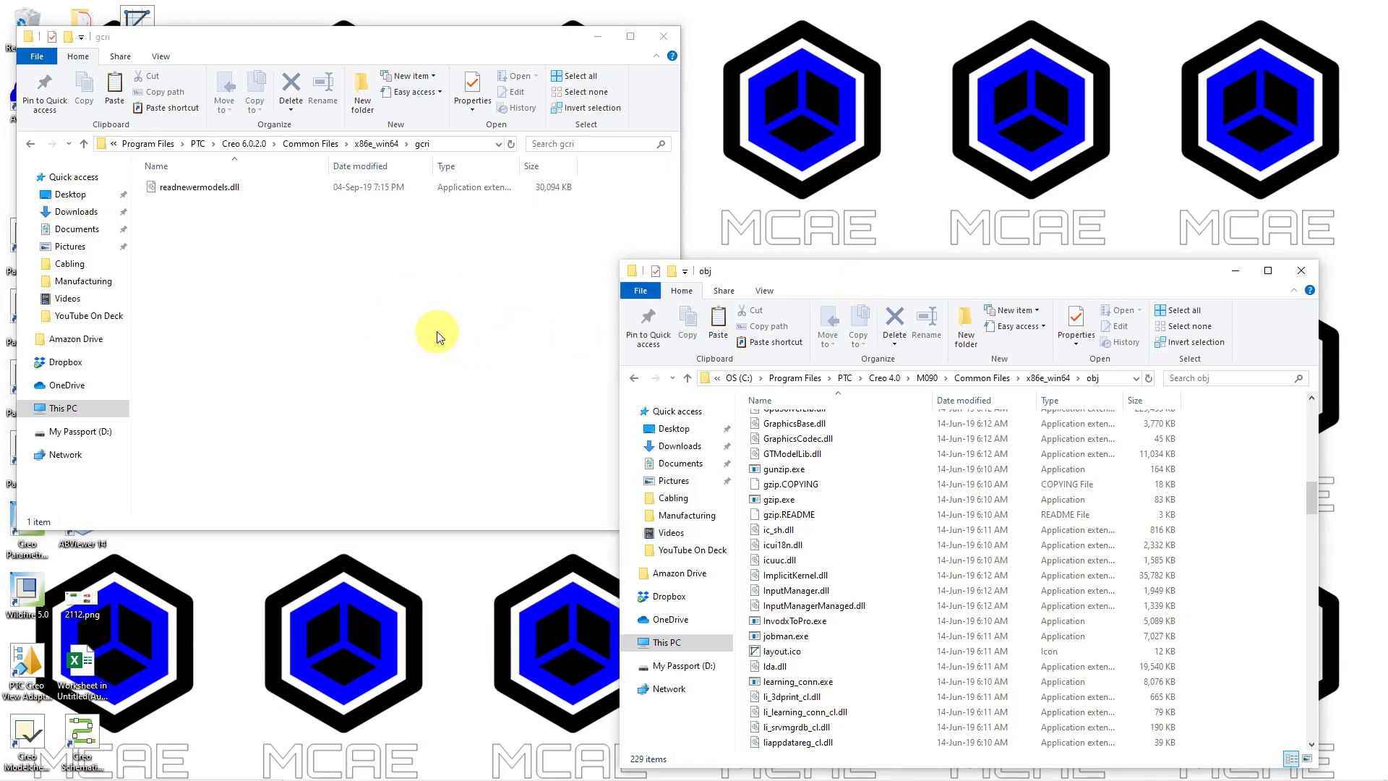
{"action": "mouse_move", "coordinate": [295, 395]}
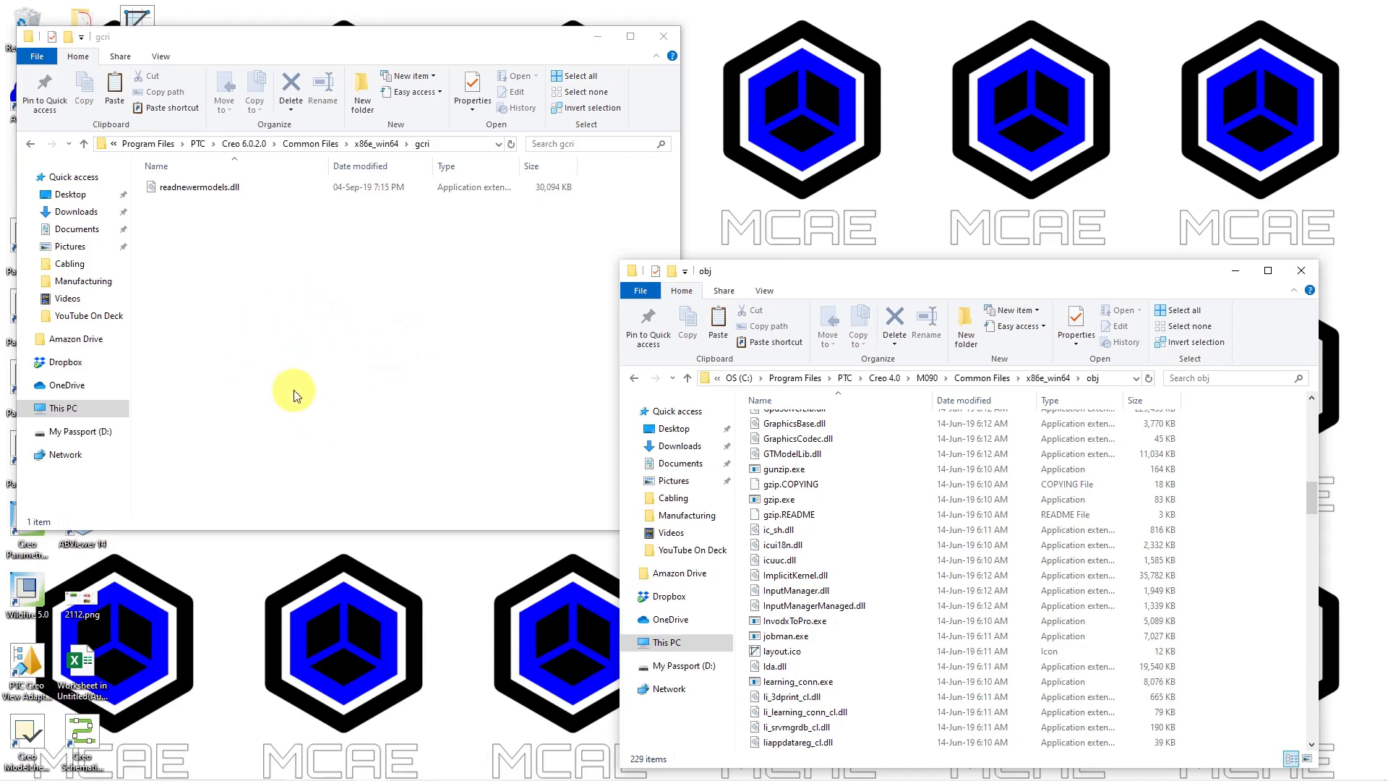
{"action": "mouse_move", "coordinate": [281, 250]}
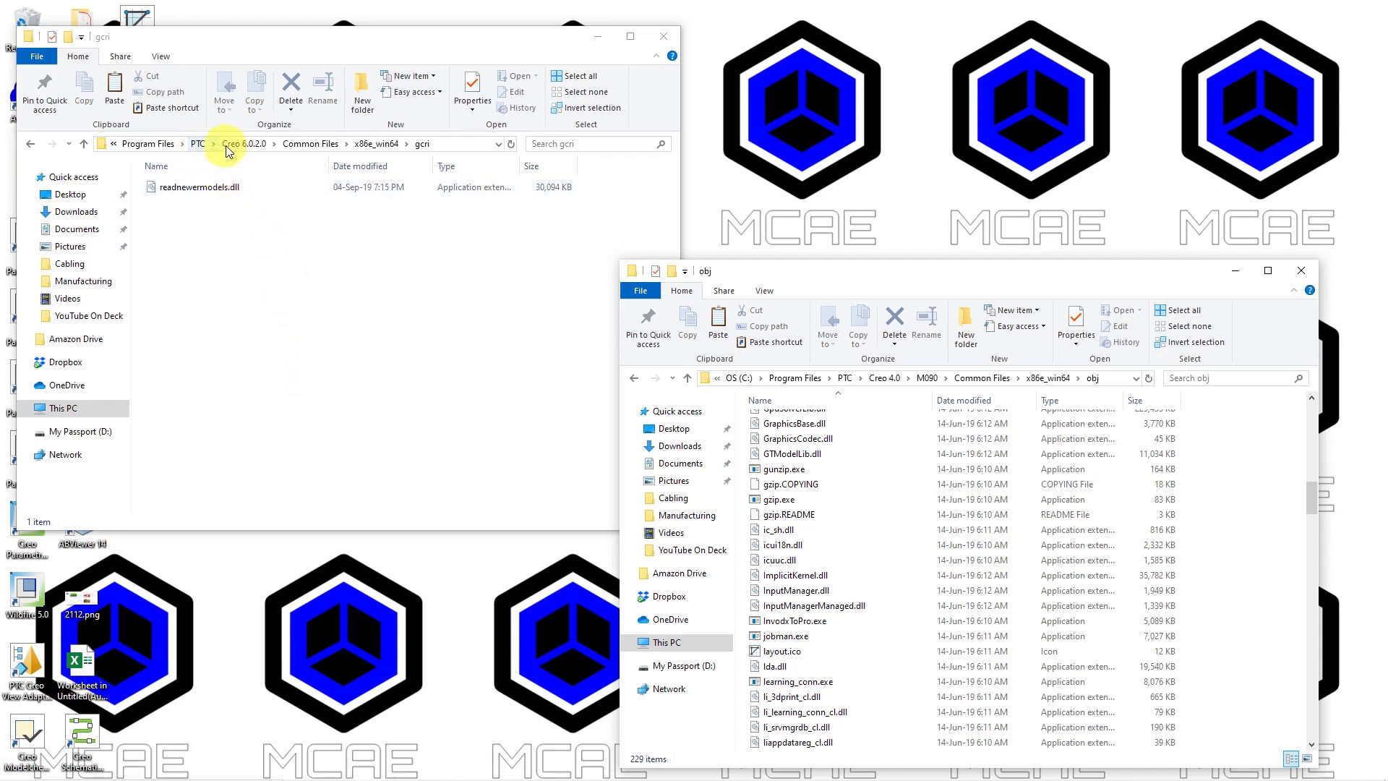
{"action": "mouse_move", "coordinate": [252, 152]}
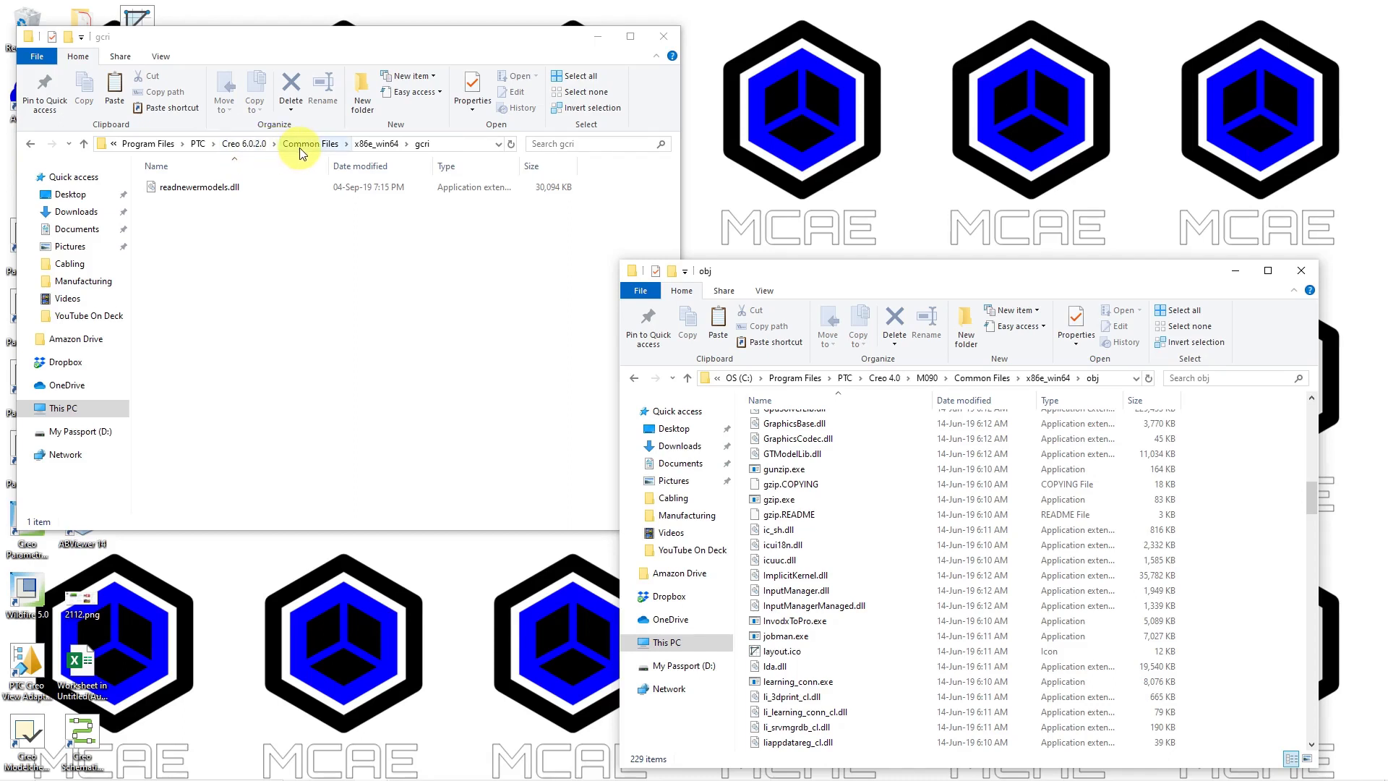
{"action": "mouse_move", "coordinate": [377, 143]}
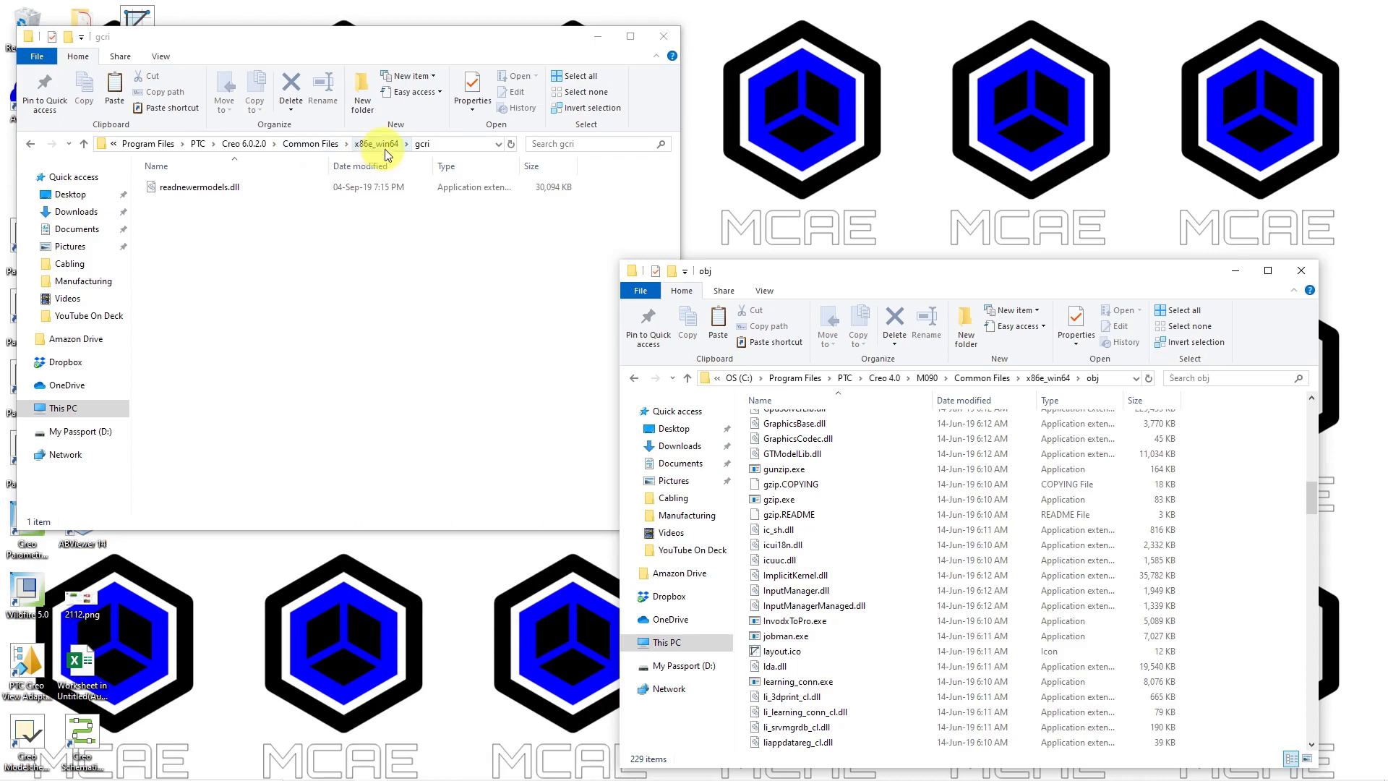
{"action": "mouse_move", "coordinate": [379, 160]}
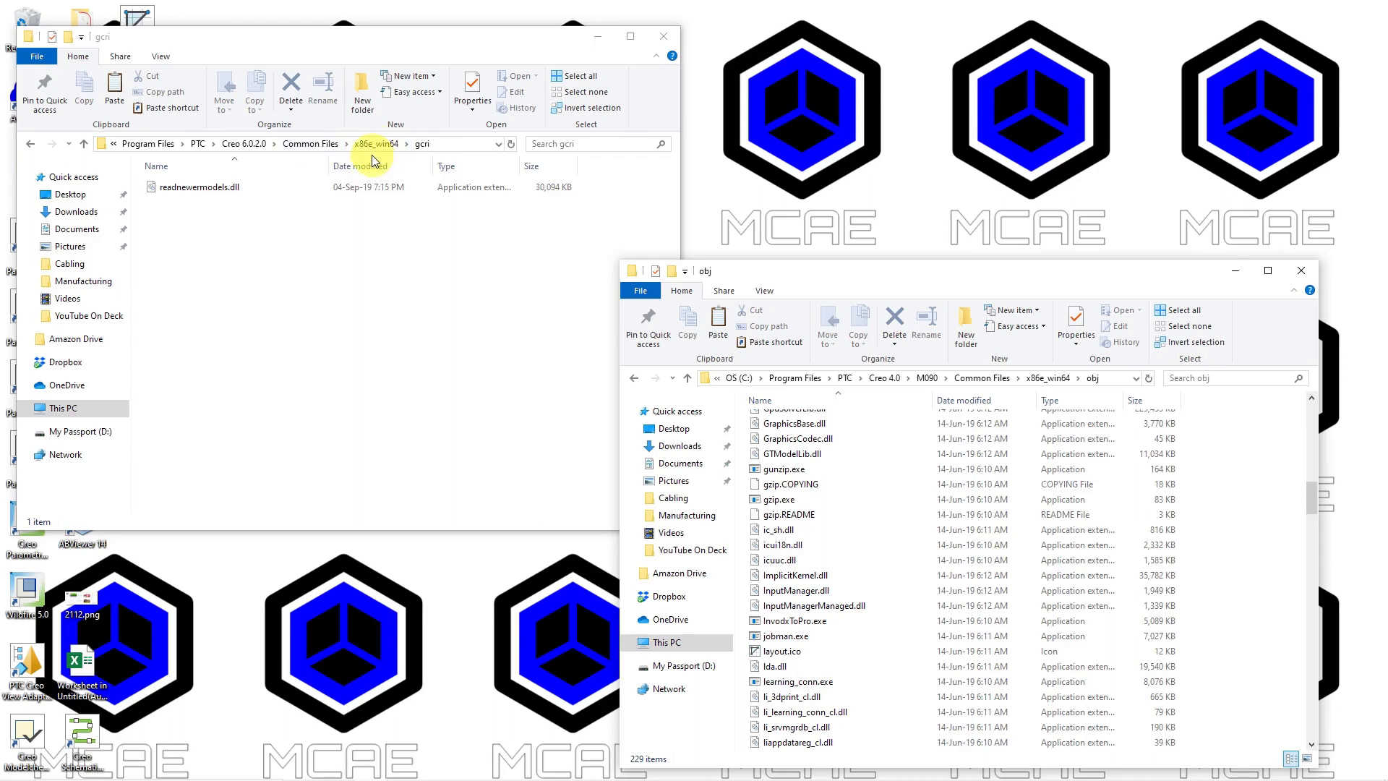
{"action": "mouse_move", "coordinate": [388, 160]}
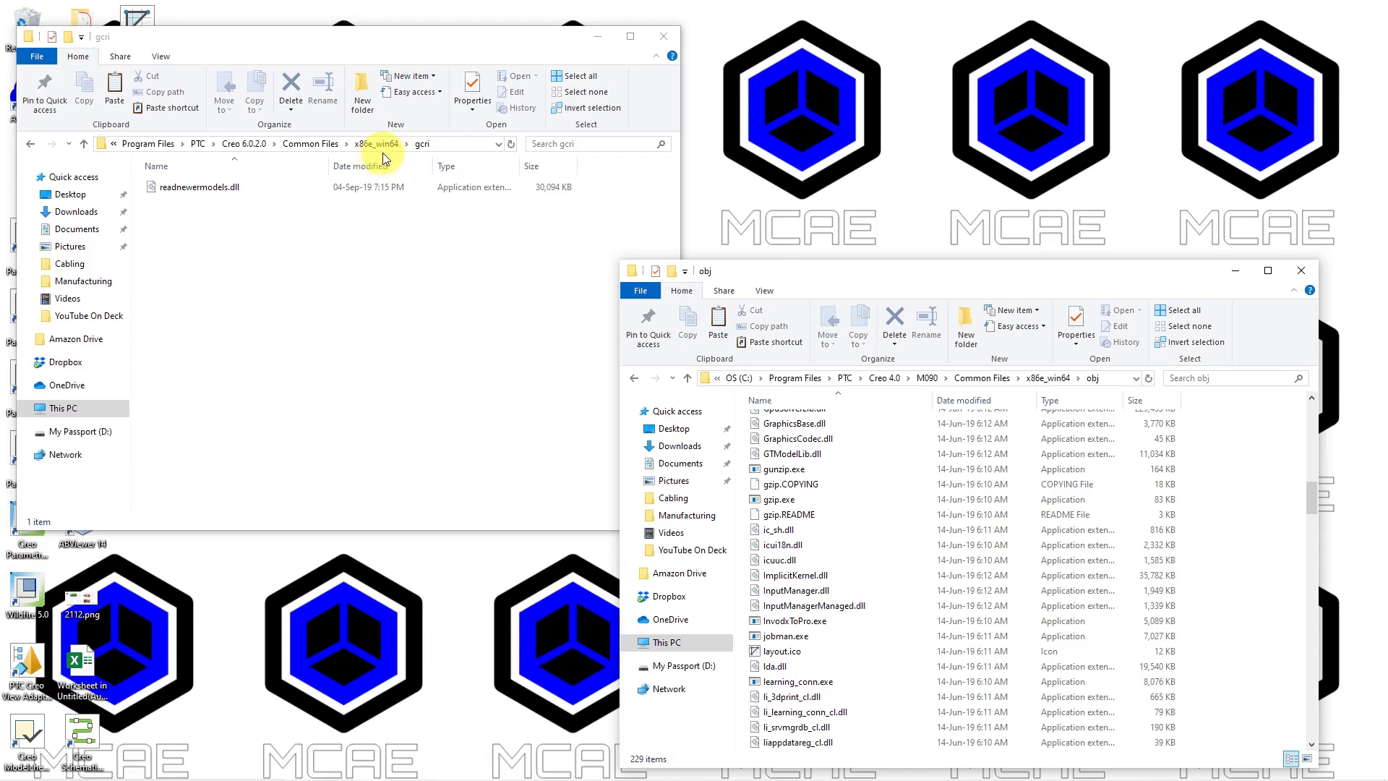
{"action": "mouse_move", "coordinate": [425, 155]}
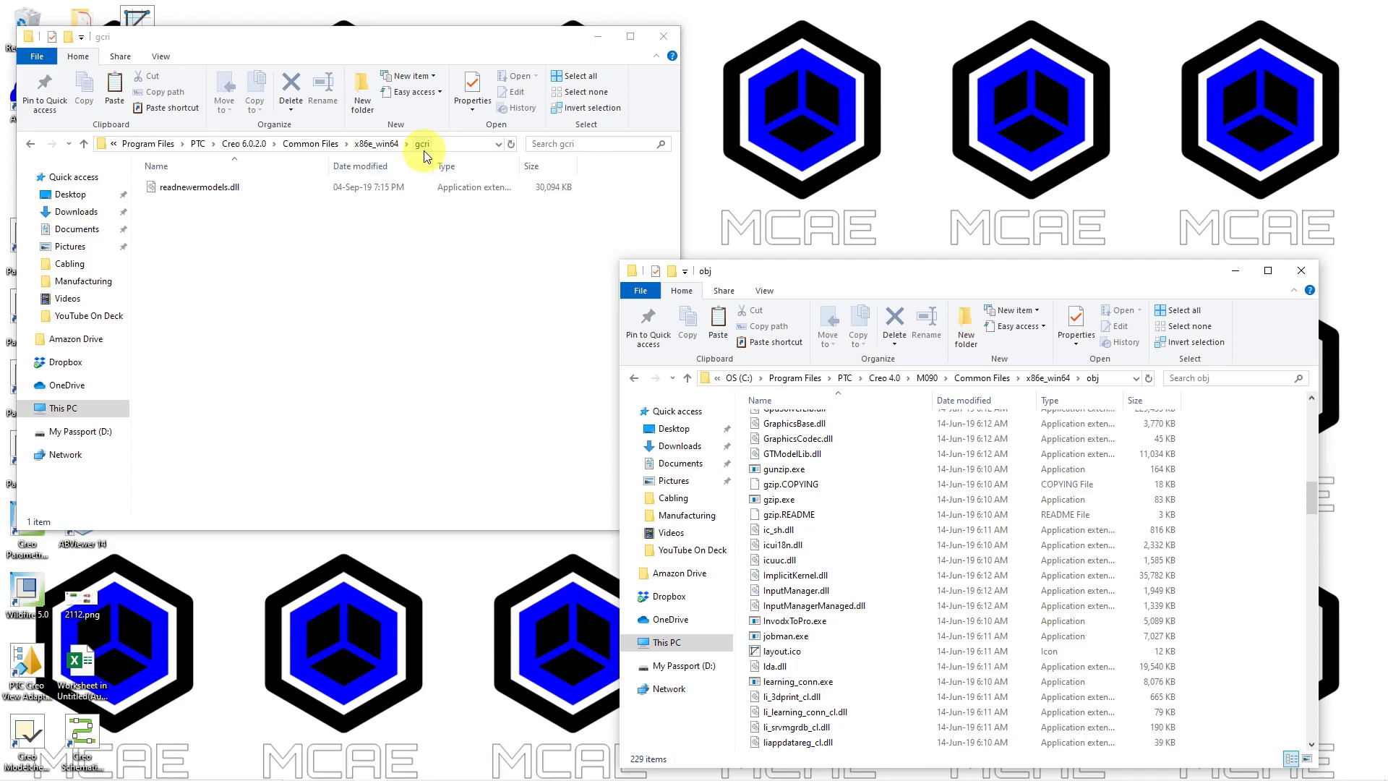
{"action": "mouse_move", "coordinate": [293, 236]}
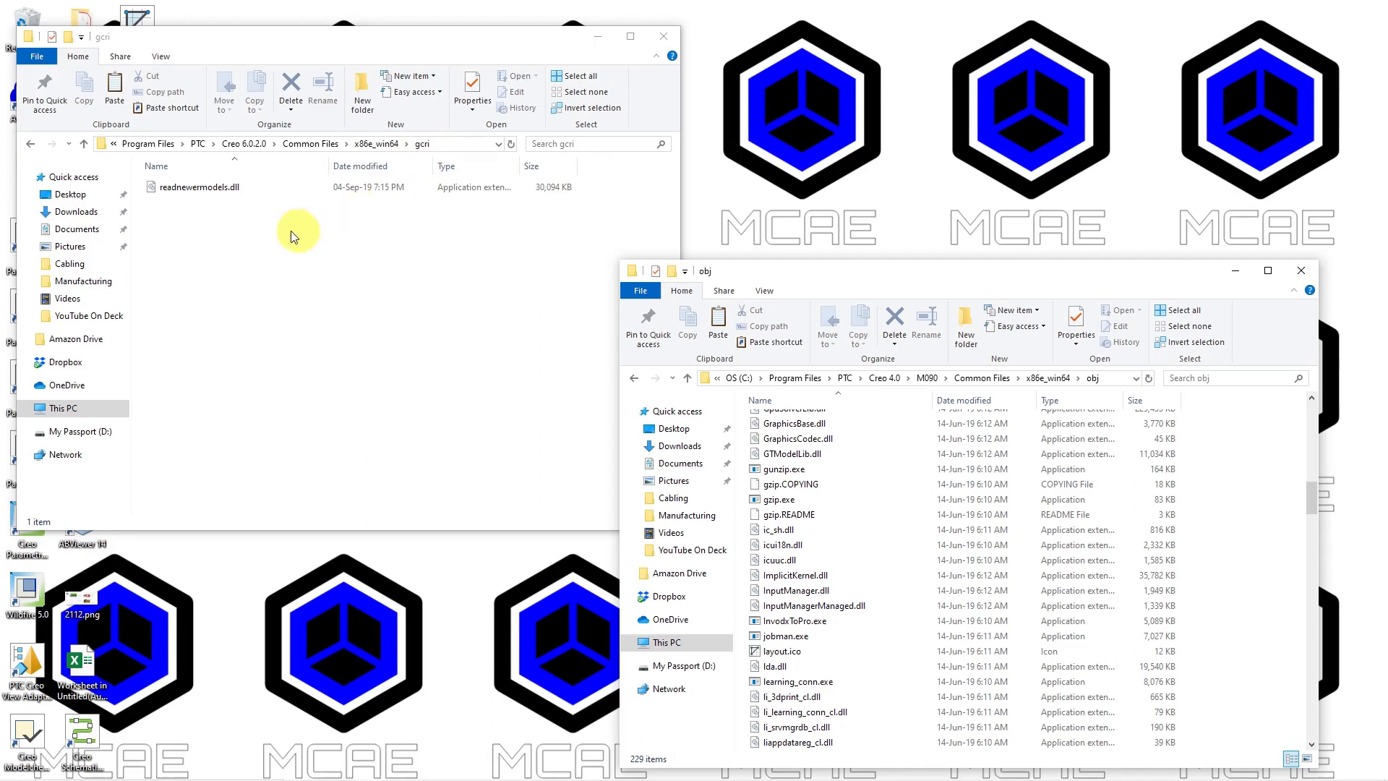
{"action": "mouse_move", "coordinate": [217, 203]}
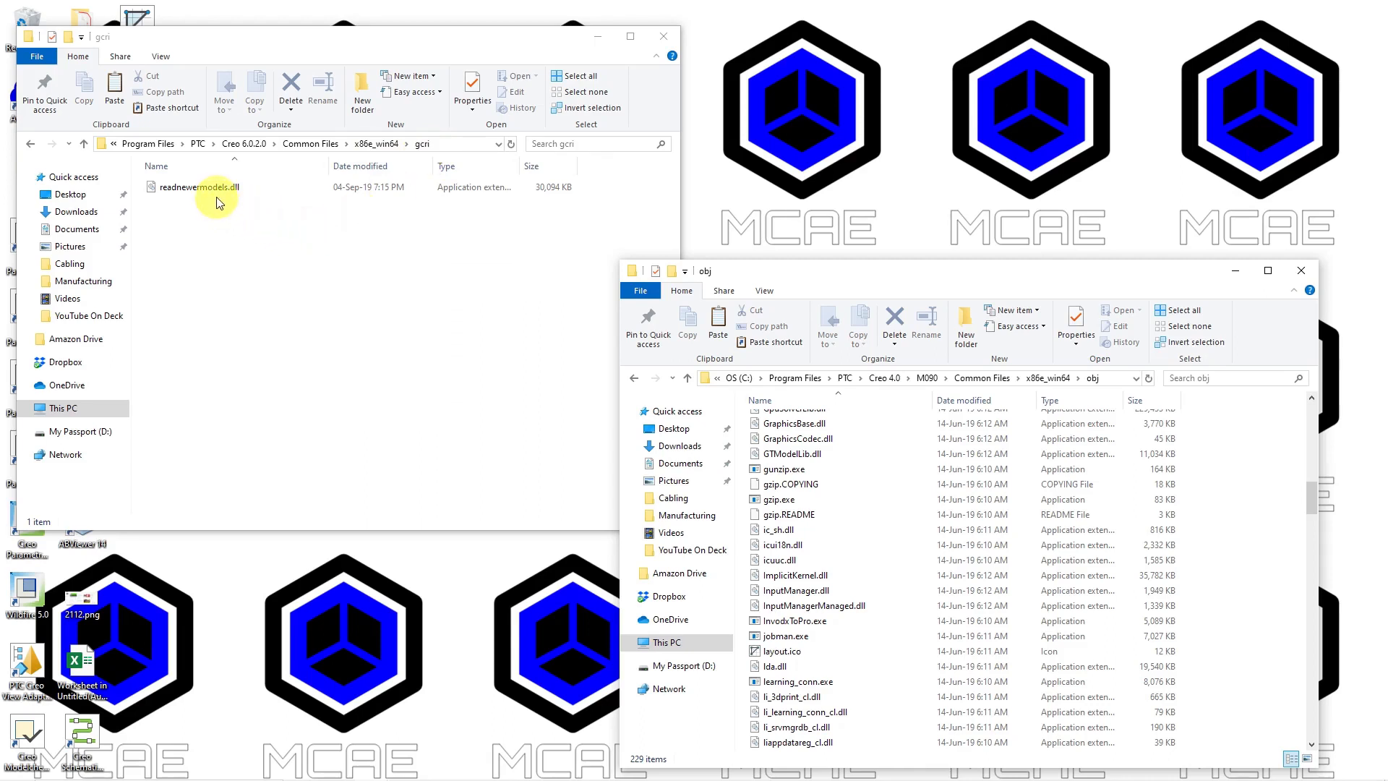
{"action": "mouse_move", "coordinate": [172, 212]}
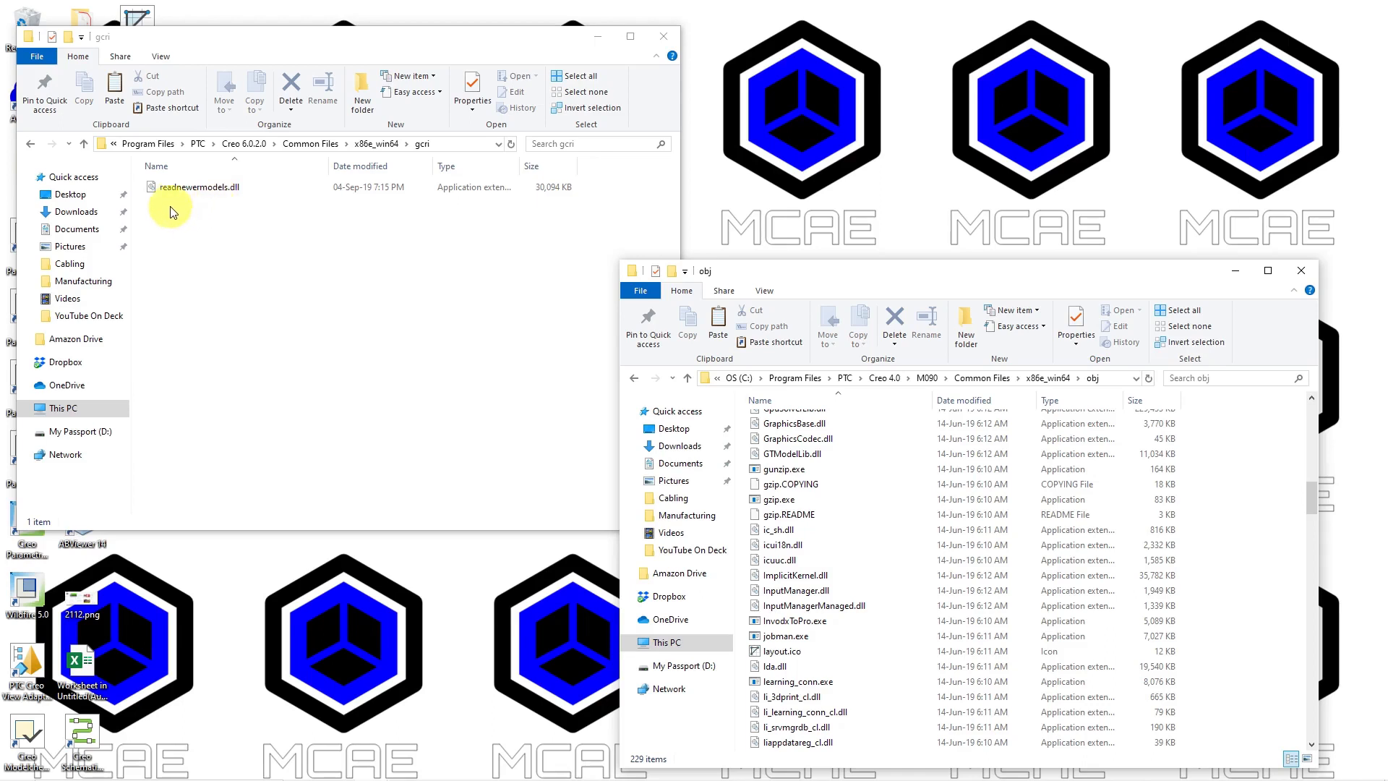
{"action": "mouse_move", "coordinate": [229, 219]}
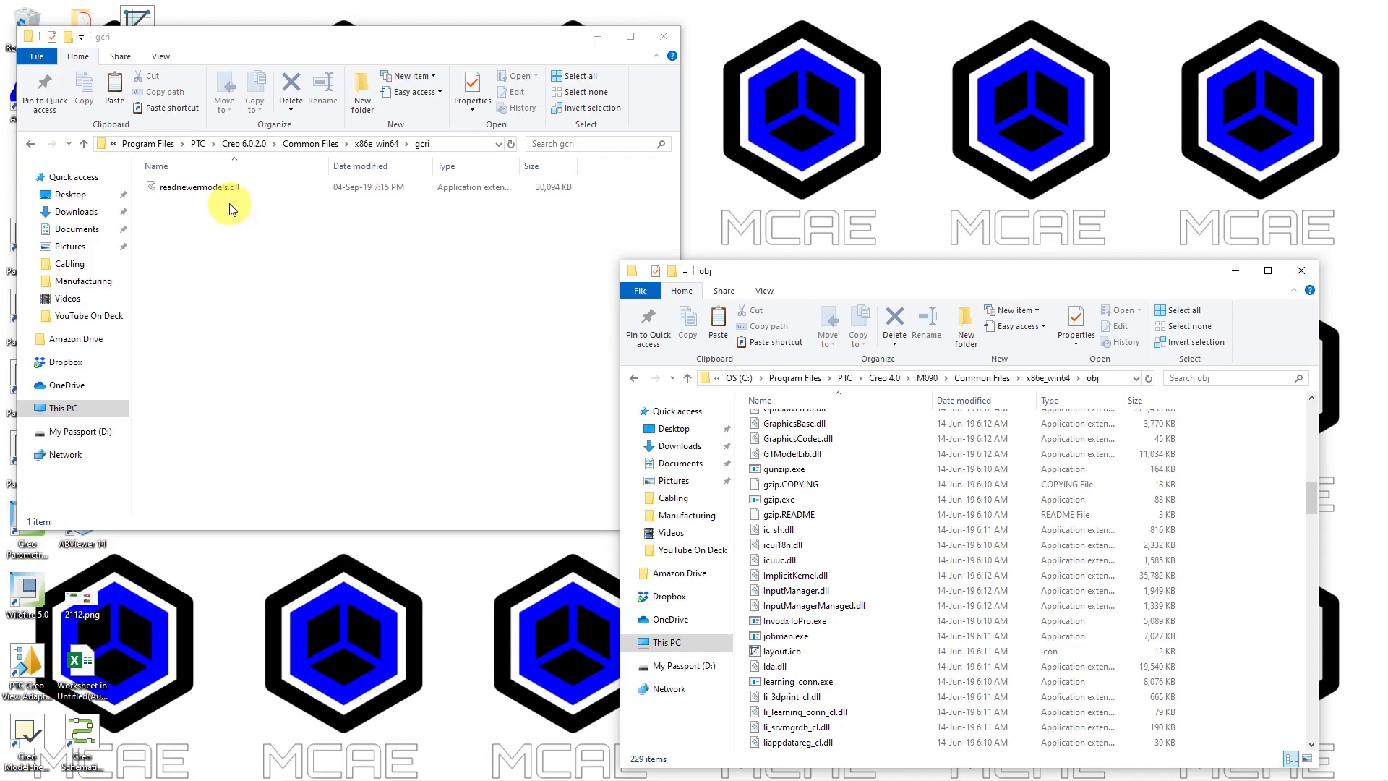
{"action": "mouse_move", "coordinate": [679, 262]}
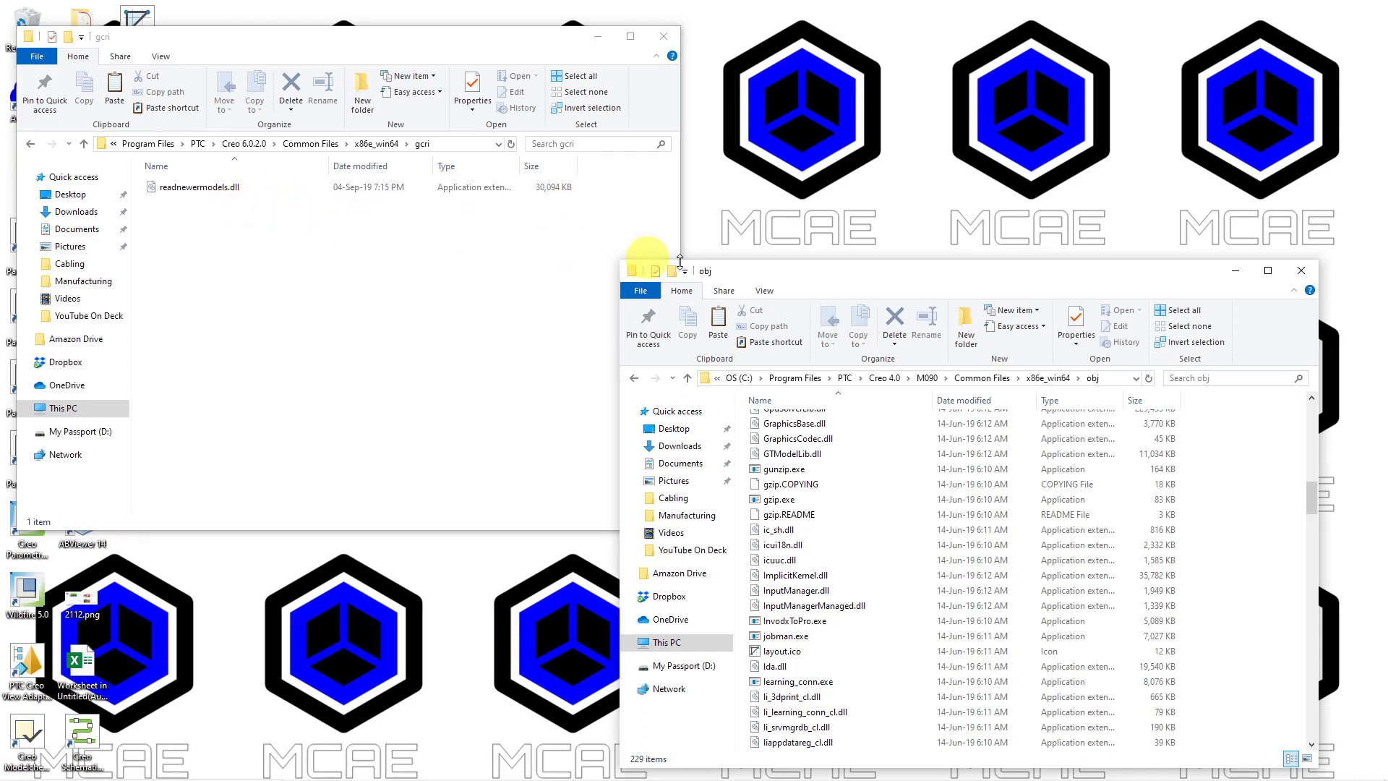
{"action": "mouse_move", "coordinate": [942, 290]}
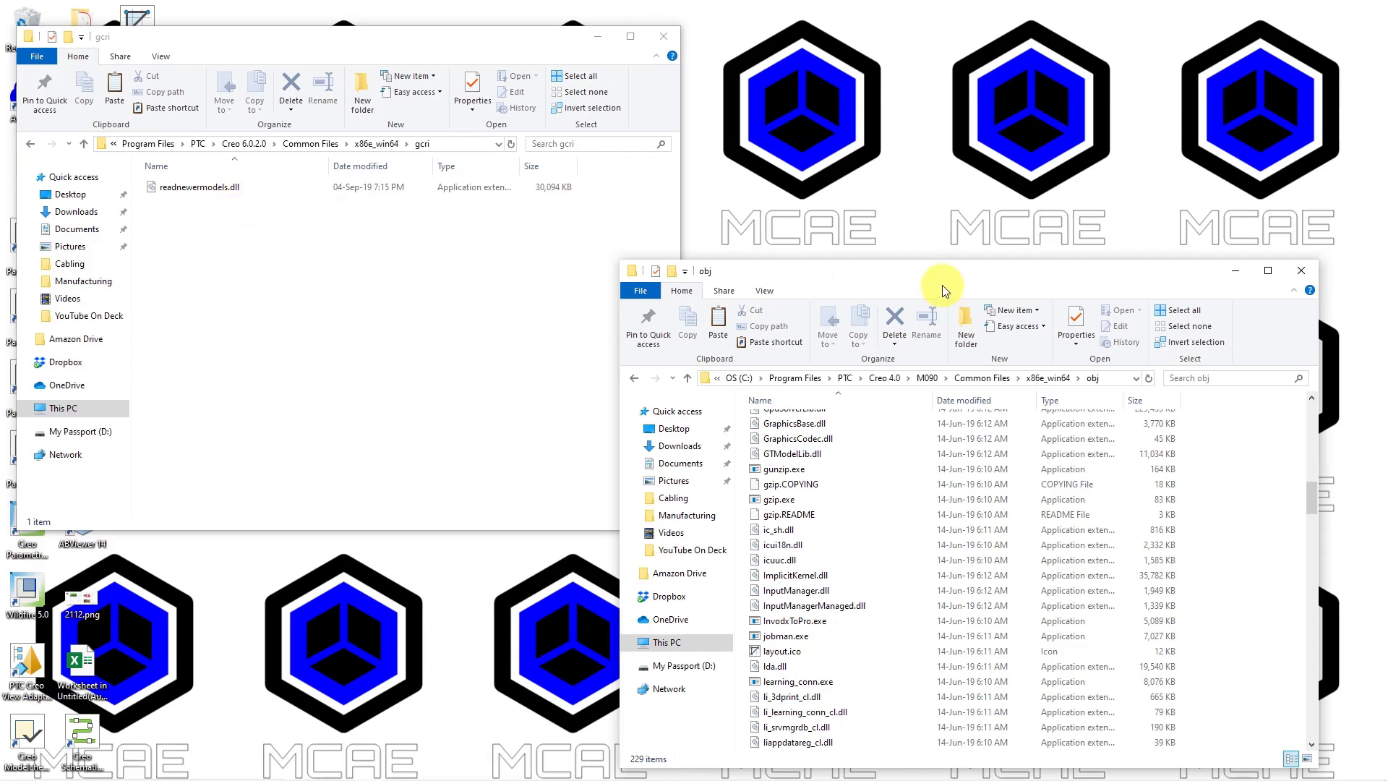
{"action": "mouse_move", "coordinate": [888, 302]}
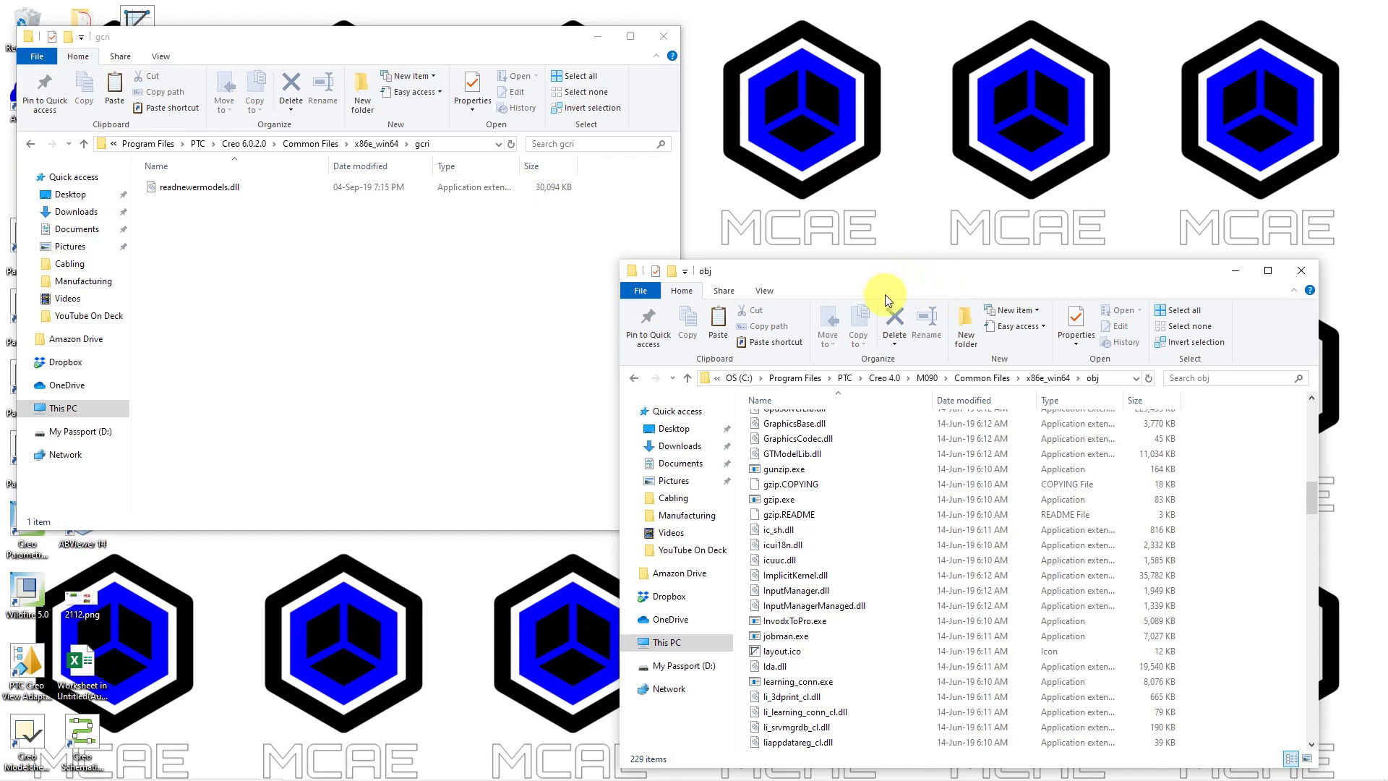
{"action": "mouse_move", "coordinate": [883, 377]}
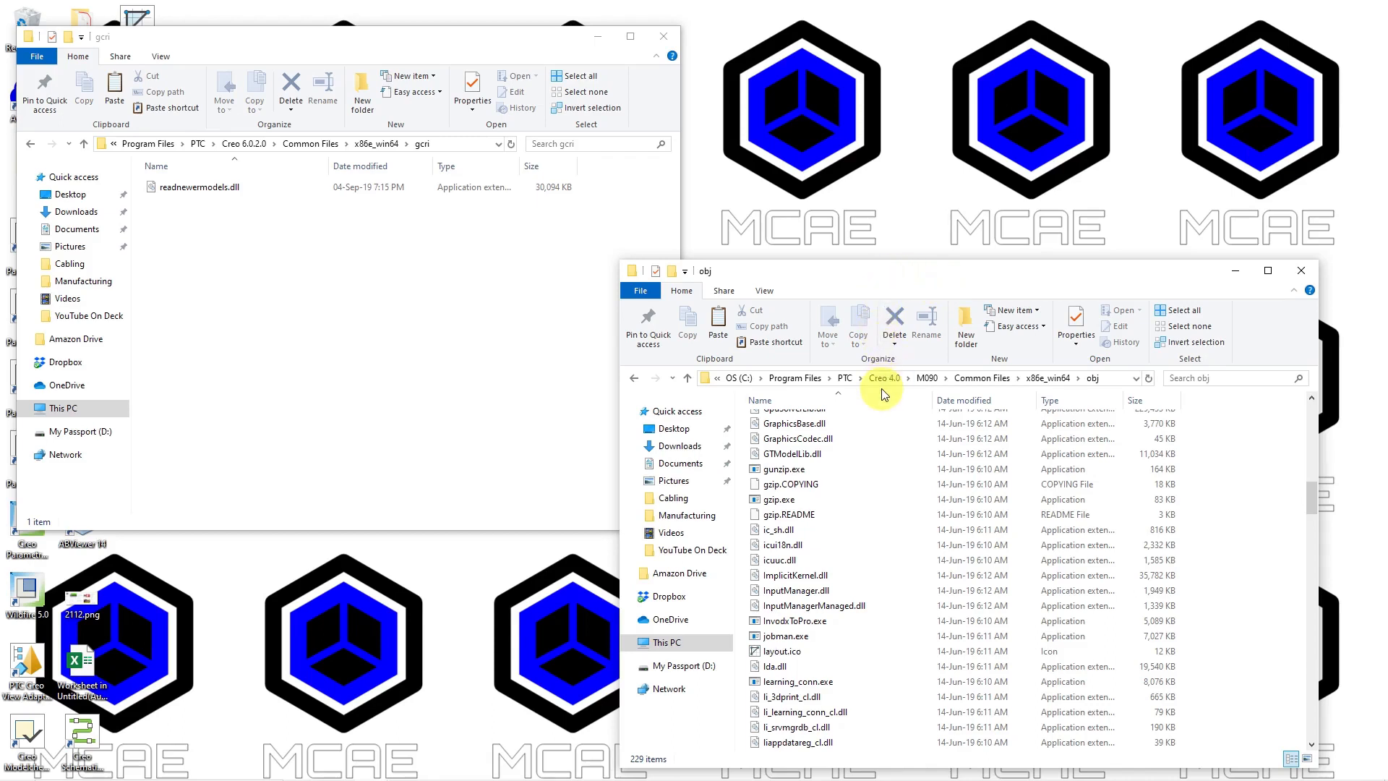
{"action": "mouse_move", "coordinate": [871, 393]}
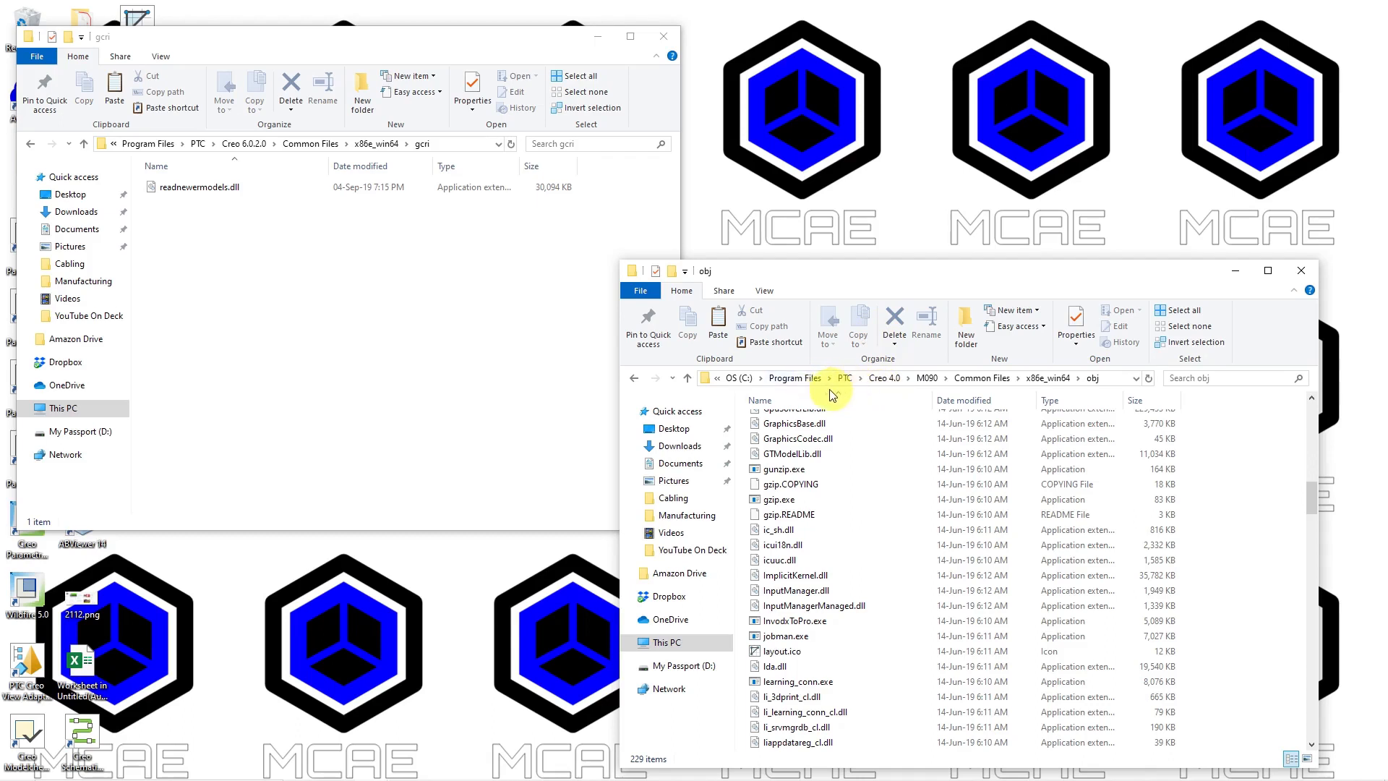
{"action": "mouse_move", "coordinate": [892, 392]}
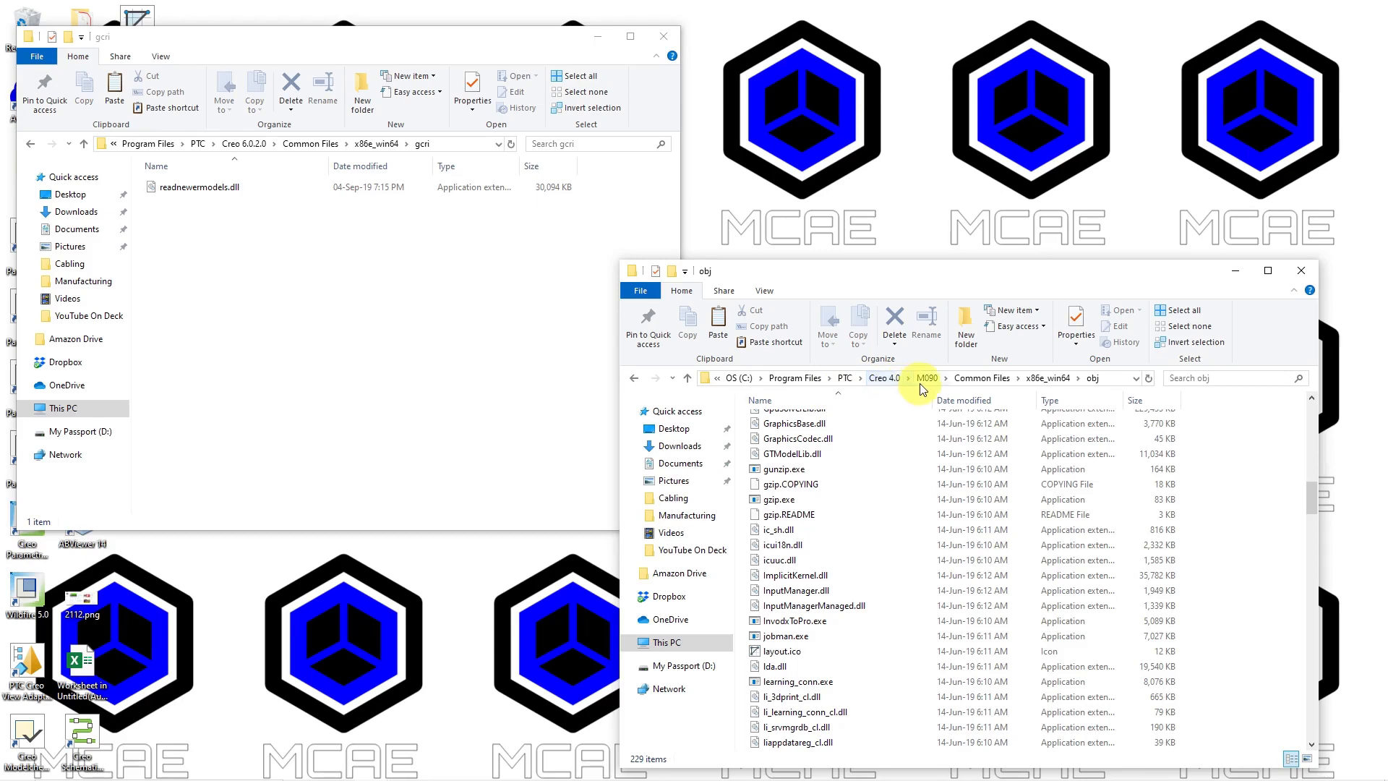
{"action": "mouse_move", "coordinate": [965, 389]}
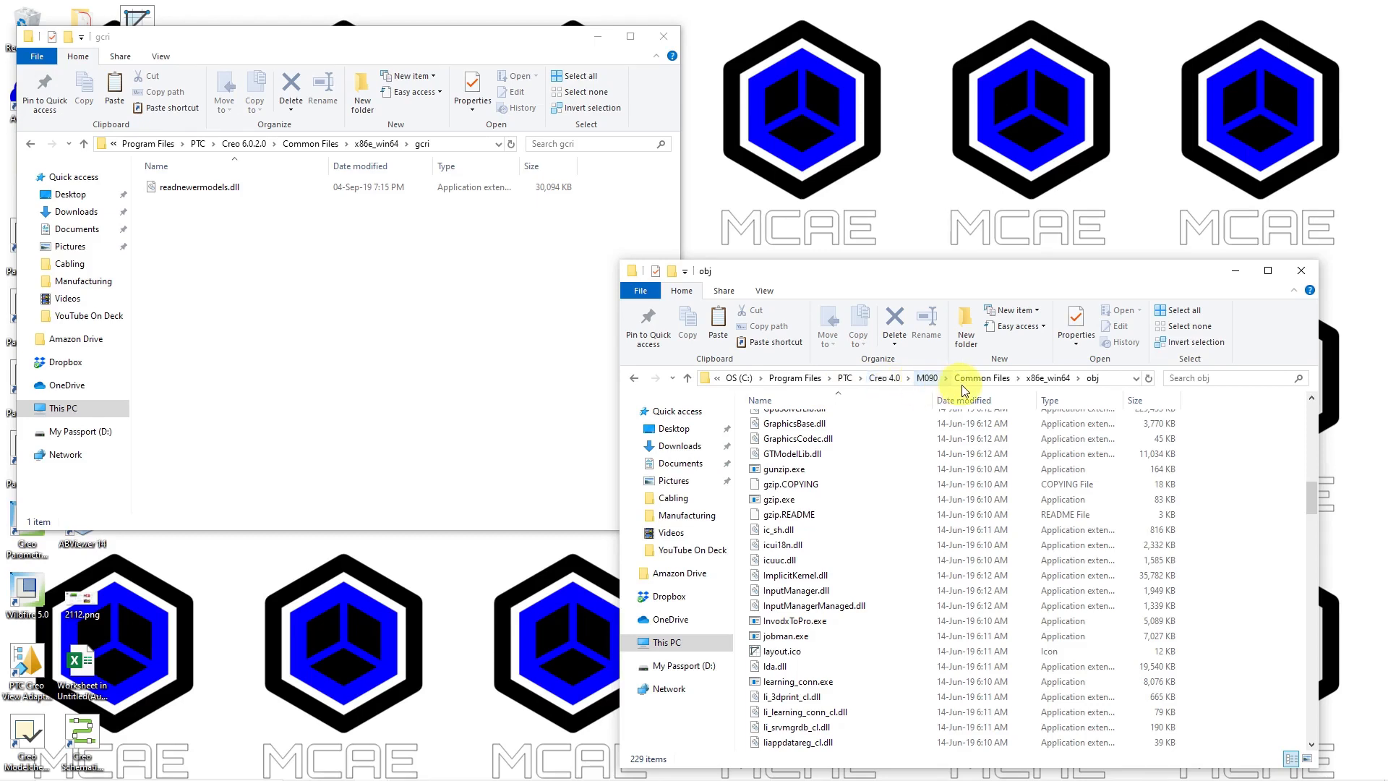
{"action": "mouse_move", "coordinate": [993, 392]}
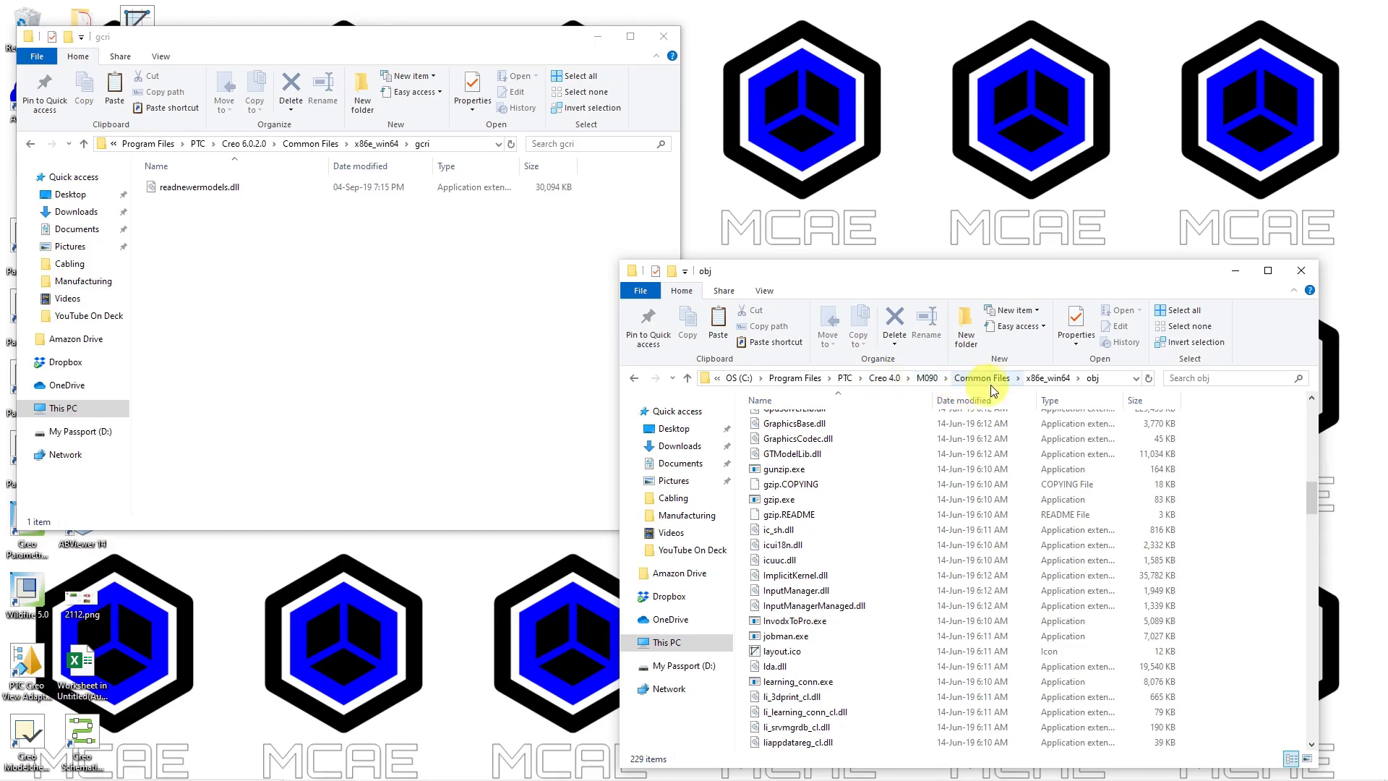
{"action": "mouse_move", "coordinate": [1046, 387]}
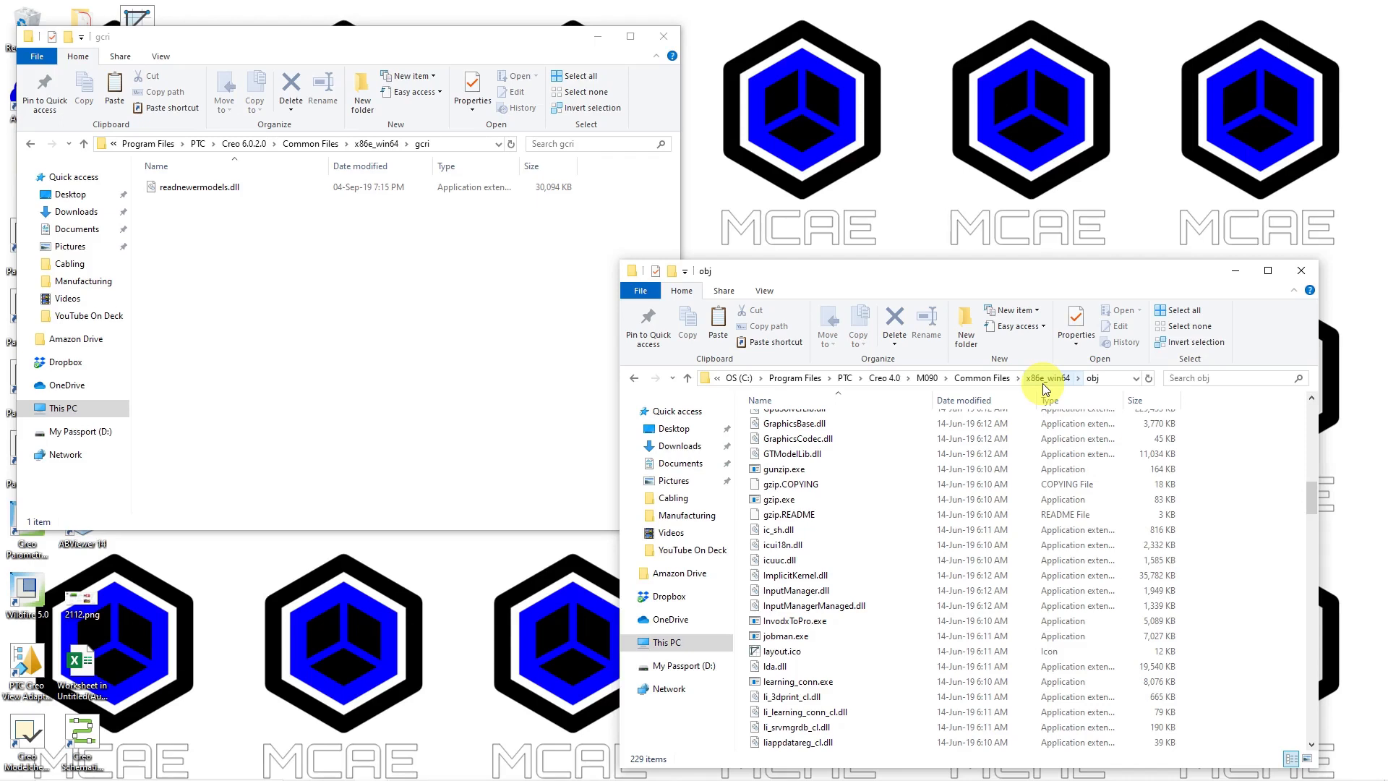
{"action": "mouse_move", "coordinate": [588, 257]}
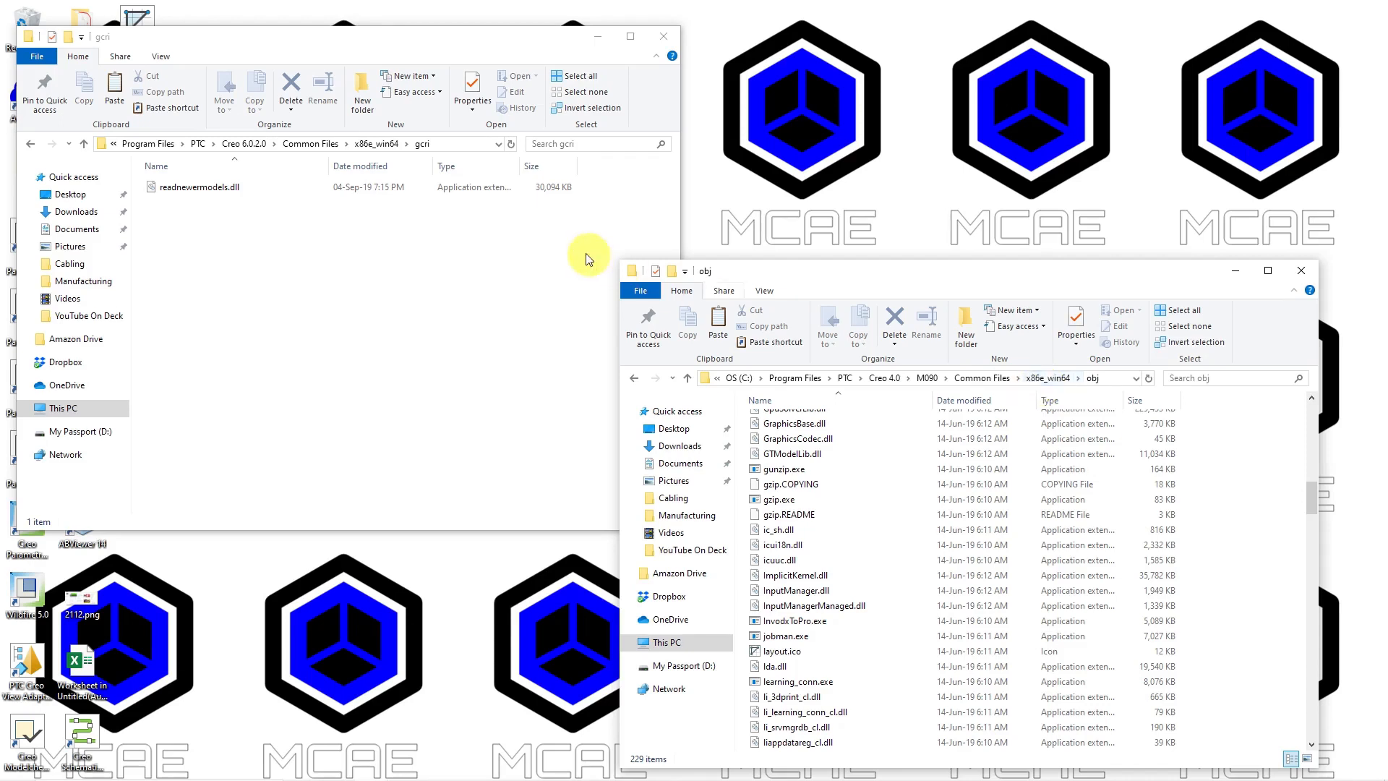
{"action": "mouse_move", "coordinate": [442, 283]}
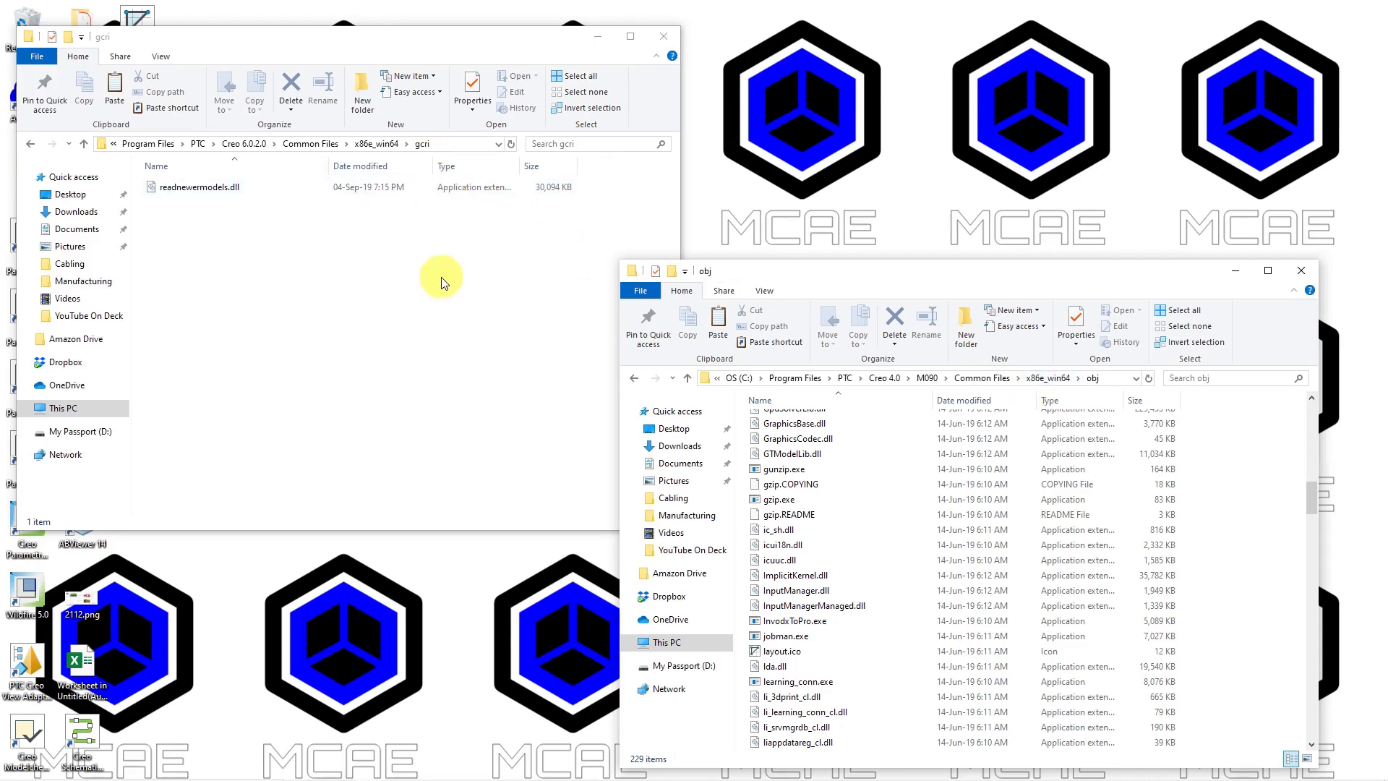
{"action": "mouse_move", "coordinate": [1097, 387]}
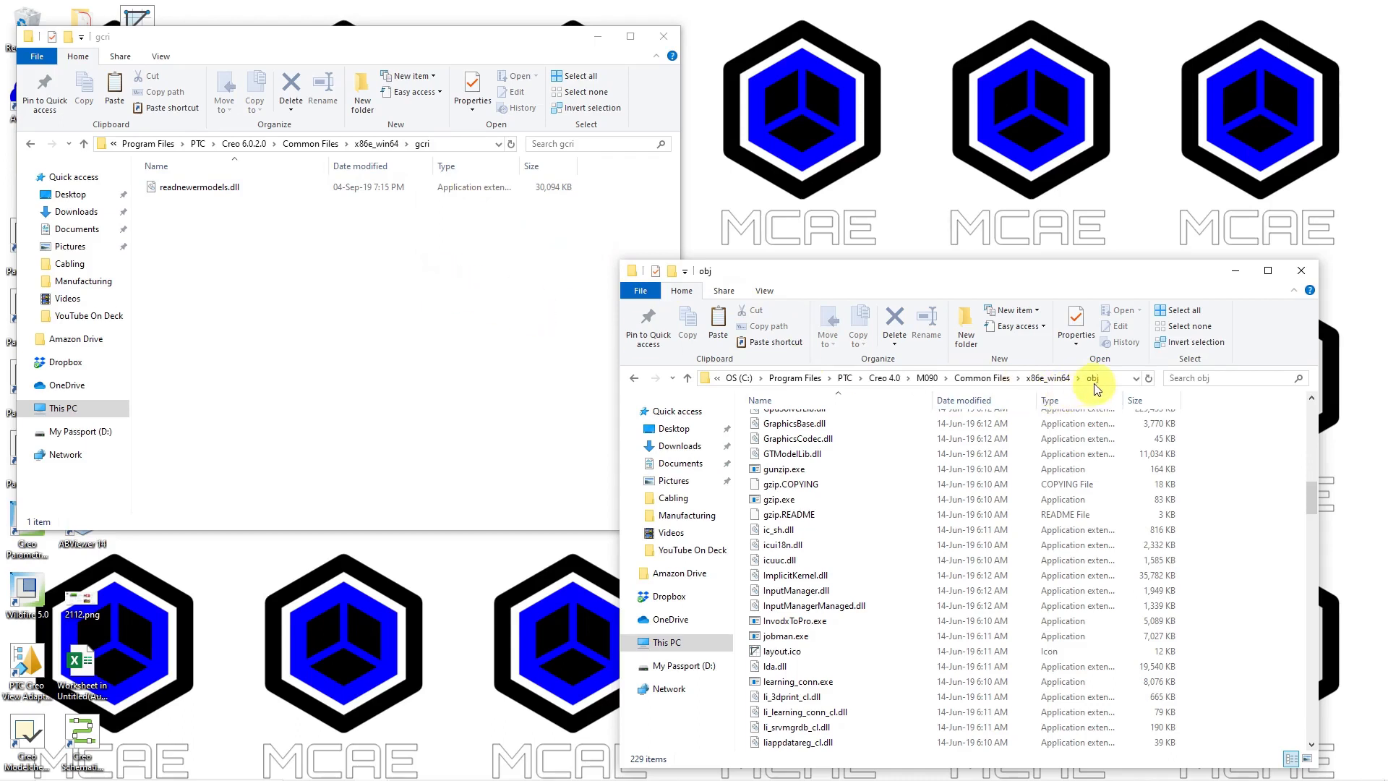
{"action": "mouse_move", "coordinate": [1147, 407]}
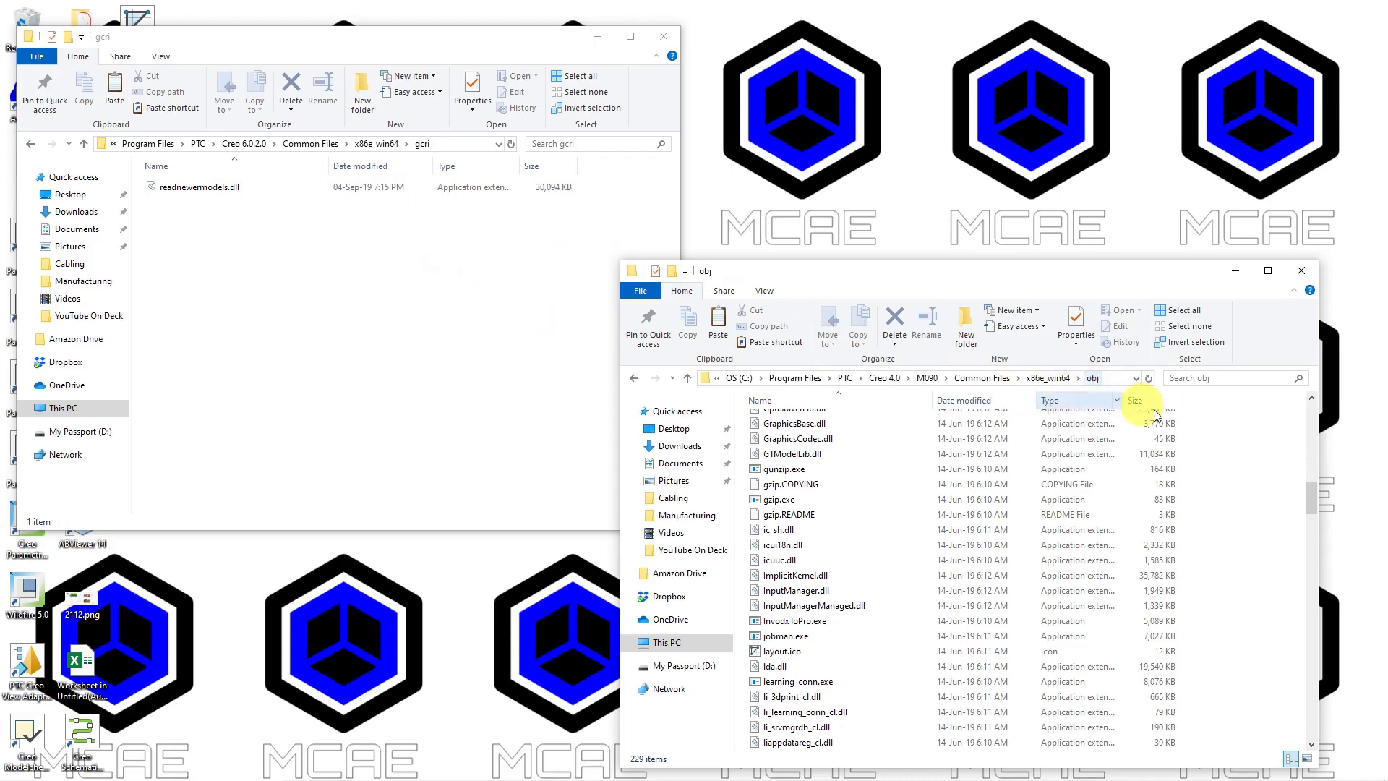
{"action": "mouse_move", "coordinate": [1266, 555]}
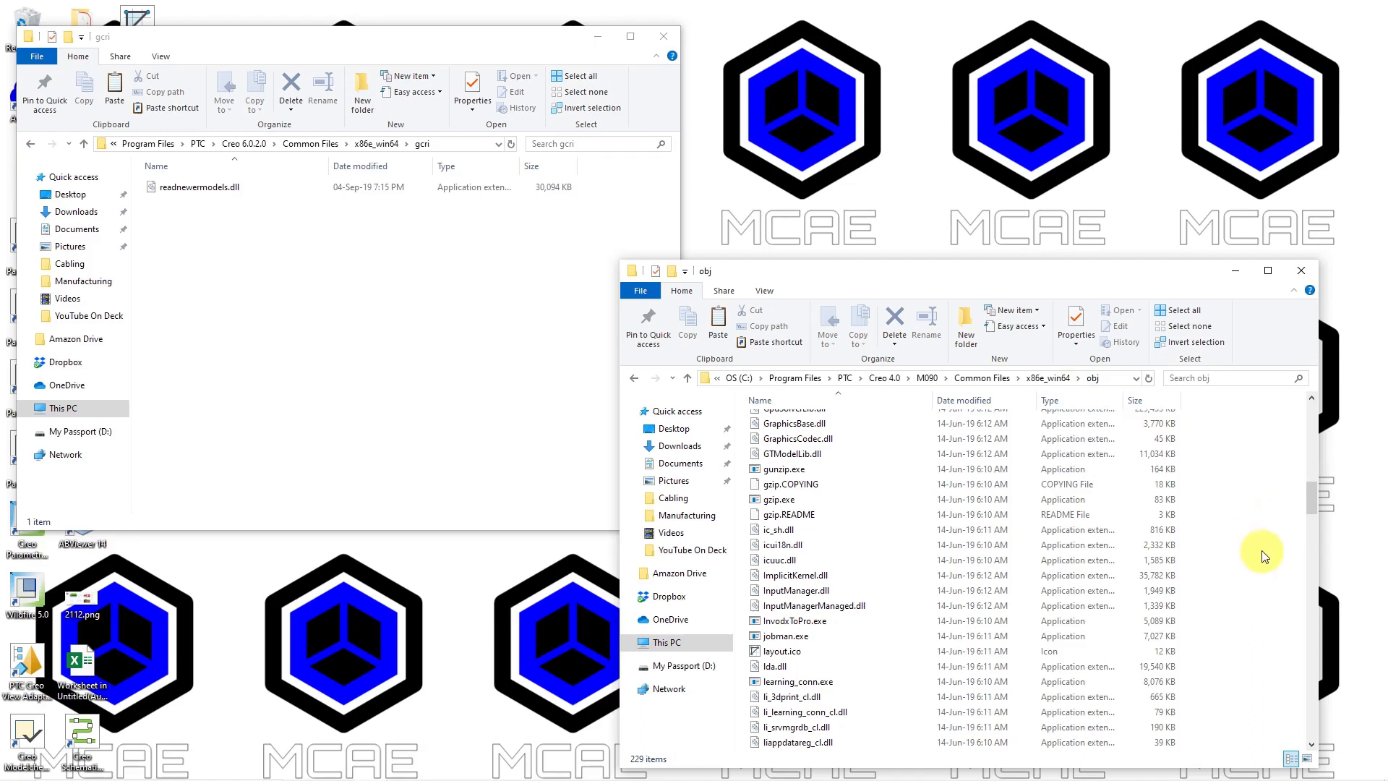
{"action": "scroll", "scroll_direction": "down", "scroll_amount": 3}
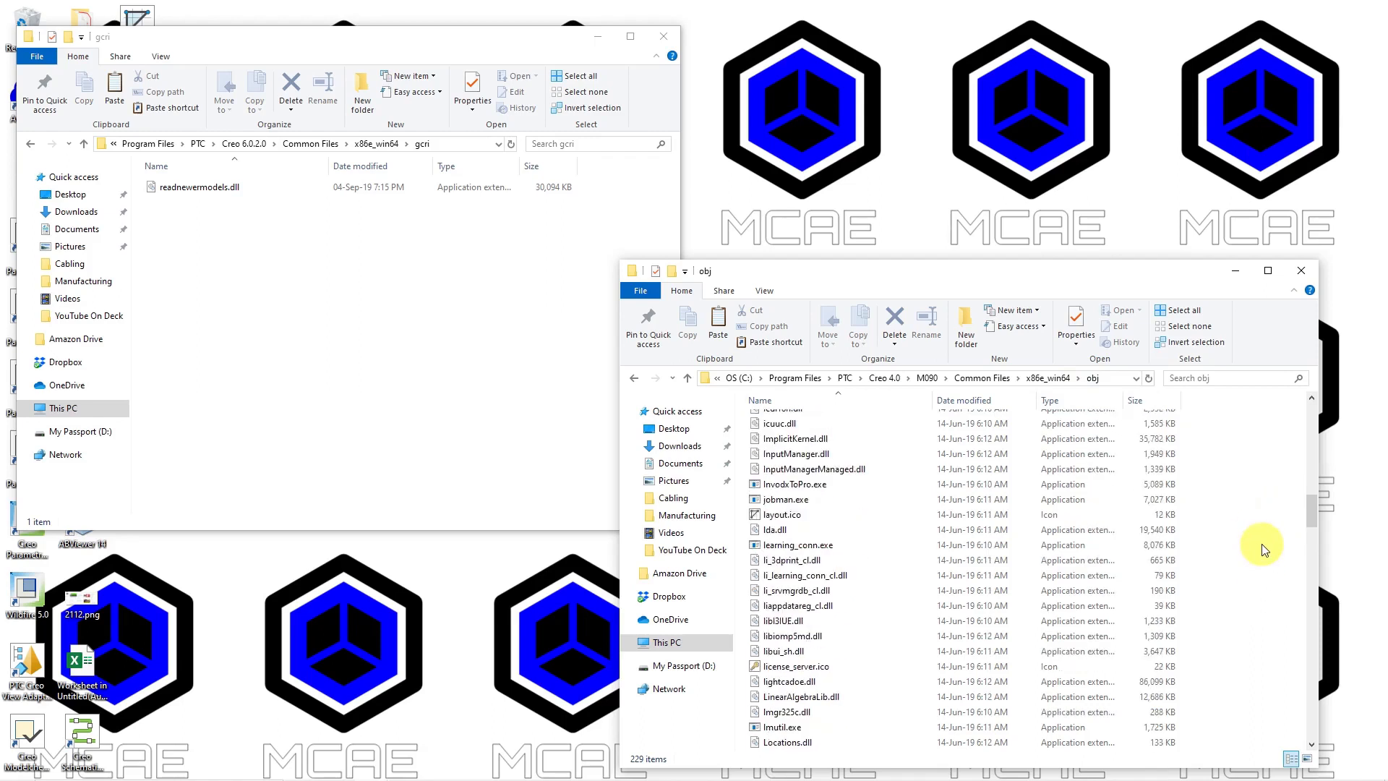
{"action": "scroll", "scroll_direction": "down", "scroll_amount": 3}
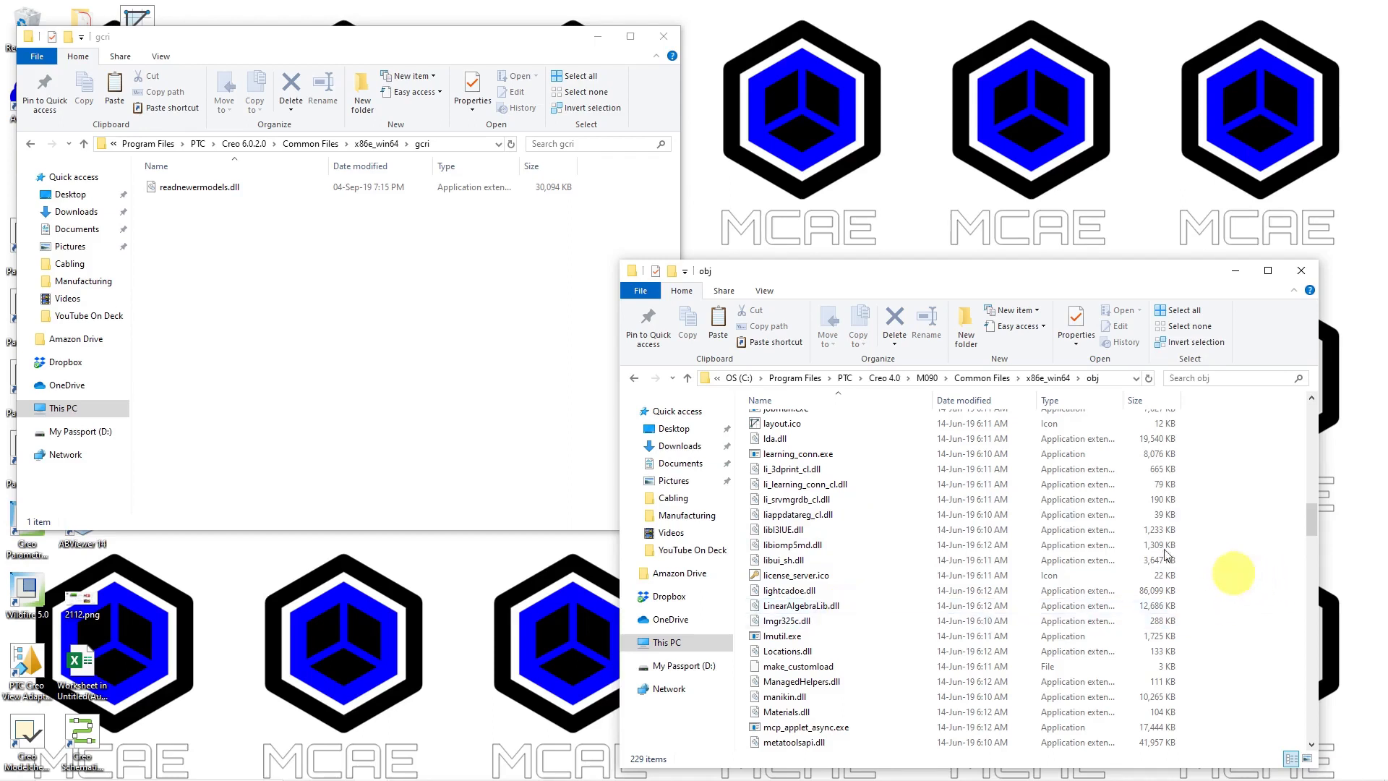
{"action": "mouse_move", "coordinate": [251, 215]}
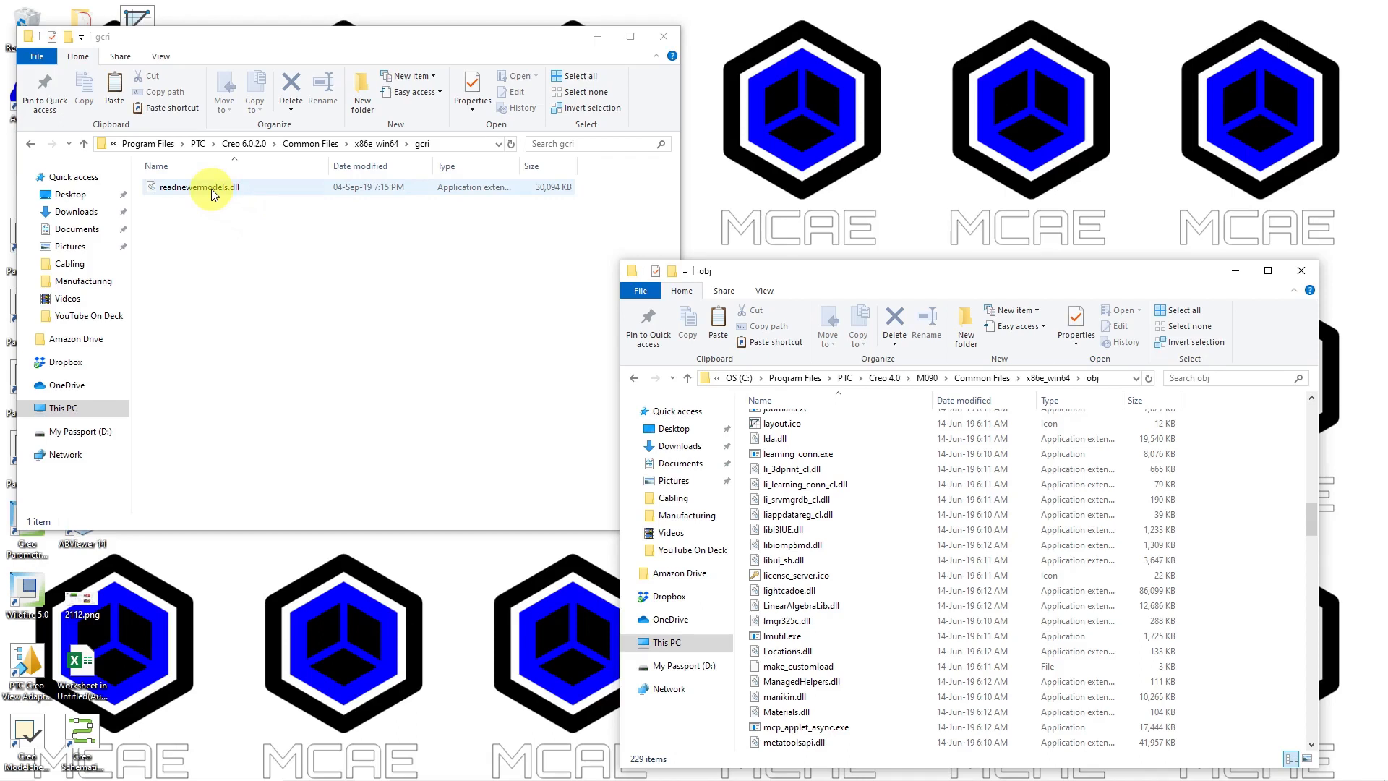
Copy readnewermodels.dll from the gcri folder and browse the Creo 4.0 obj folder.
{"action": "right_click", "coordinate": [211, 186]}
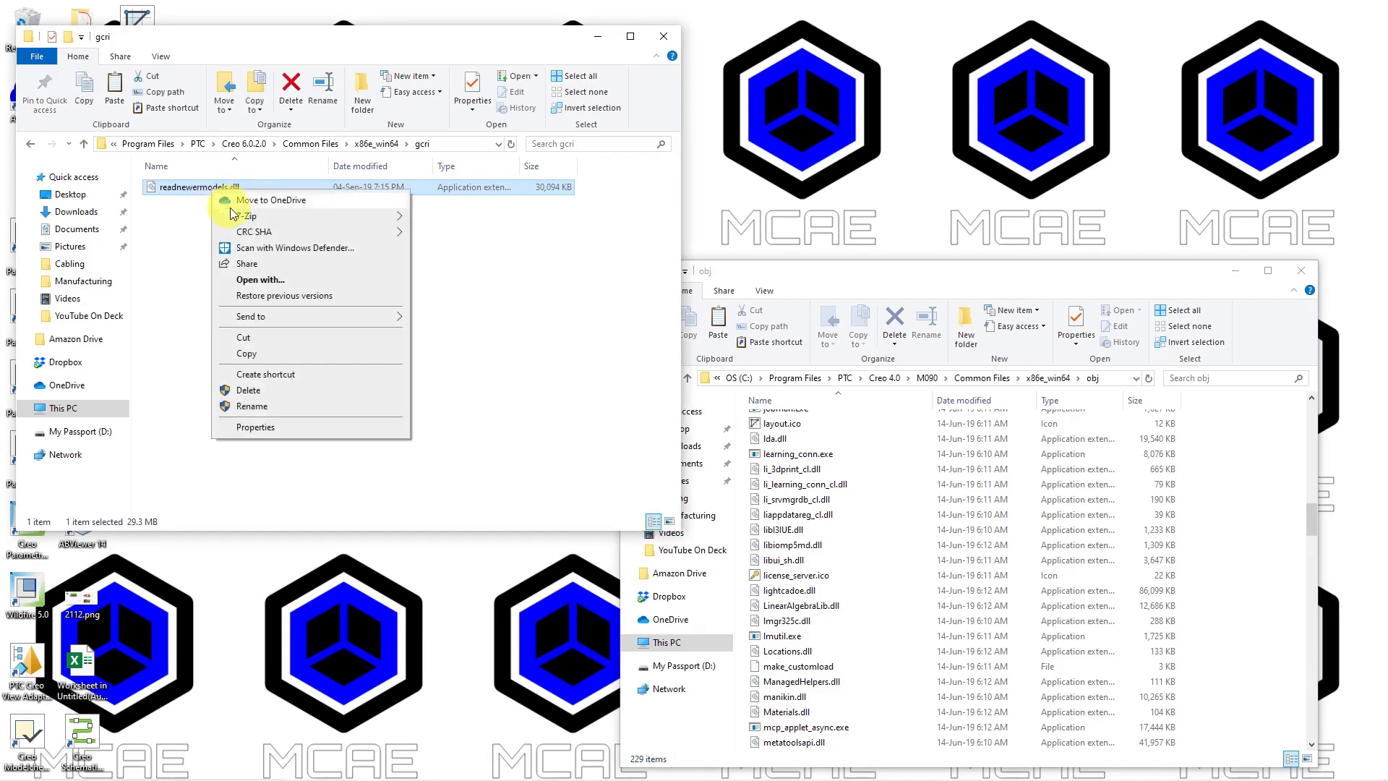
{"action": "left_click", "coordinate": [245, 353]}
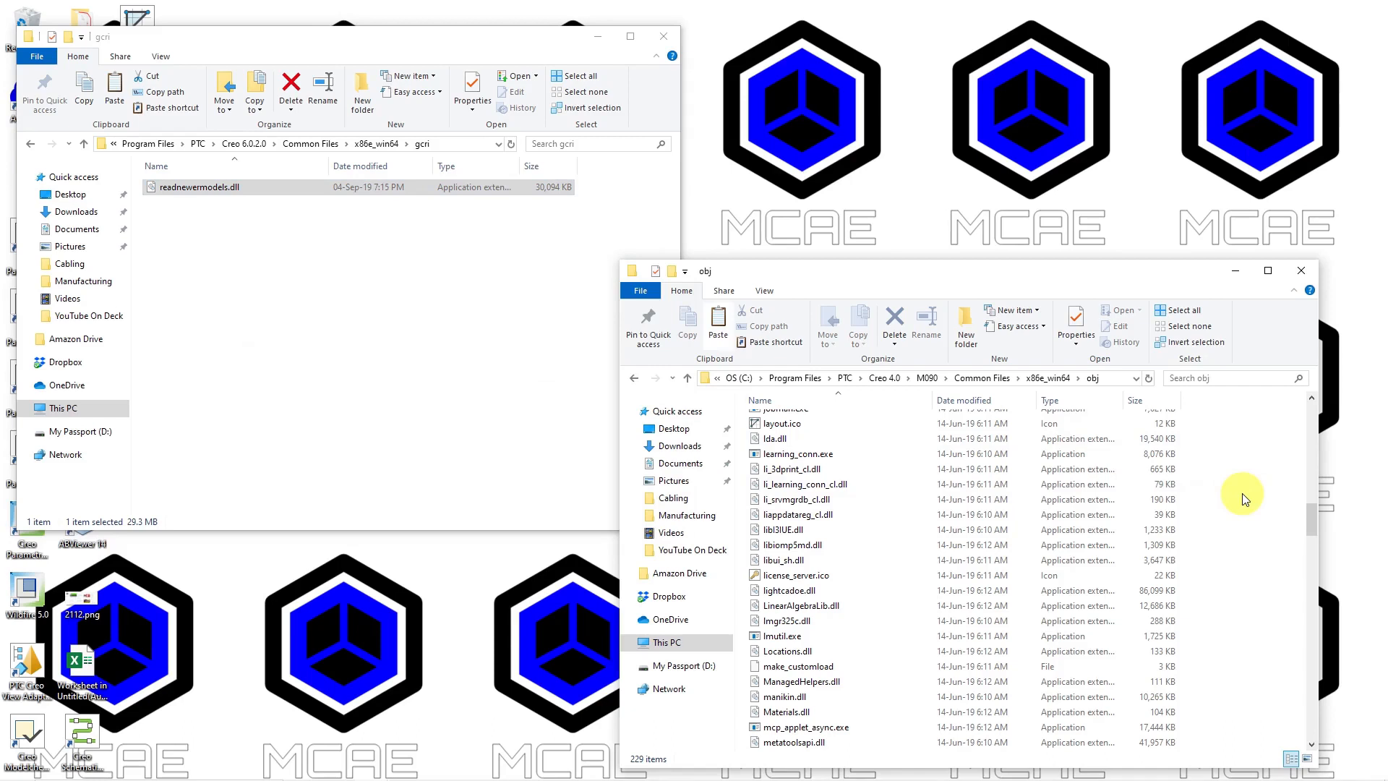
{"action": "scroll", "scroll_direction": "down", "scroll_amount": 3}
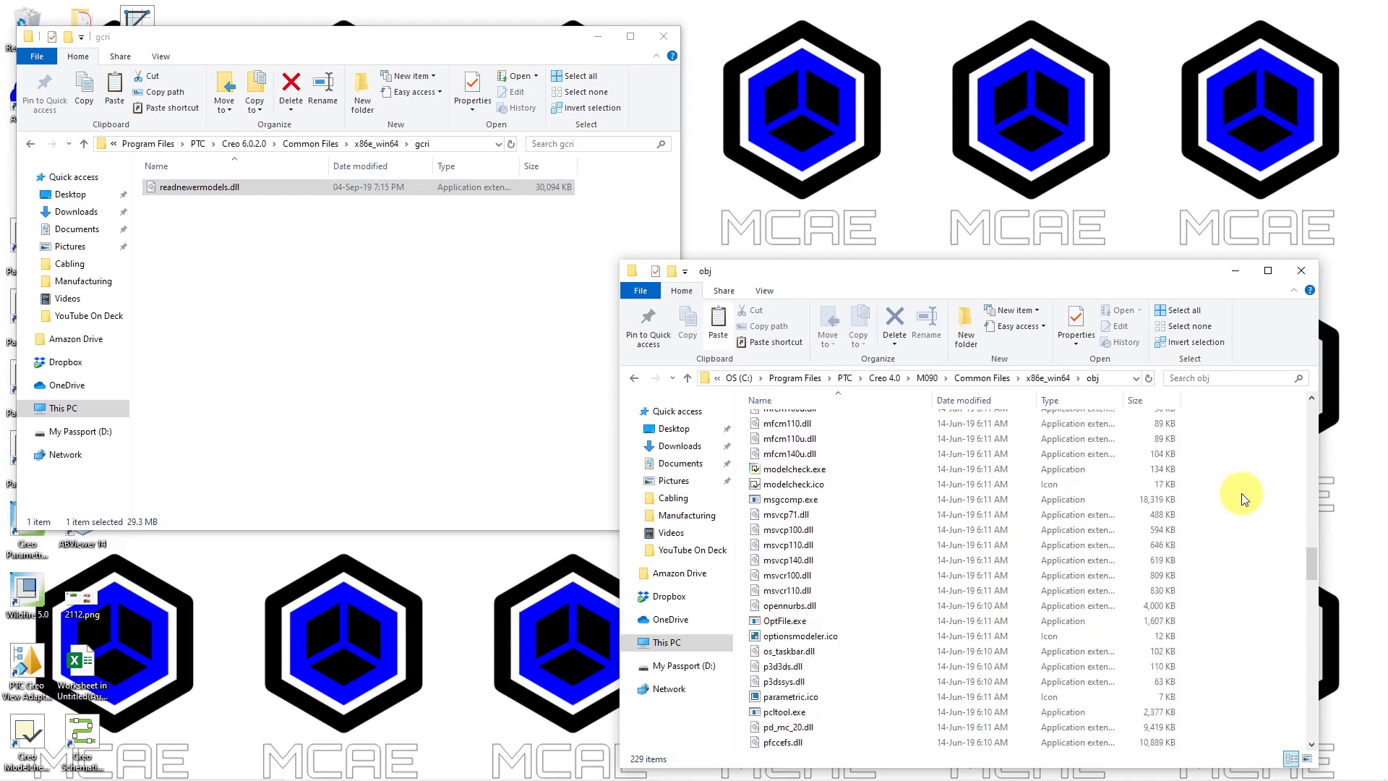
{"action": "scroll", "scroll_direction": "down", "scroll_amount": 3}
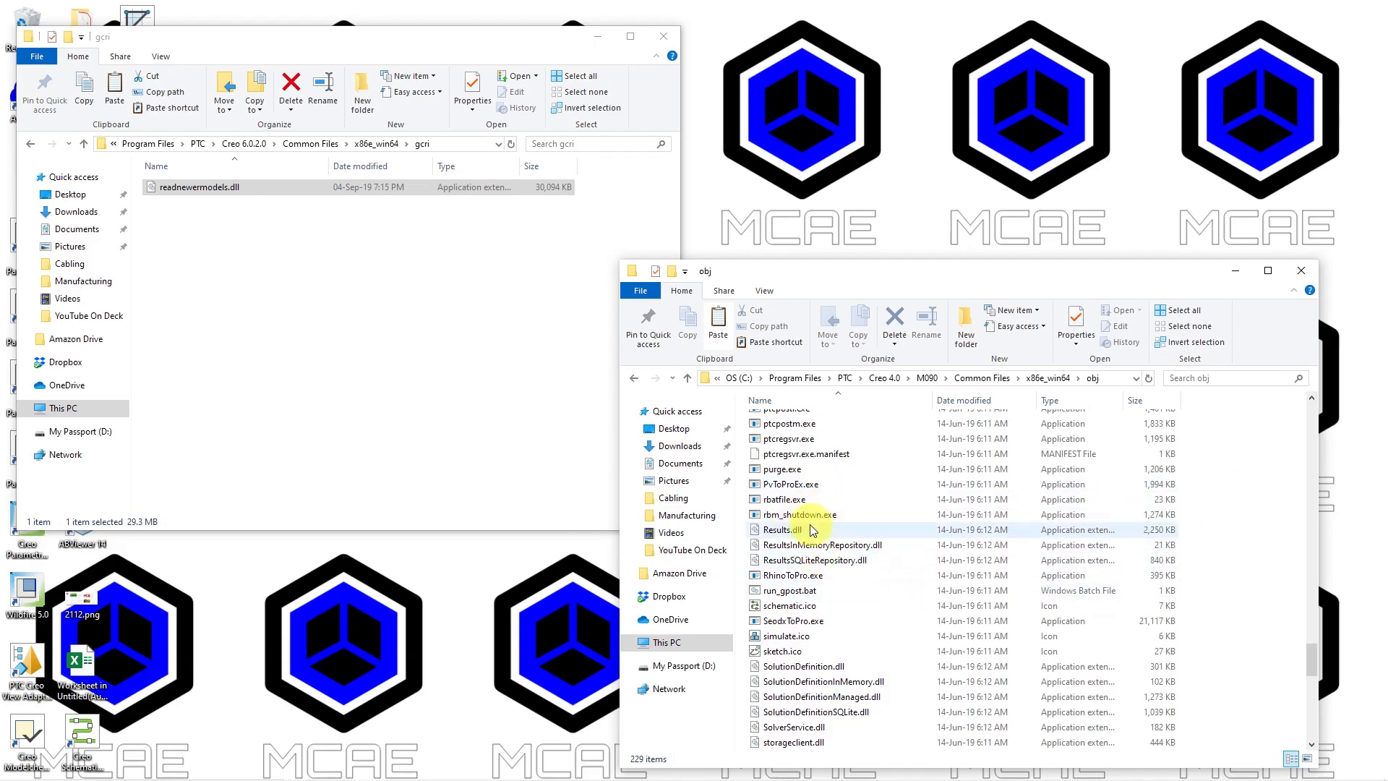
{"action": "mouse_move", "coordinate": [1230, 506]}
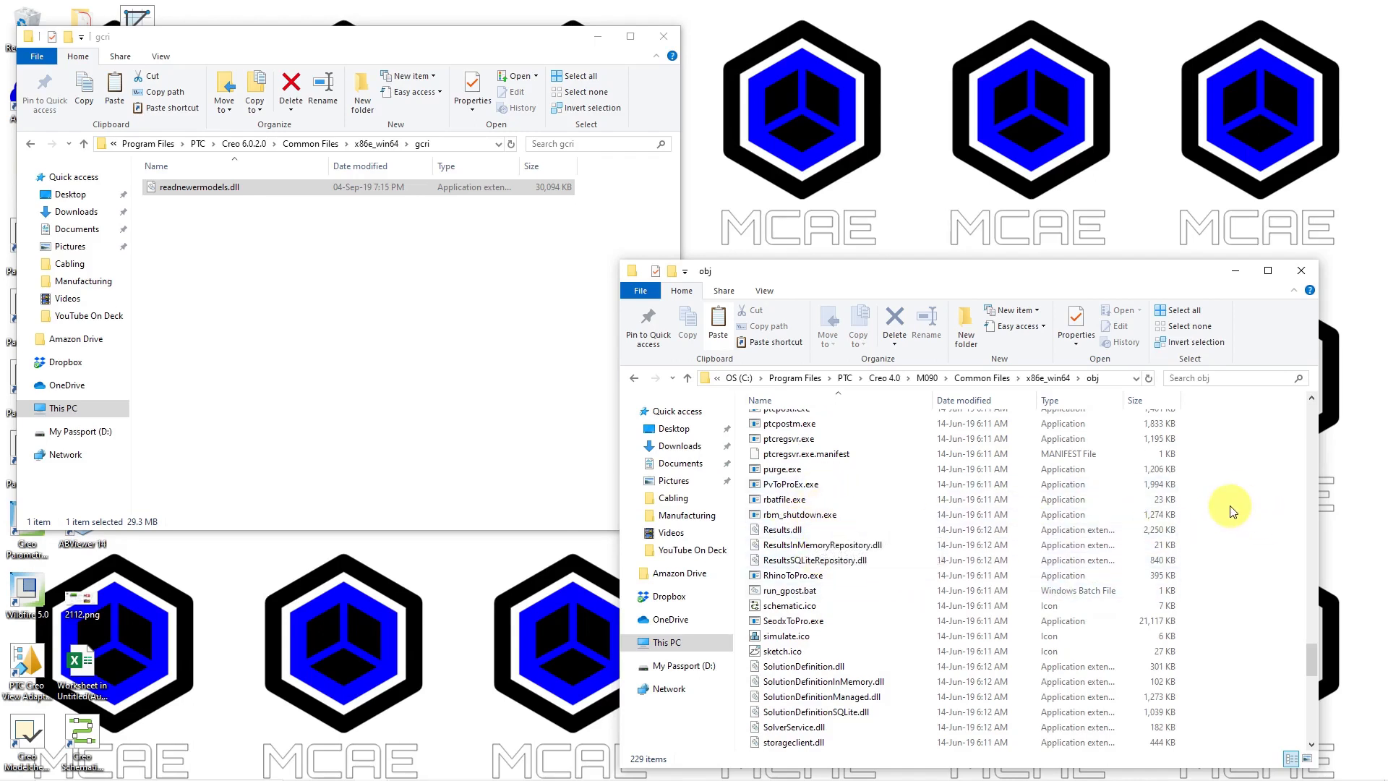
Paste readnewermodels.dll into the Creo 4.0 obj folder, continuing with administrator permission.
{"action": "right_click", "coordinate": [1230, 509]}
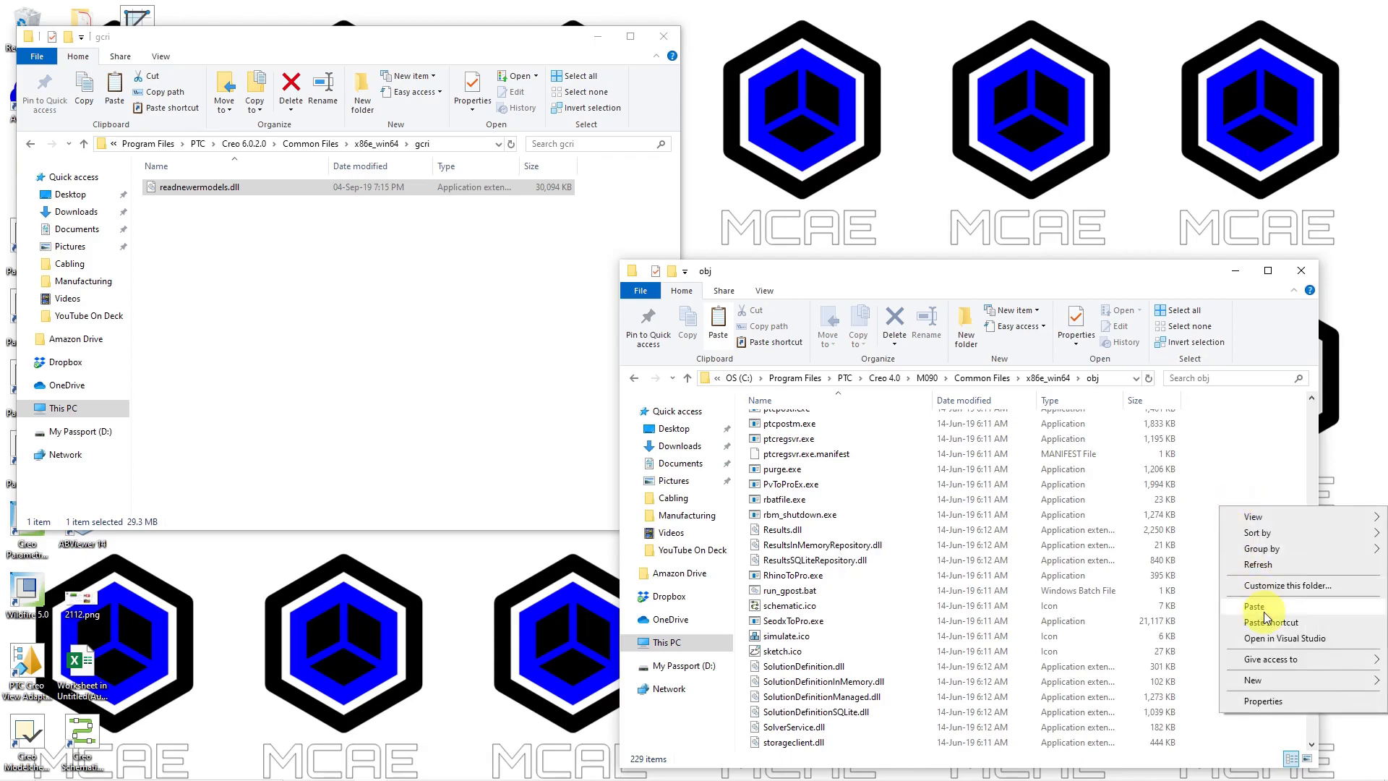
{"action": "left_click", "coordinate": [1254, 606]}
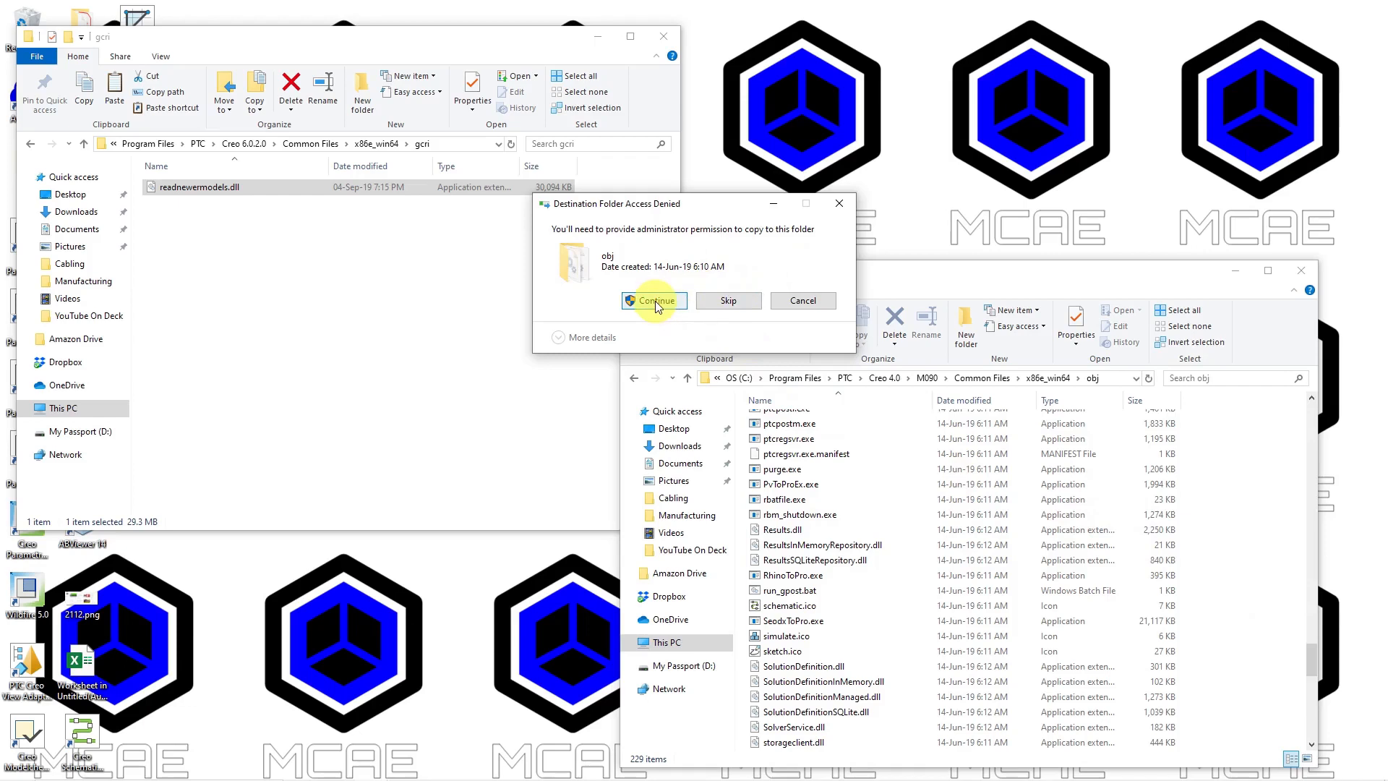
{"action": "left_click", "coordinate": [653, 301]}
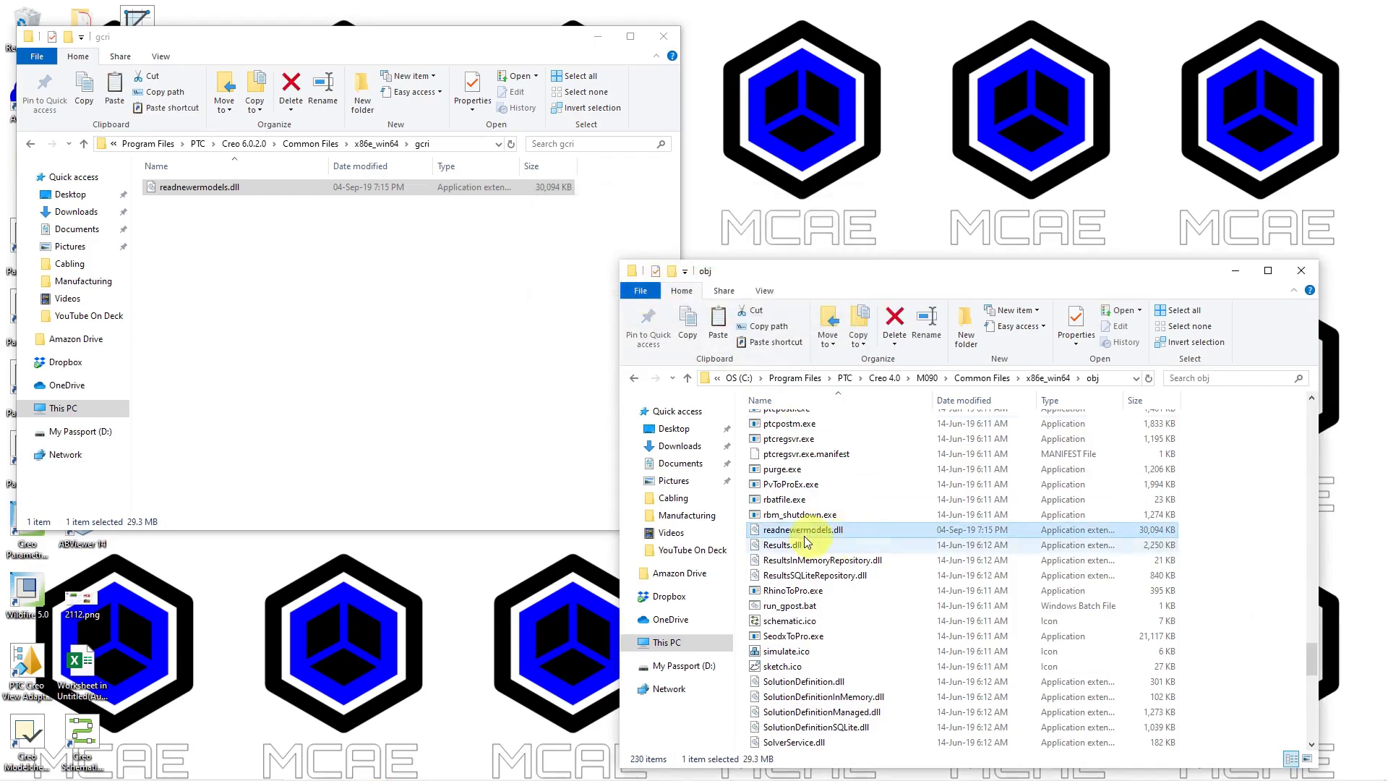
{"action": "mouse_move", "coordinate": [806, 529]}
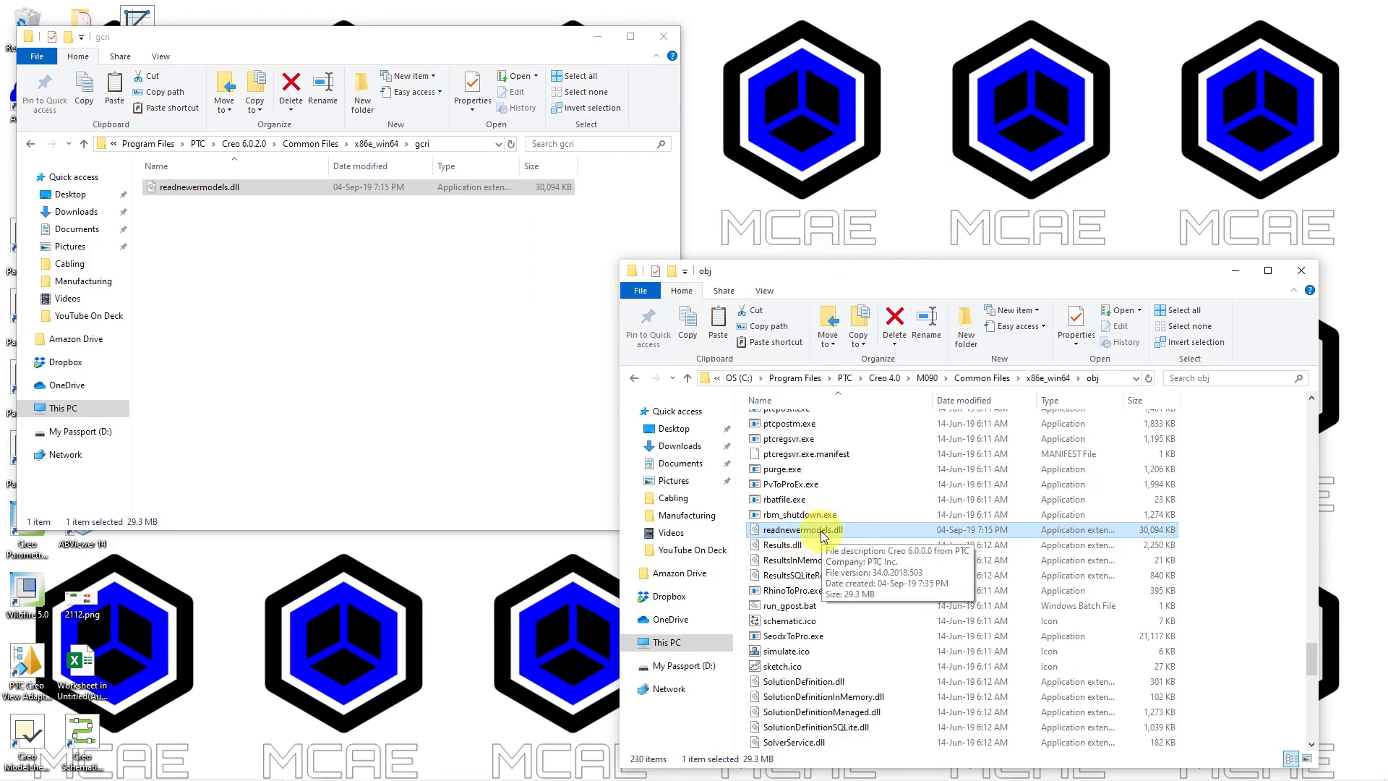
{"action": "mouse_move", "coordinate": [246, 223]}
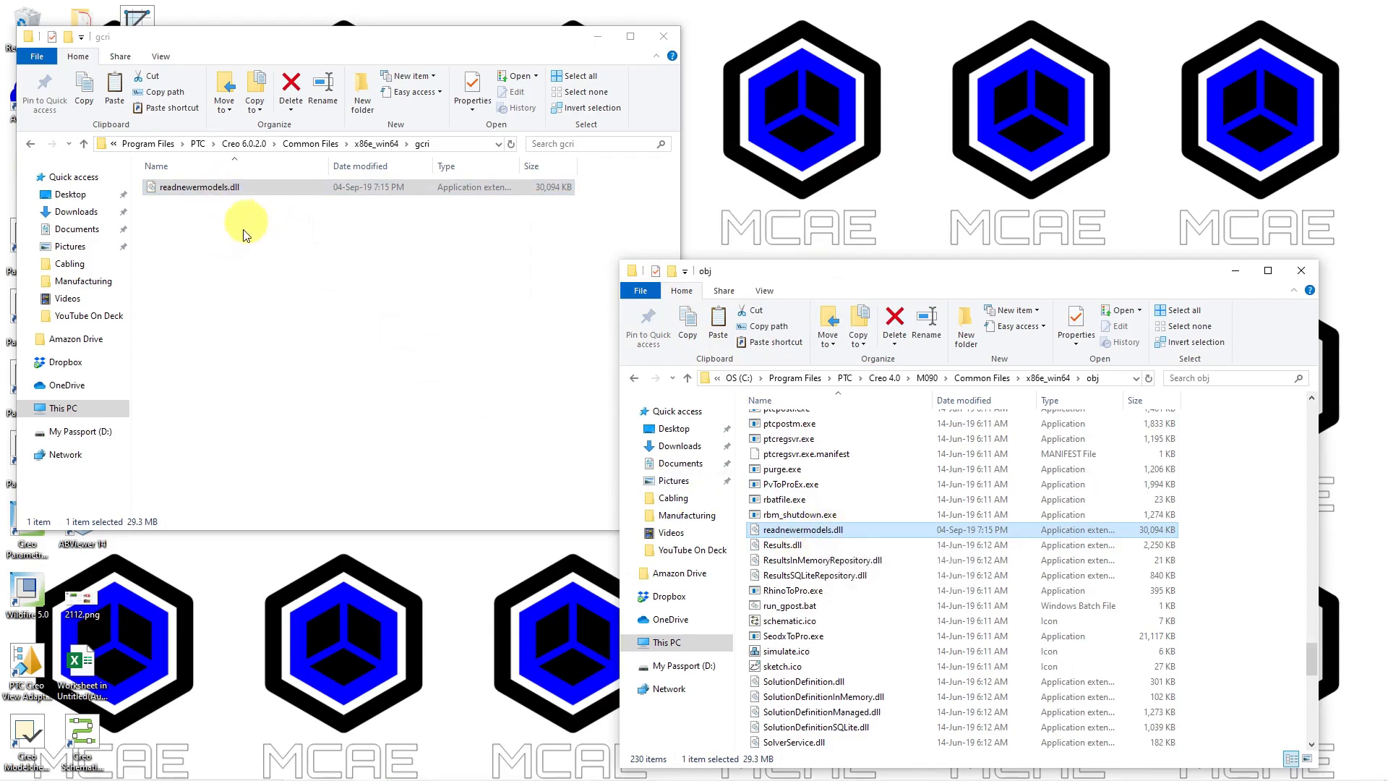
{"action": "mouse_move", "coordinate": [236, 230]}
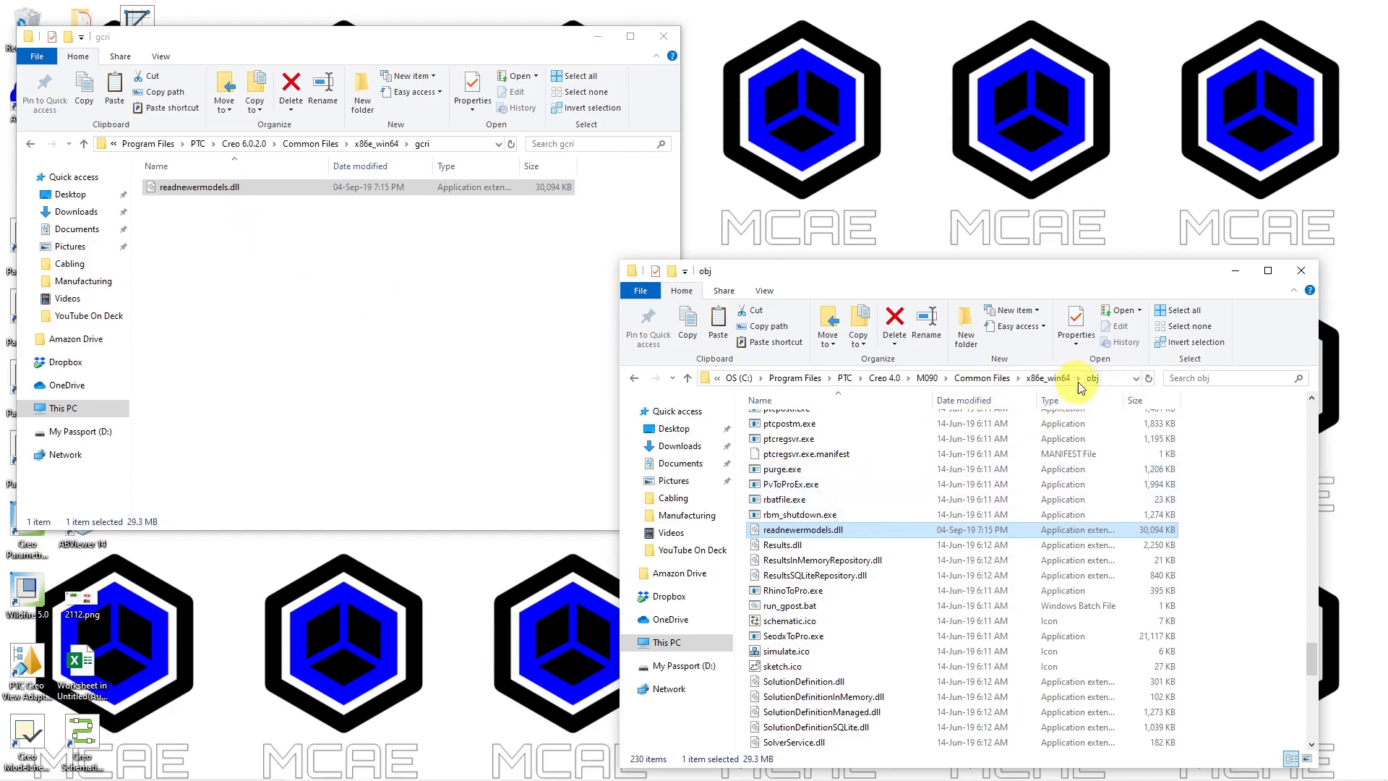
{"action": "mouse_move", "coordinate": [1096, 207]}
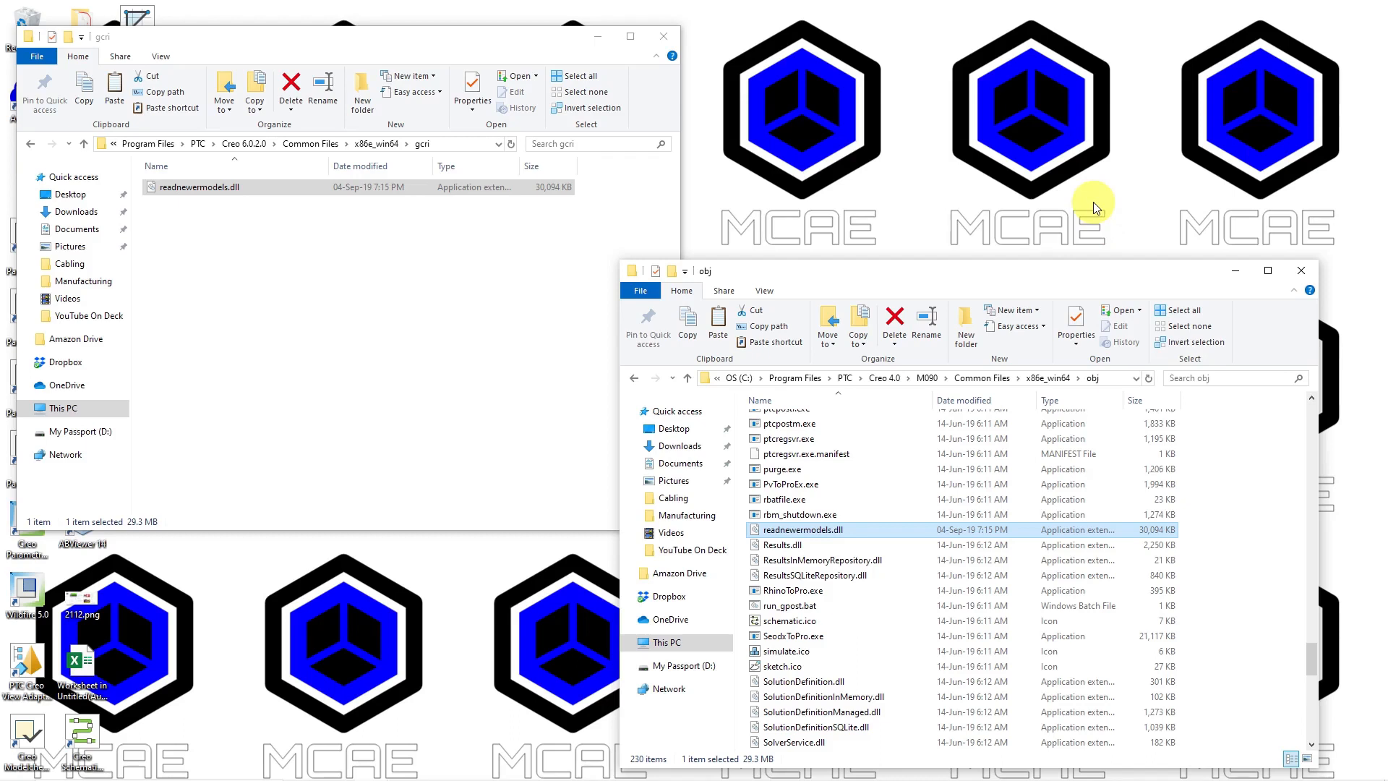
{"action": "mouse_move", "coordinate": [1029, 197]}
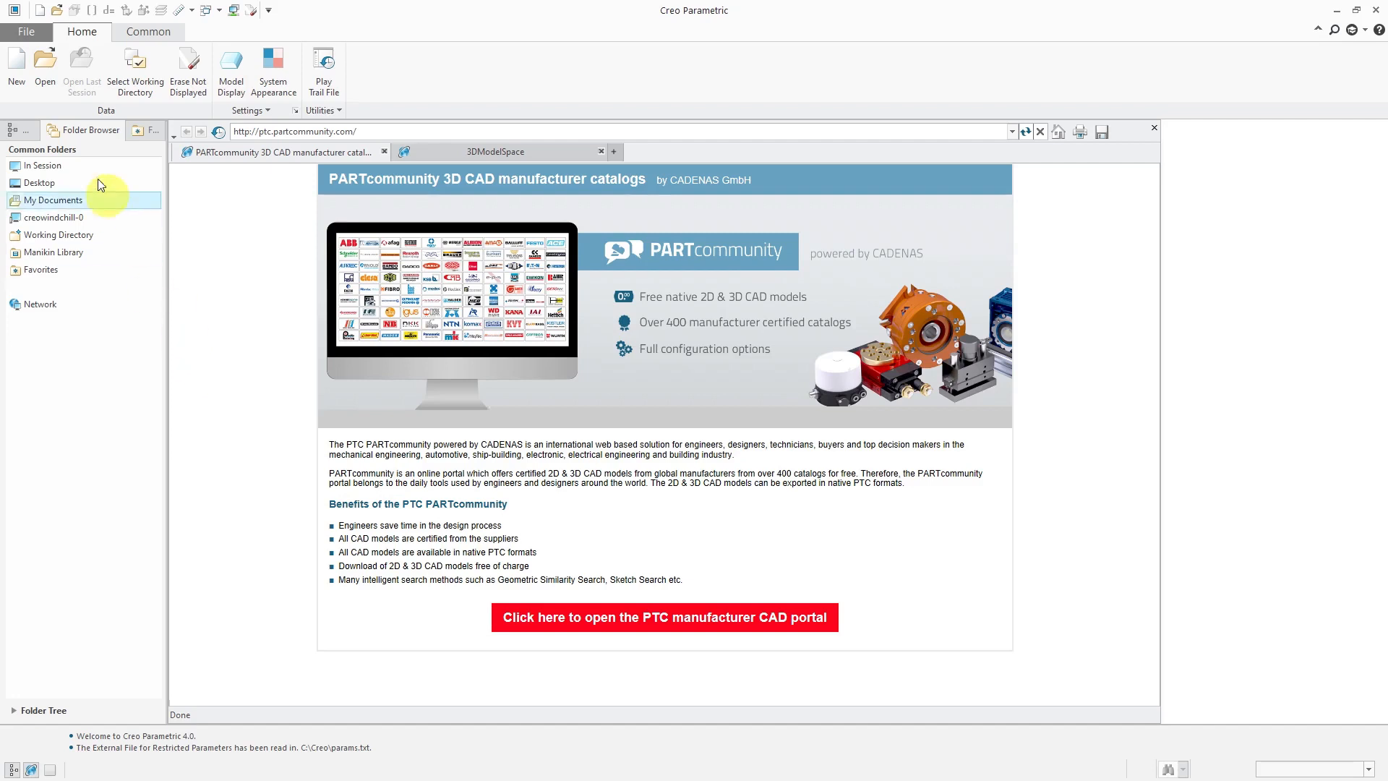
Open vss-bottle-creo6.prt from C:\CAD-Files\Creo 6.0.
{"action": "left_click", "coordinate": [45, 71]}
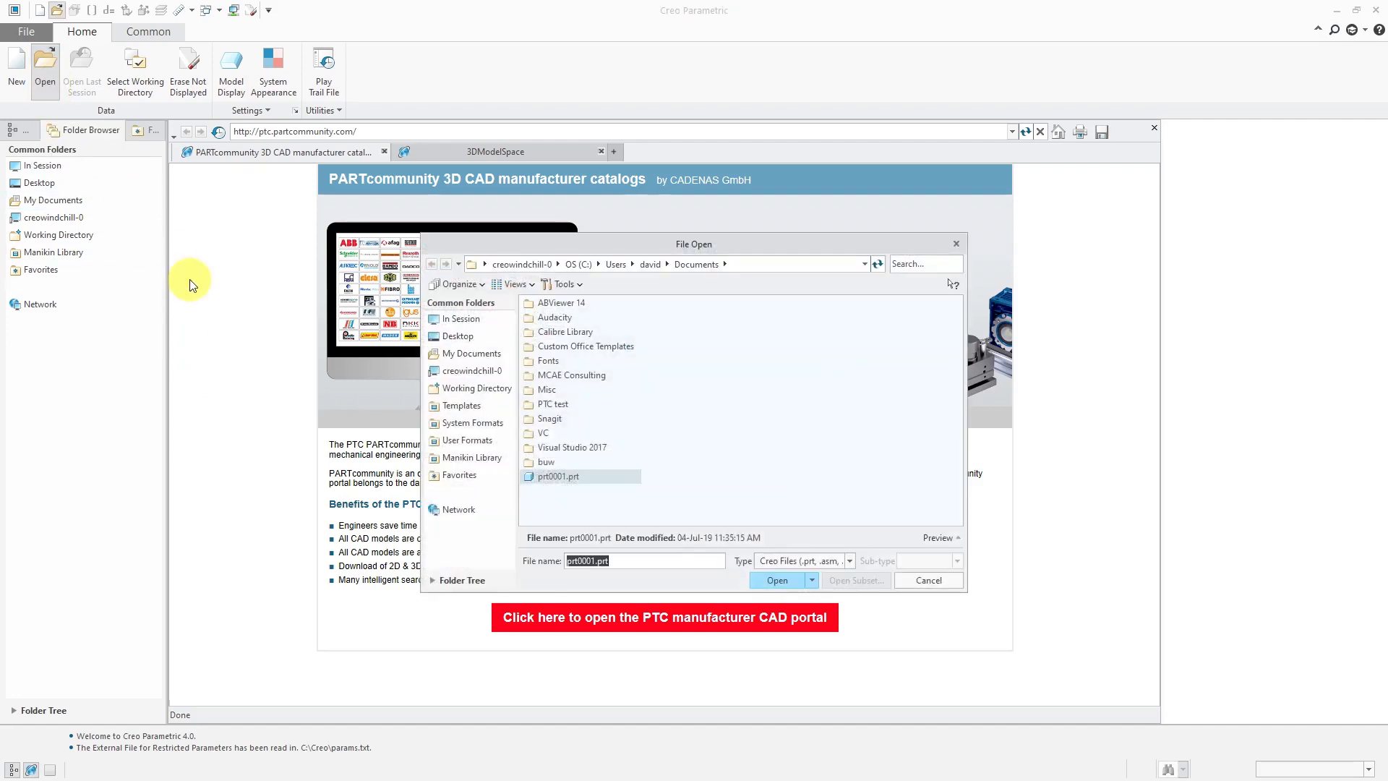
{"action": "left_click", "coordinate": [579, 263]}
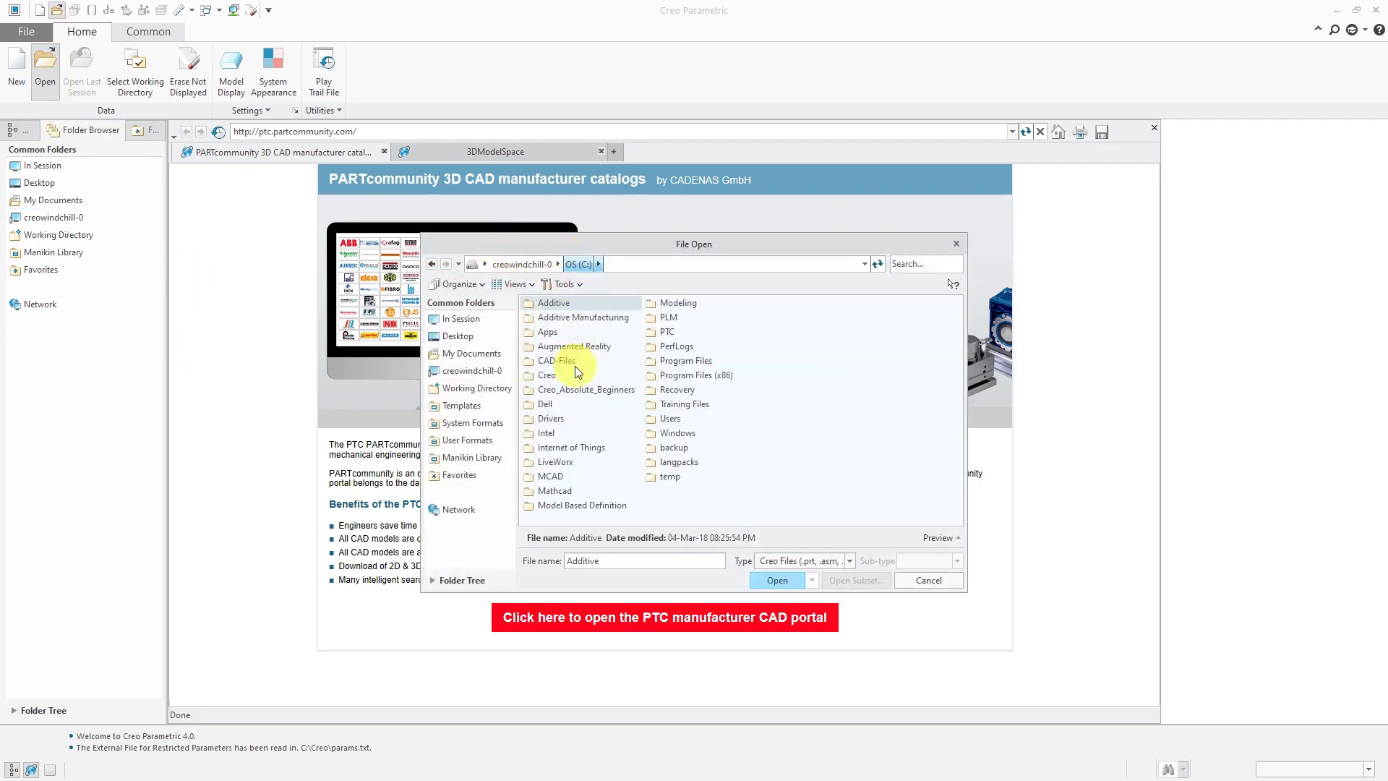
{"action": "double_click", "coordinate": [555, 360]}
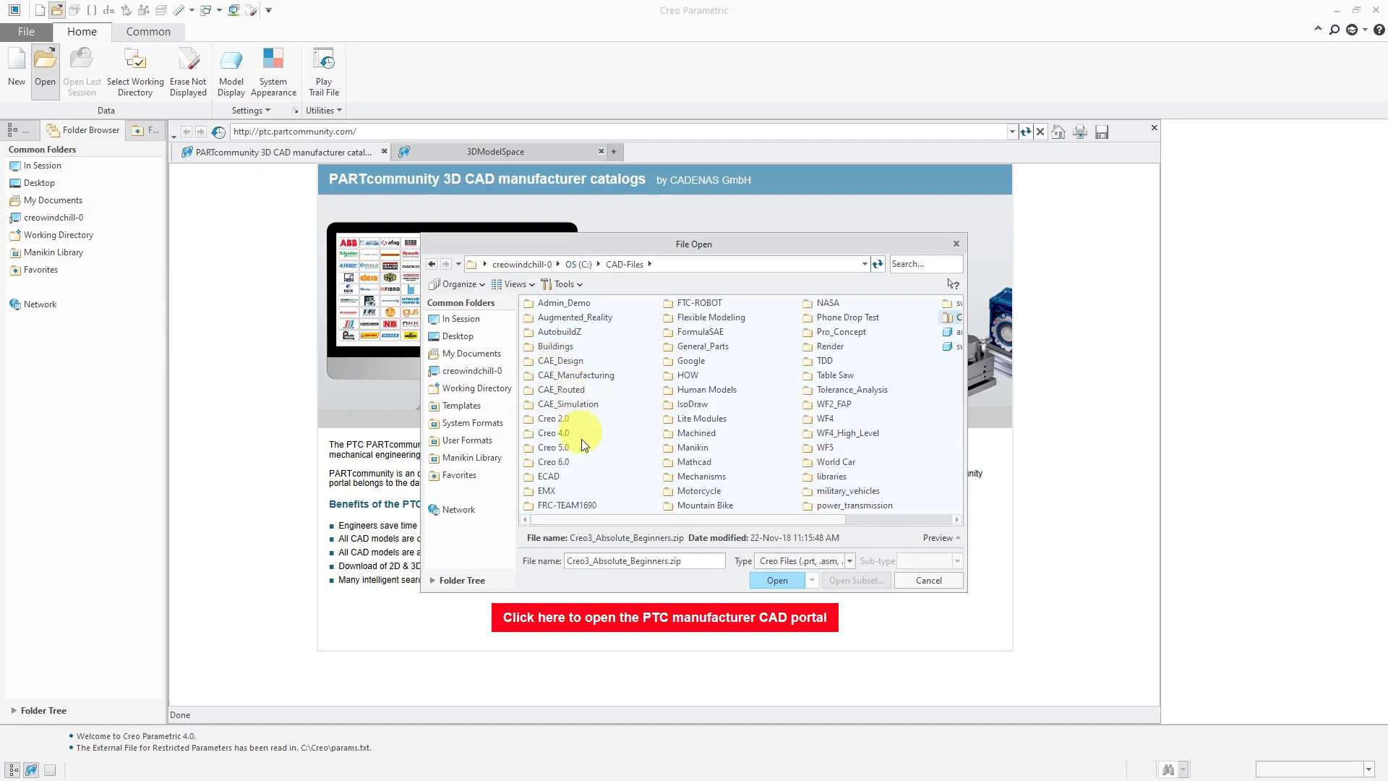
{"action": "double_click", "coordinate": [552, 461]}
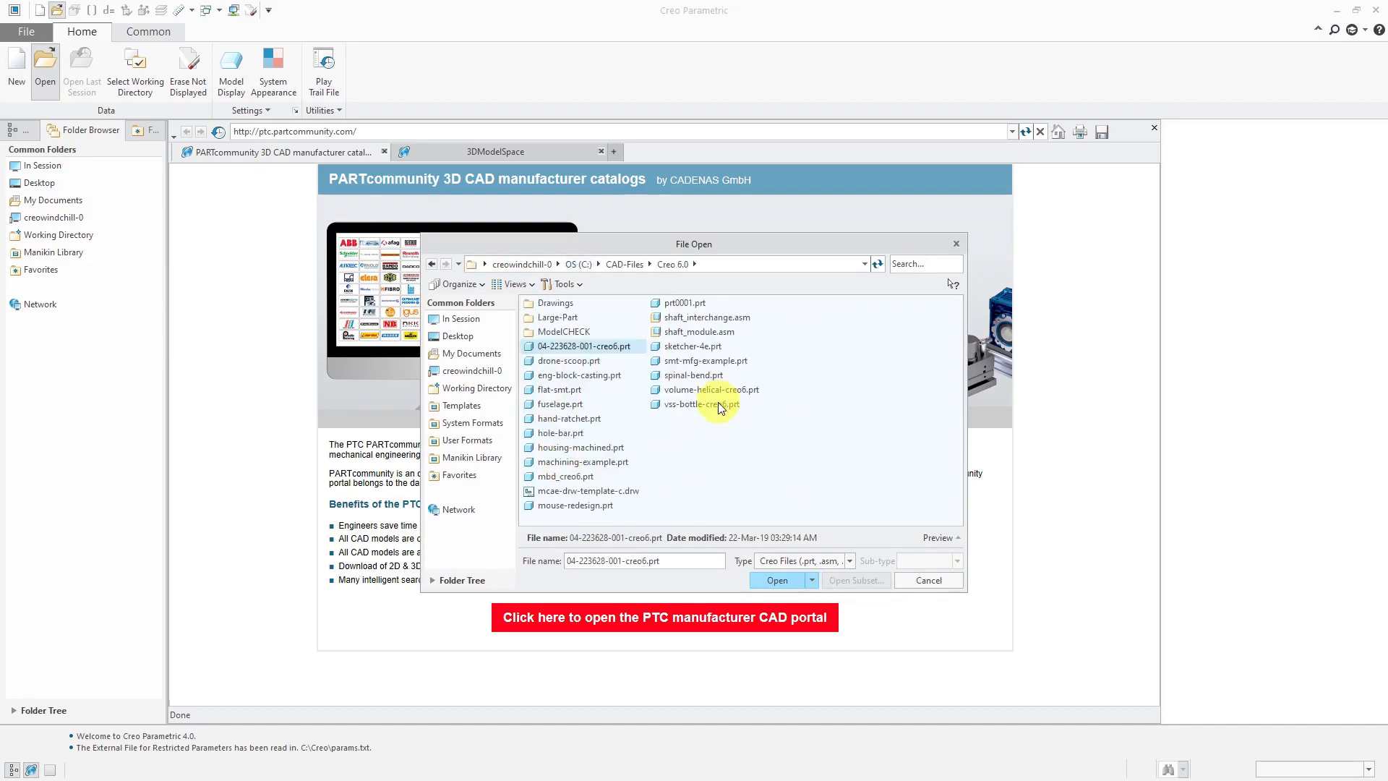
{"action": "left_click", "coordinate": [705, 403]}
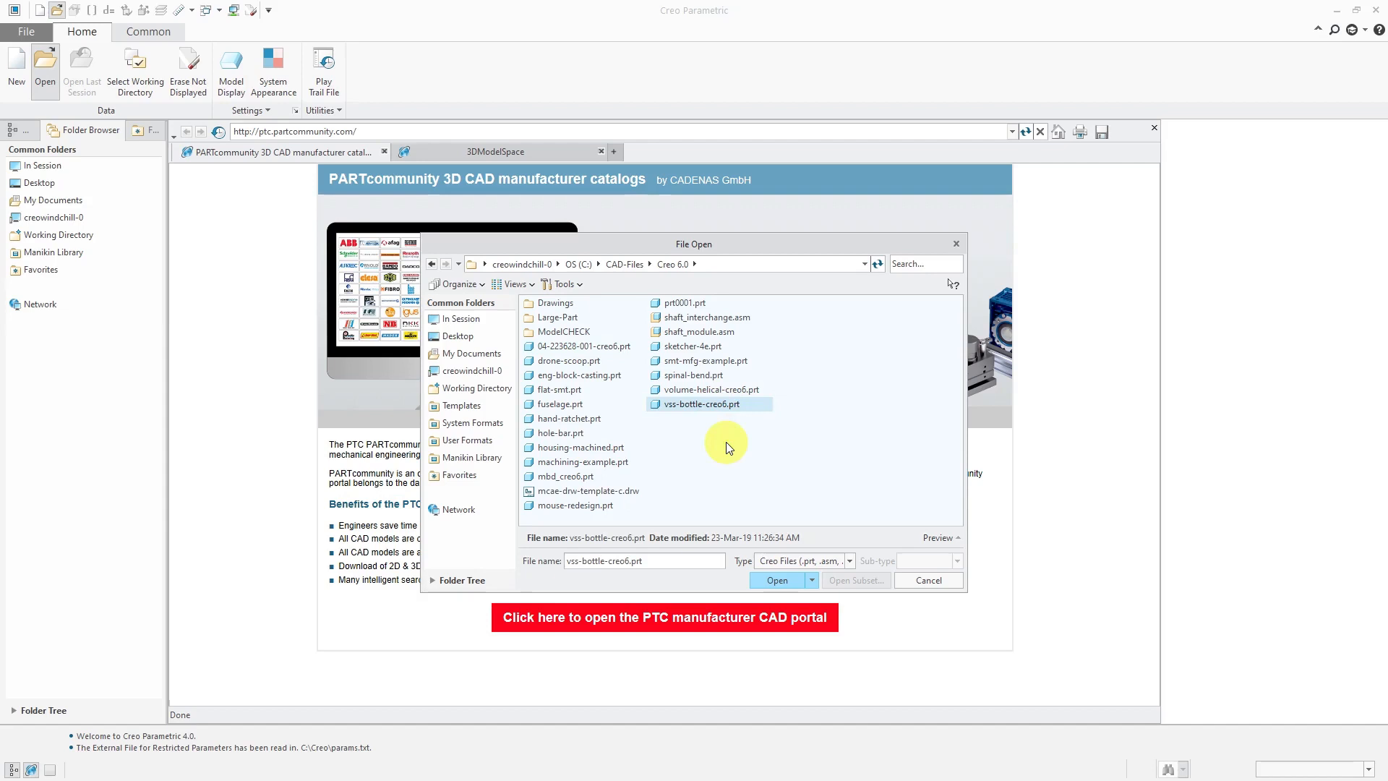
{"action": "mouse_move", "coordinate": [657, 727]}
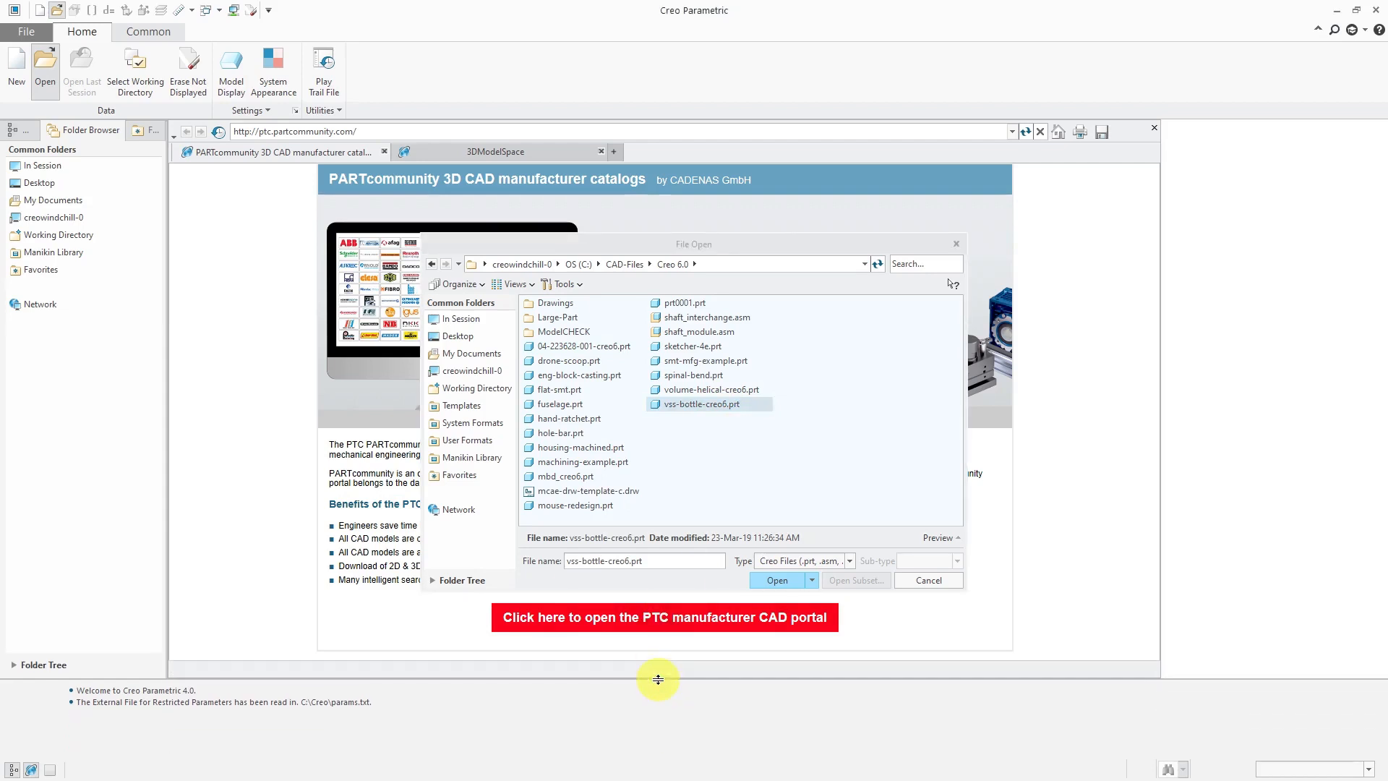
{"action": "mouse_move", "coordinate": [675, 437]}
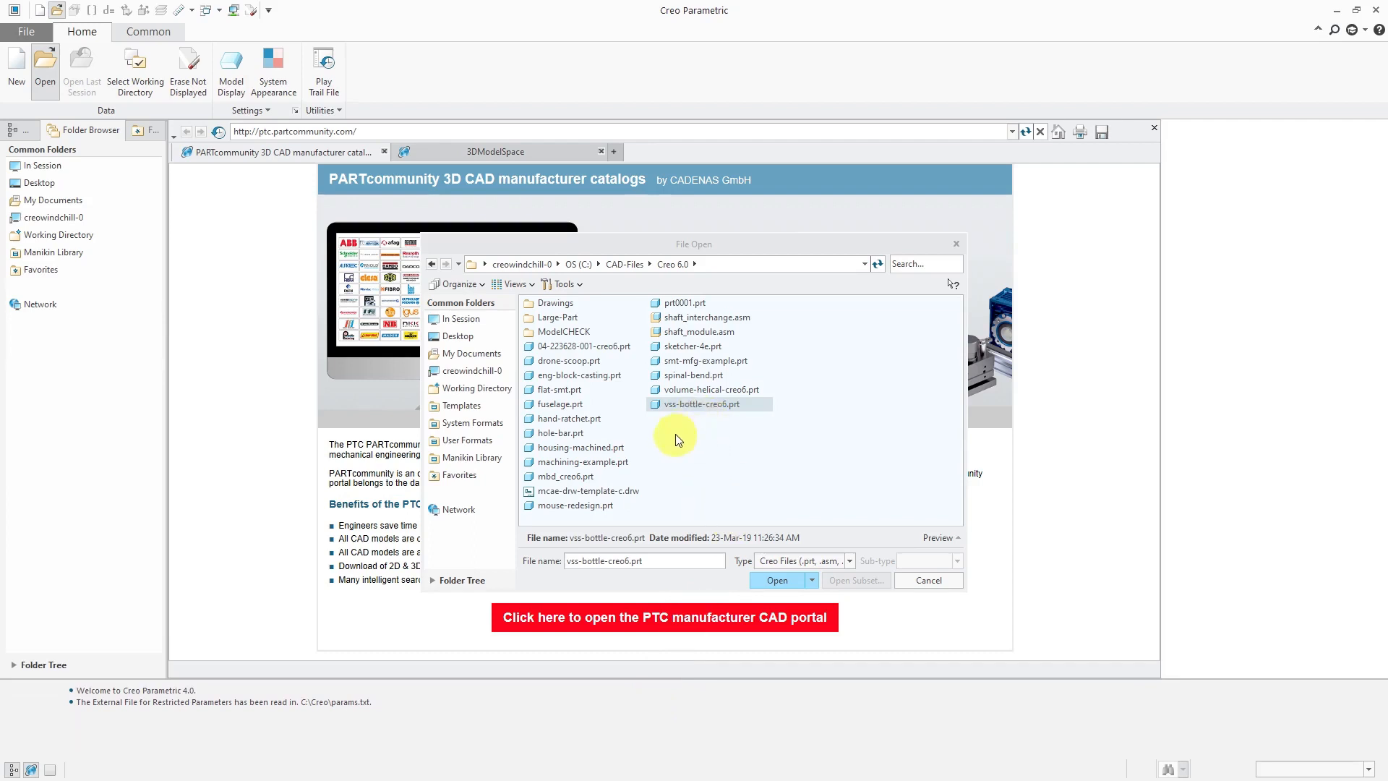
{"action": "mouse_move", "coordinate": [777, 579]}
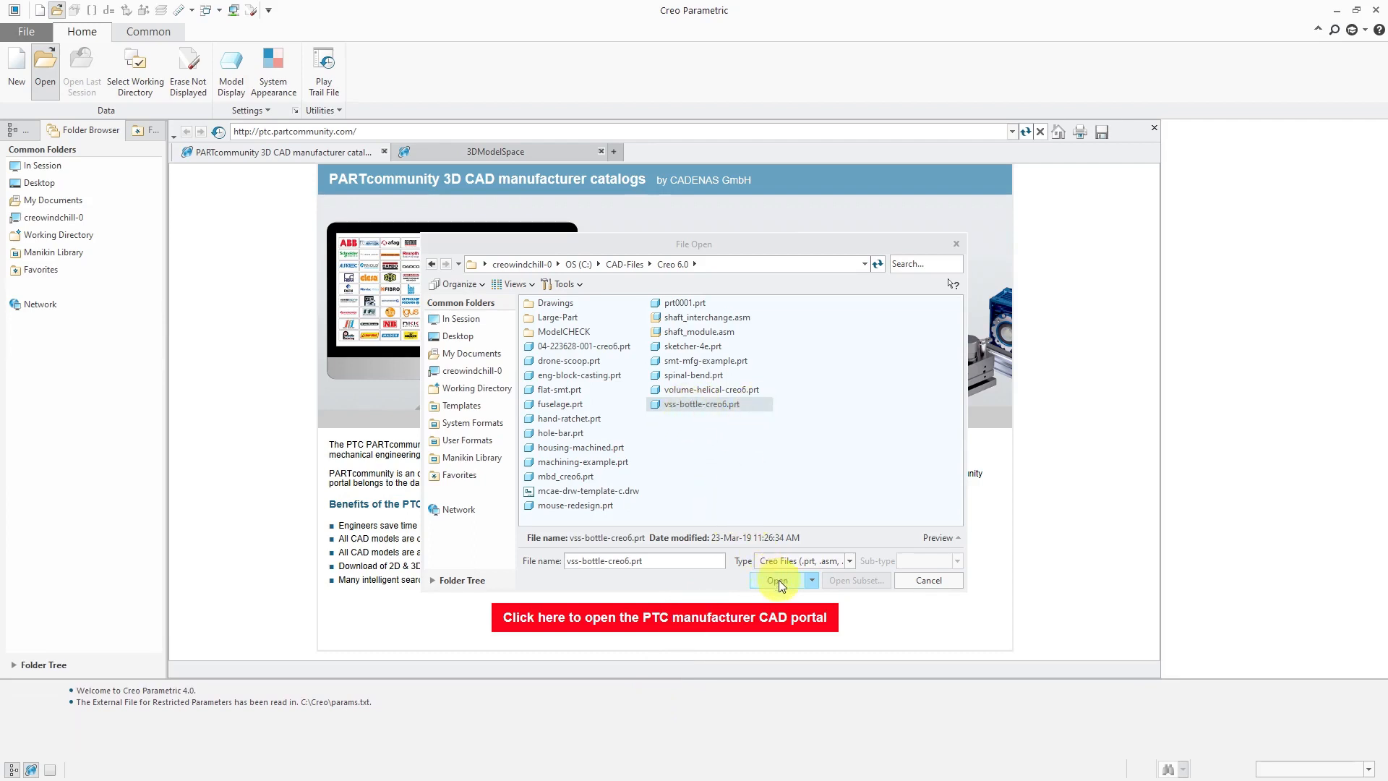
{"action": "left_click", "coordinate": [778, 580]}
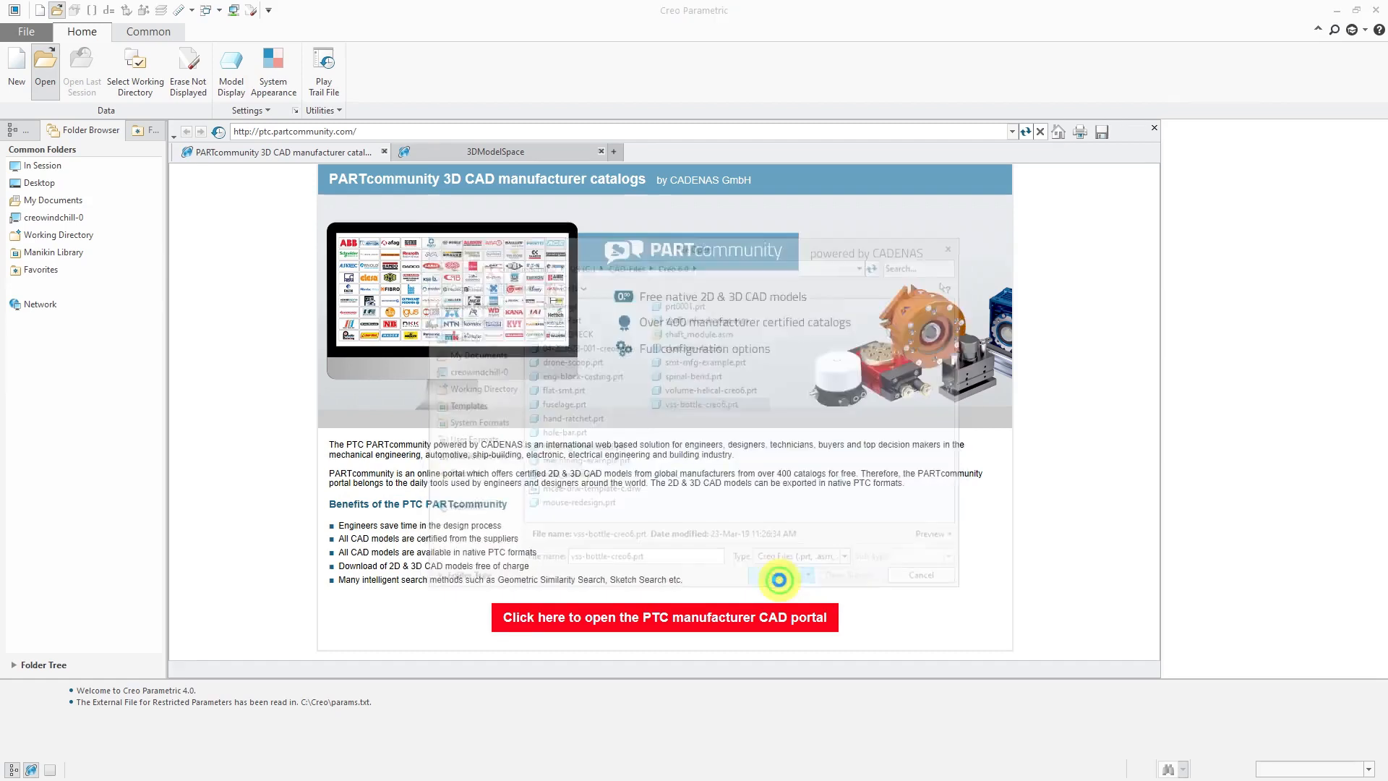
Accept the 'Reading File created in a newer release' prompt to open the part as a granite model.
{"action": "left_click", "coordinate": [779, 575]}
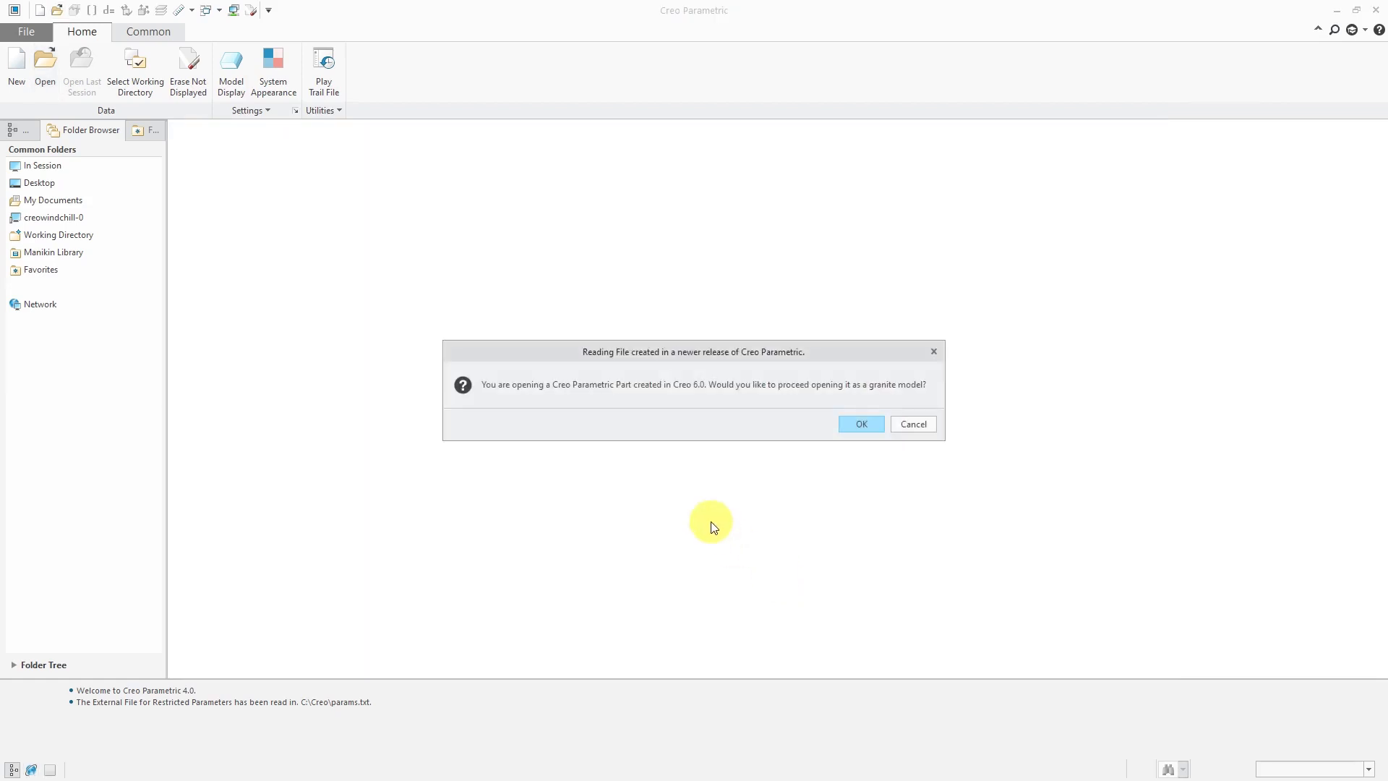
{"action": "mouse_move", "coordinate": [703, 281]}
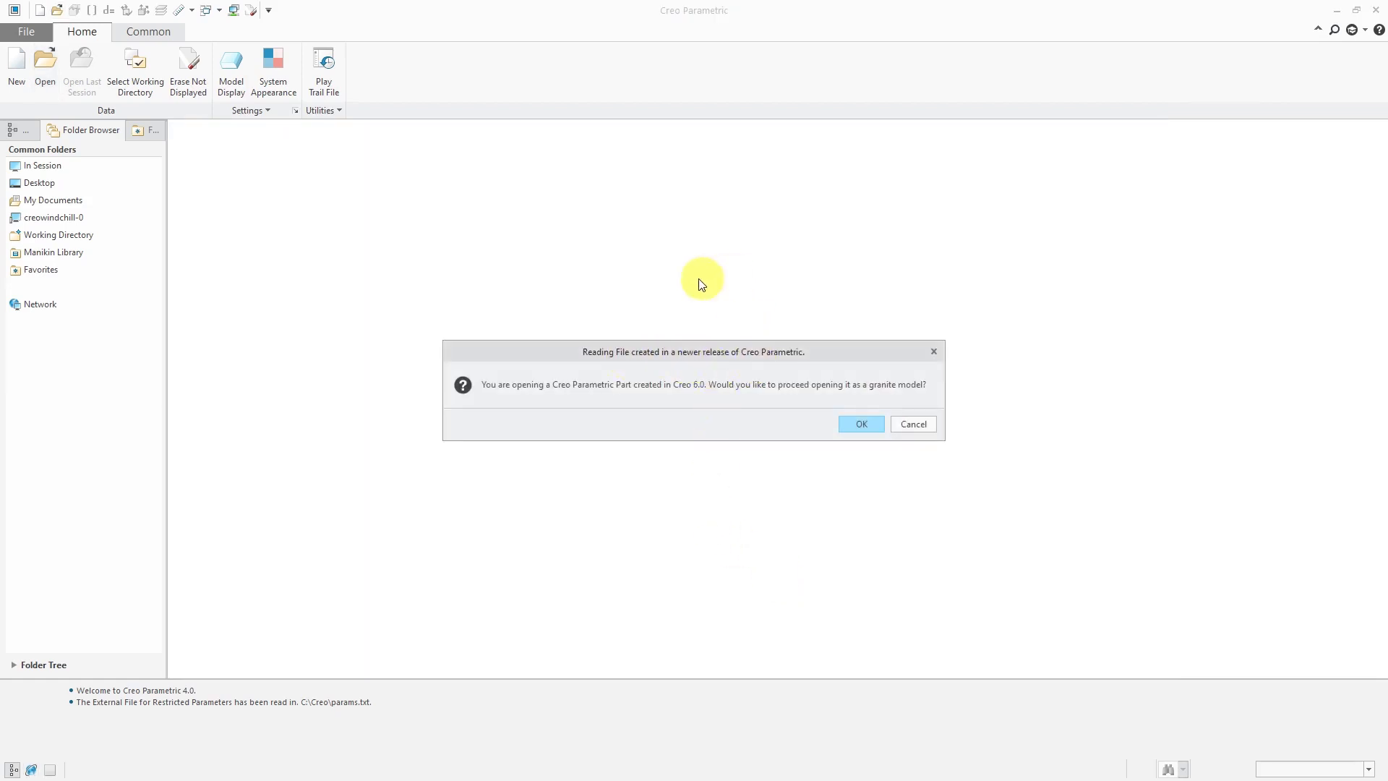
{"action": "mouse_move", "coordinate": [582, 407]}
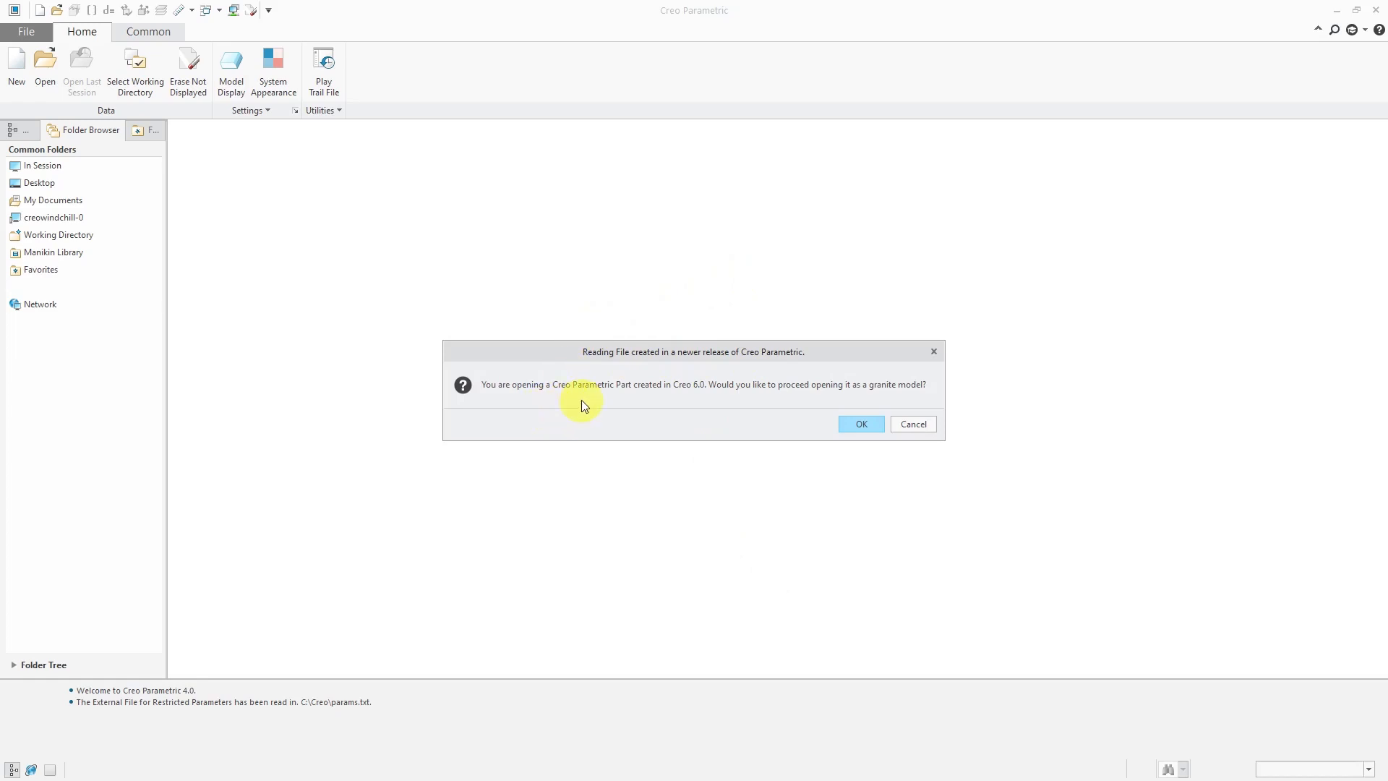
{"action": "mouse_move", "coordinate": [669, 405]}
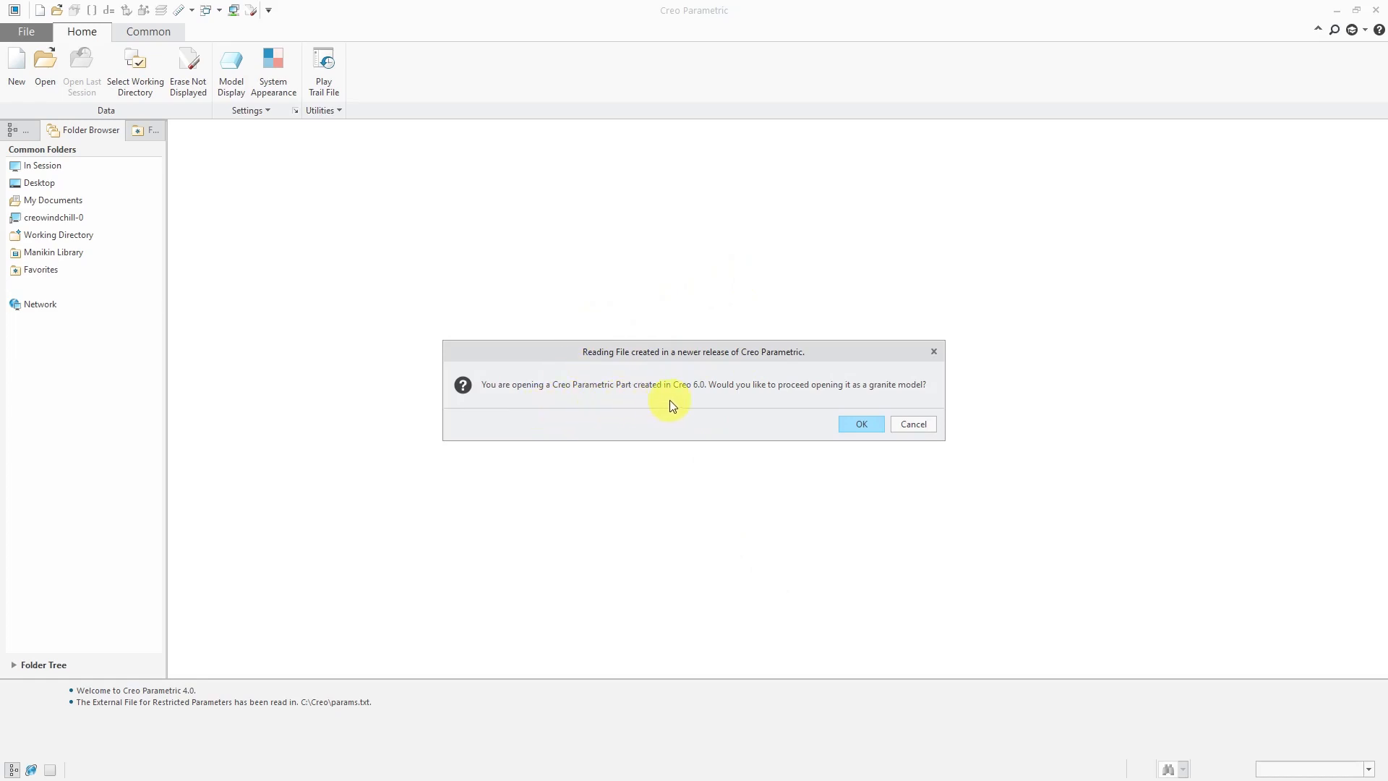
{"action": "mouse_move", "coordinate": [720, 405]}
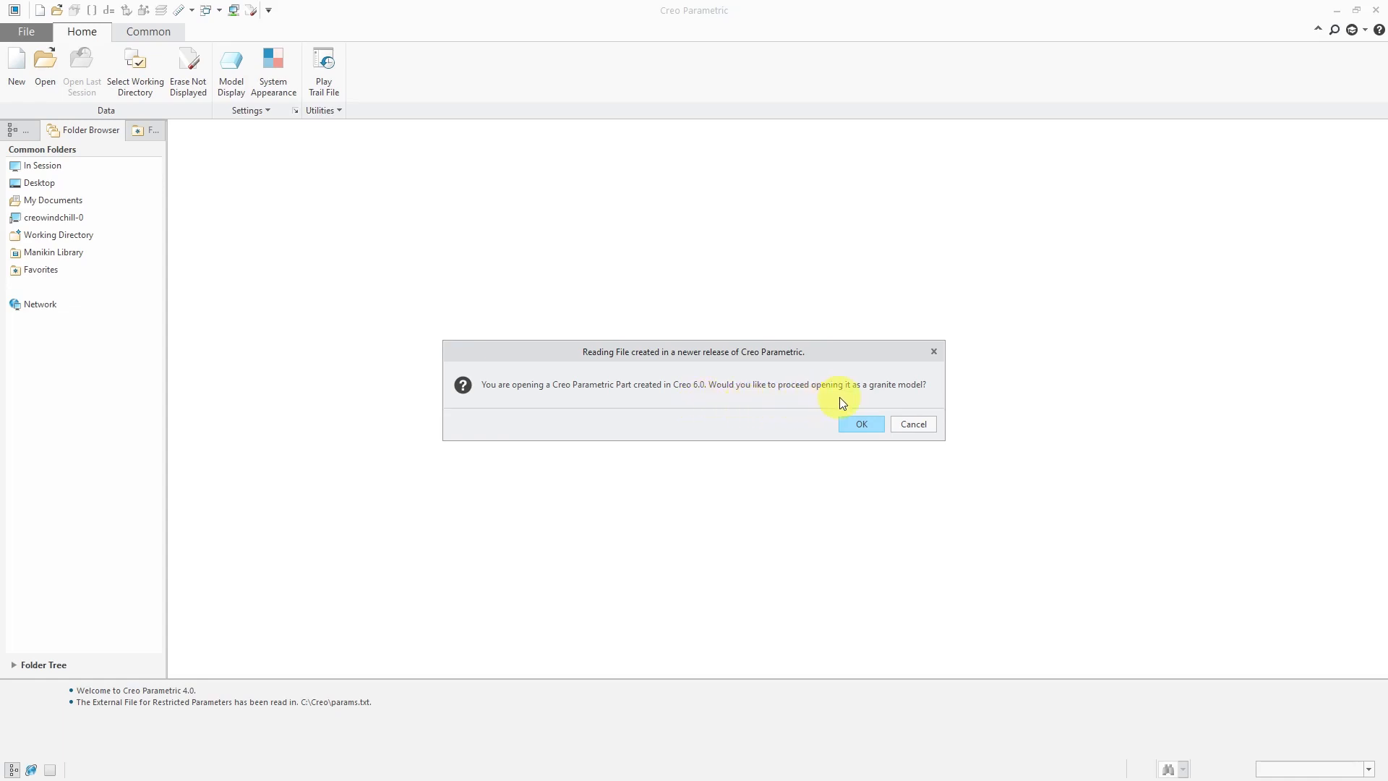
{"action": "mouse_move", "coordinate": [889, 407]}
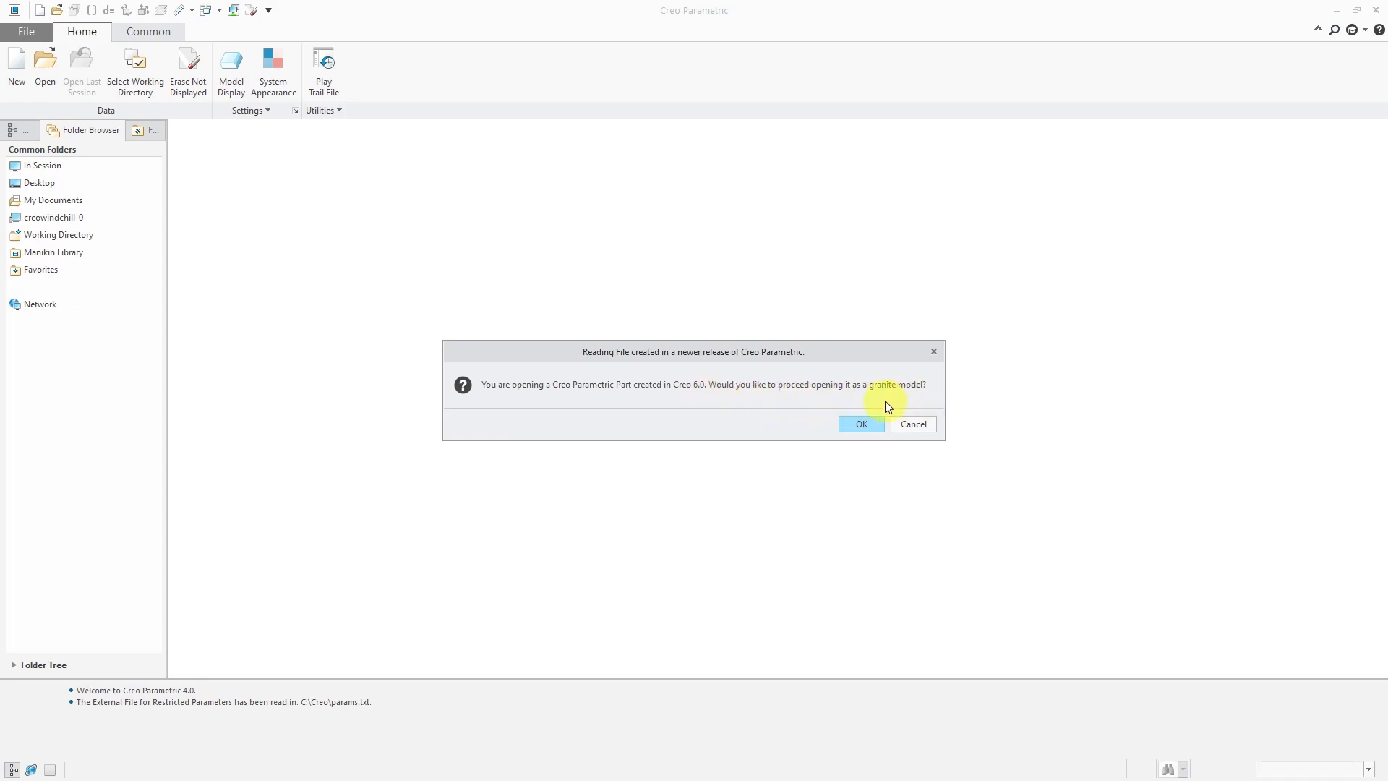
{"action": "mouse_move", "coordinate": [983, 454]}
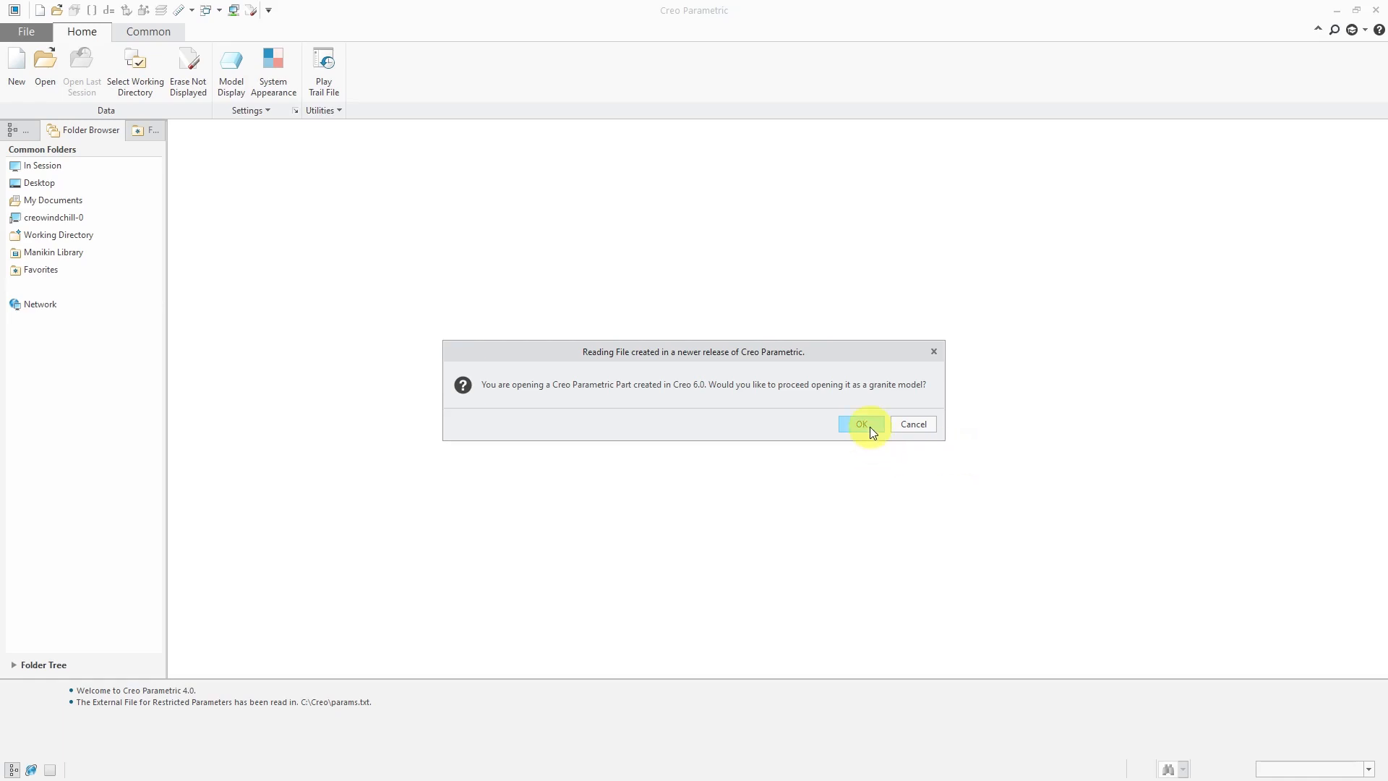
{"action": "left_click", "coordinate": [859, 423]}
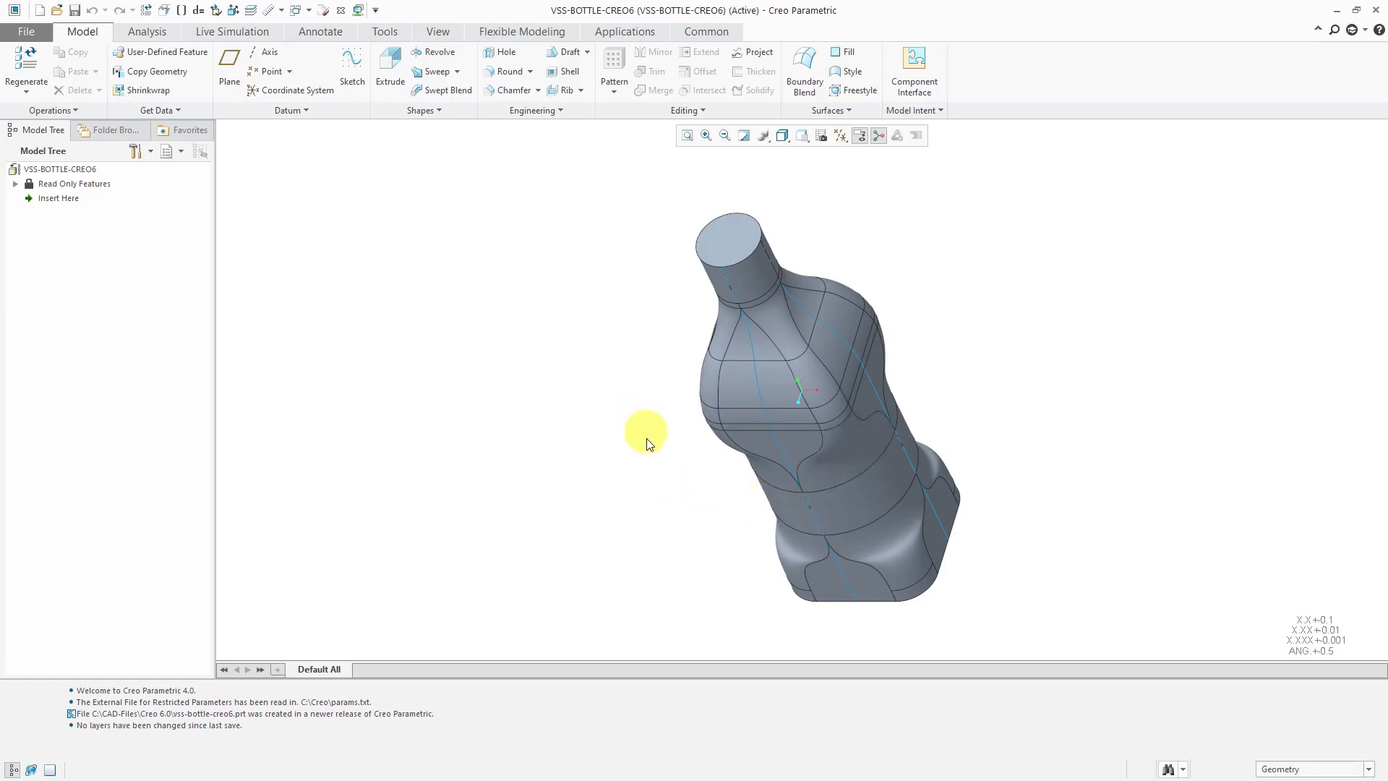
{"action": "mouse_move", "coordinate": [775, 406]}
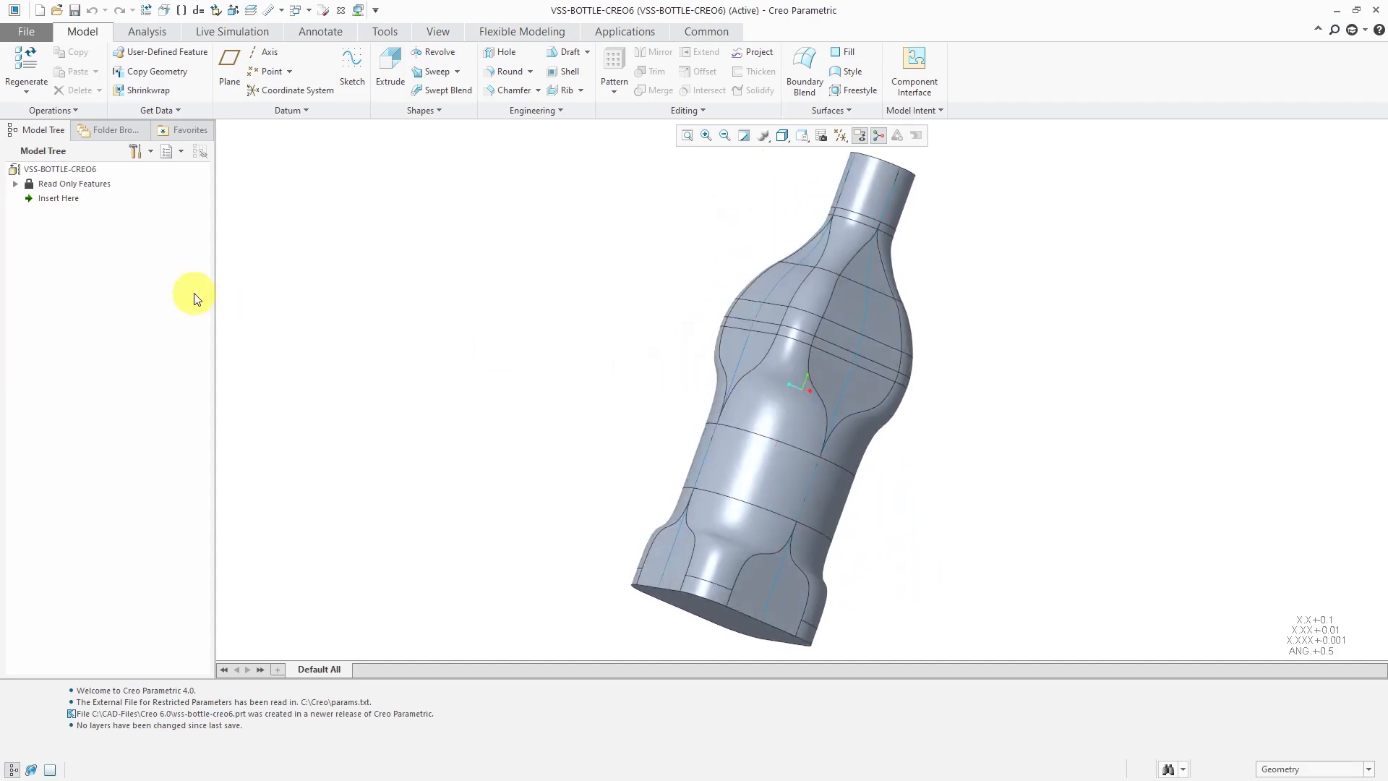
{"action": "mouse_move", "coordinate": [16, 198]}
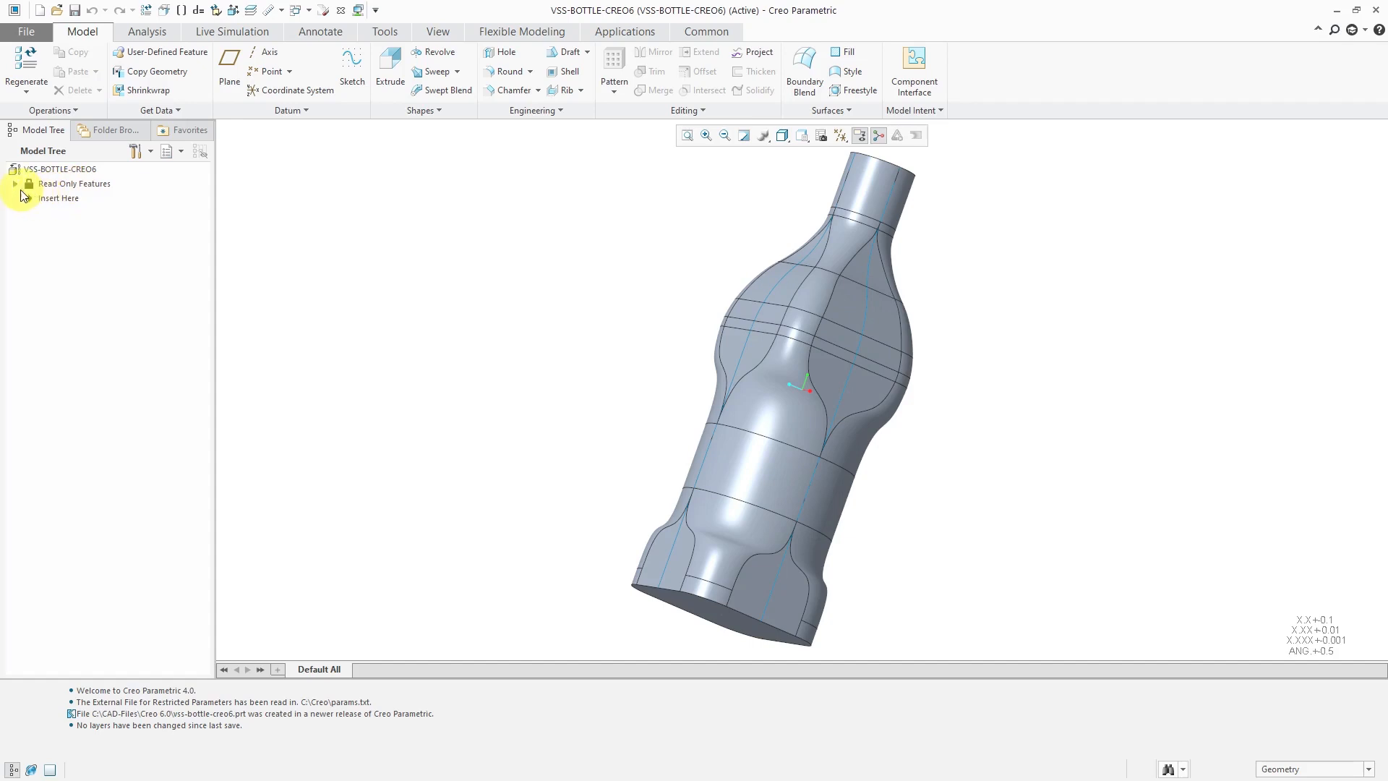
Expand the Read Only Features group in the Model Tree to list the bottle's features.
{"action": "left_click", "coordinate": [14, 184]}
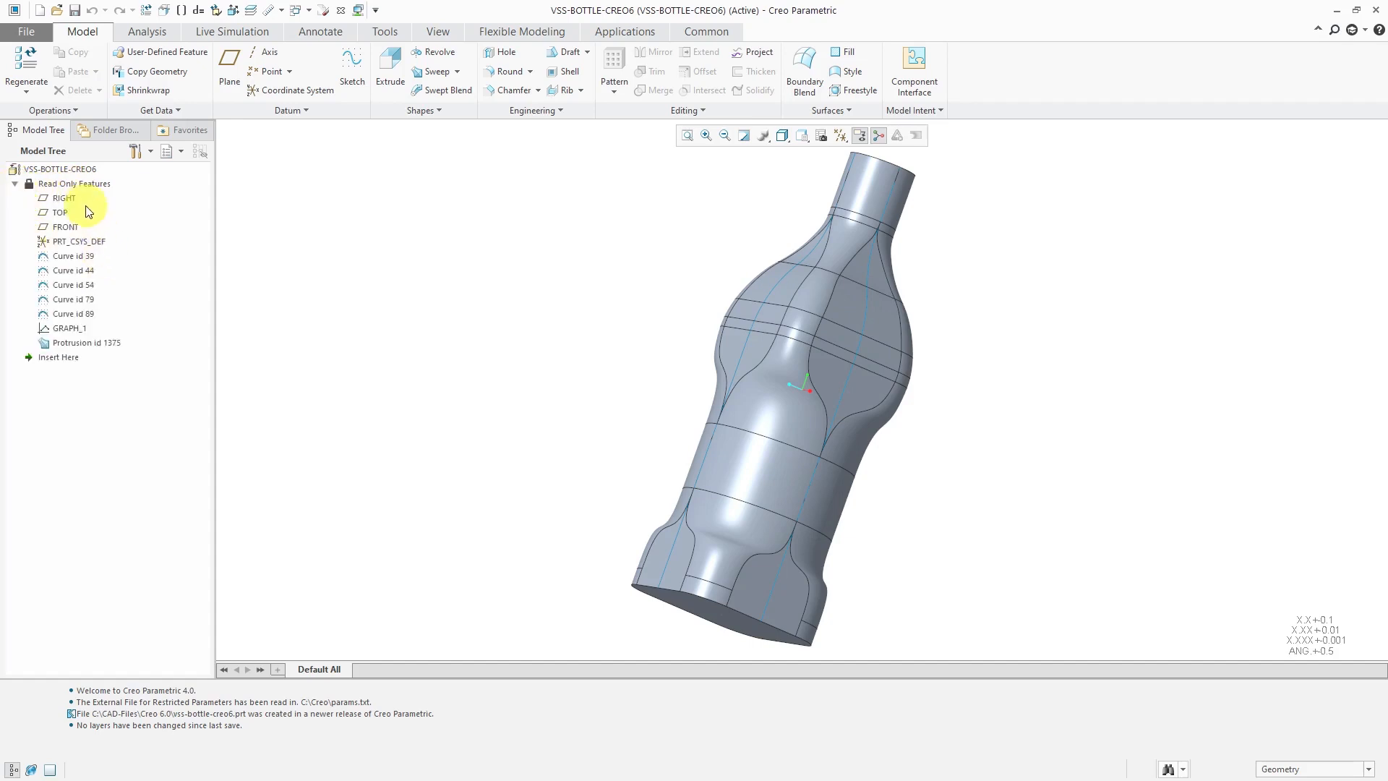
{"action": "mouse_move", "coordinate": [96, 277]}
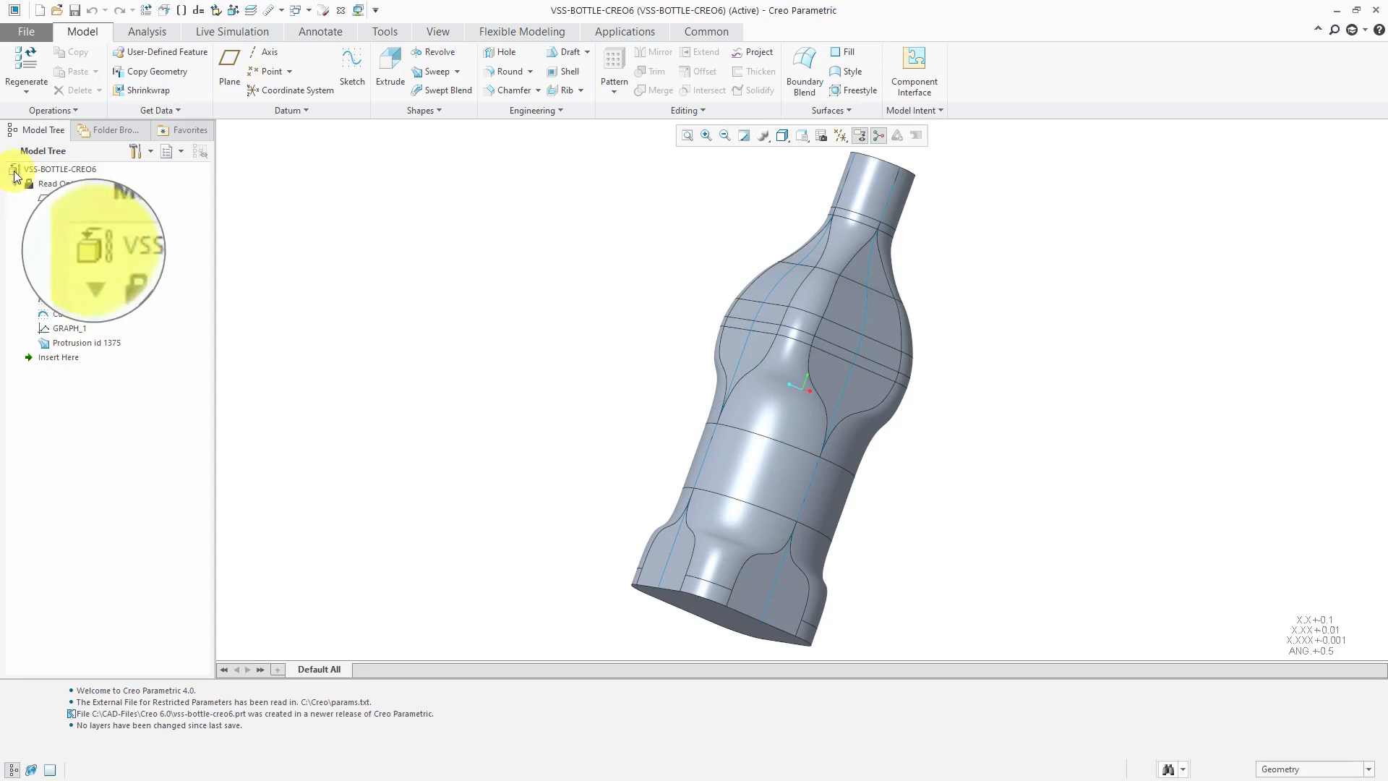
{"action": "left_click", "coordinate": [15, 169]}
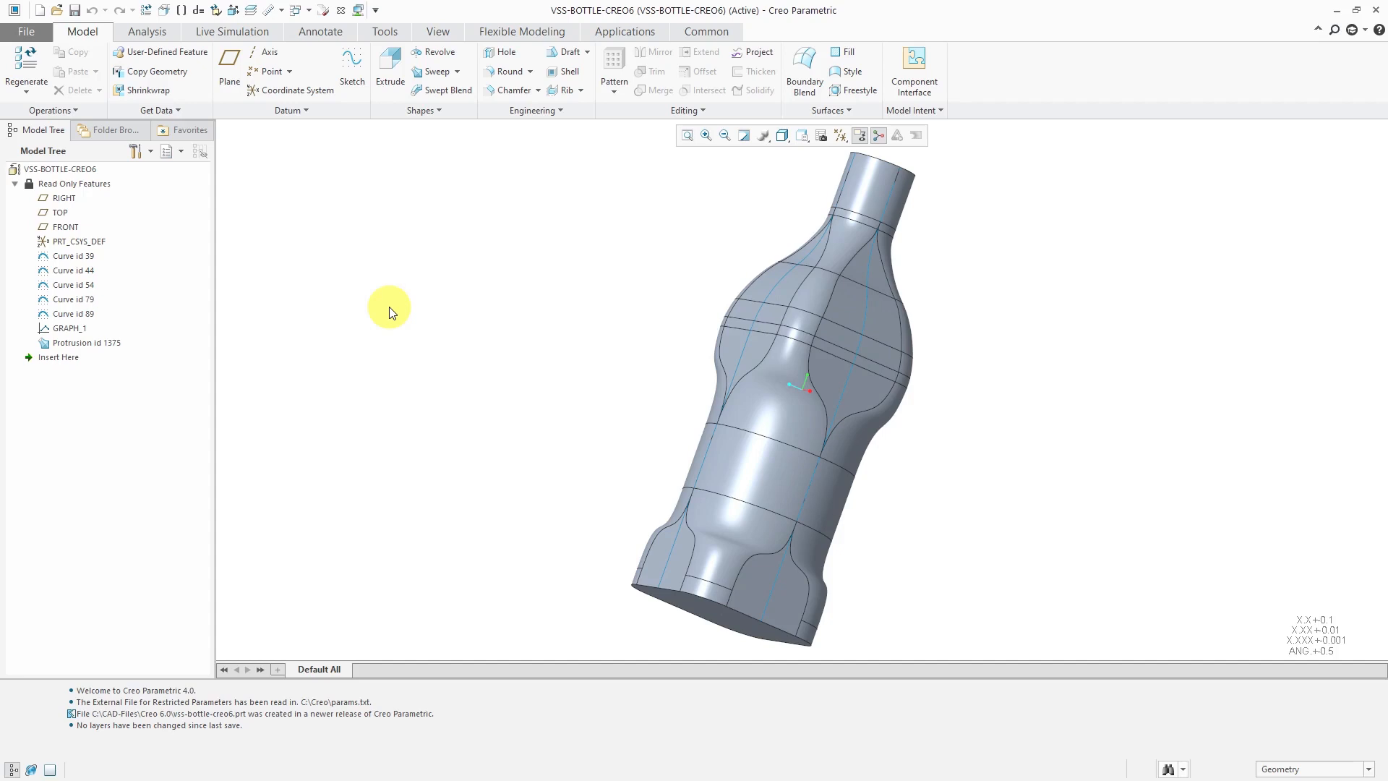
{"action": "mouse_move", "coordinate": [1339, 16]}
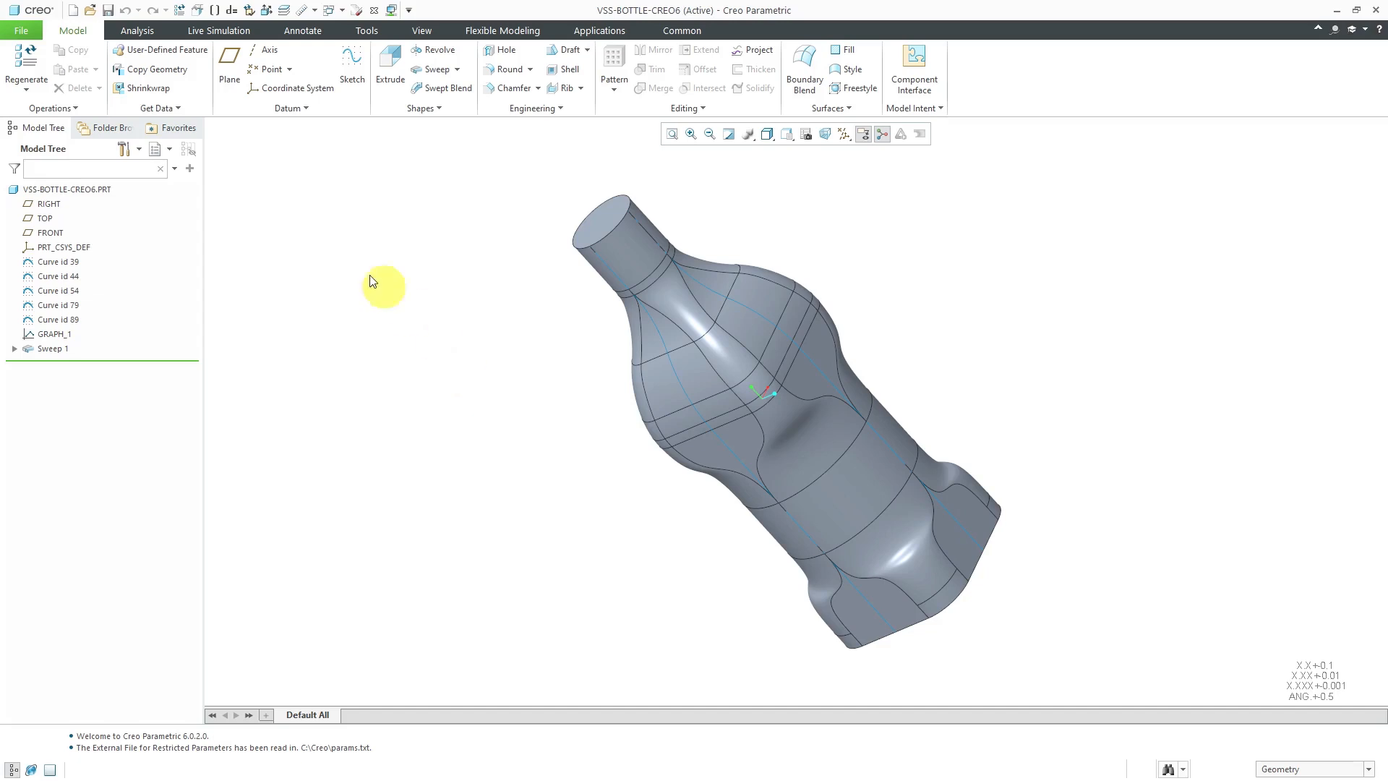
Bring up File > Options showing the Configuration Editor with config.pro settings.
{"action": "left_click", "coordinate": [20, 30]}
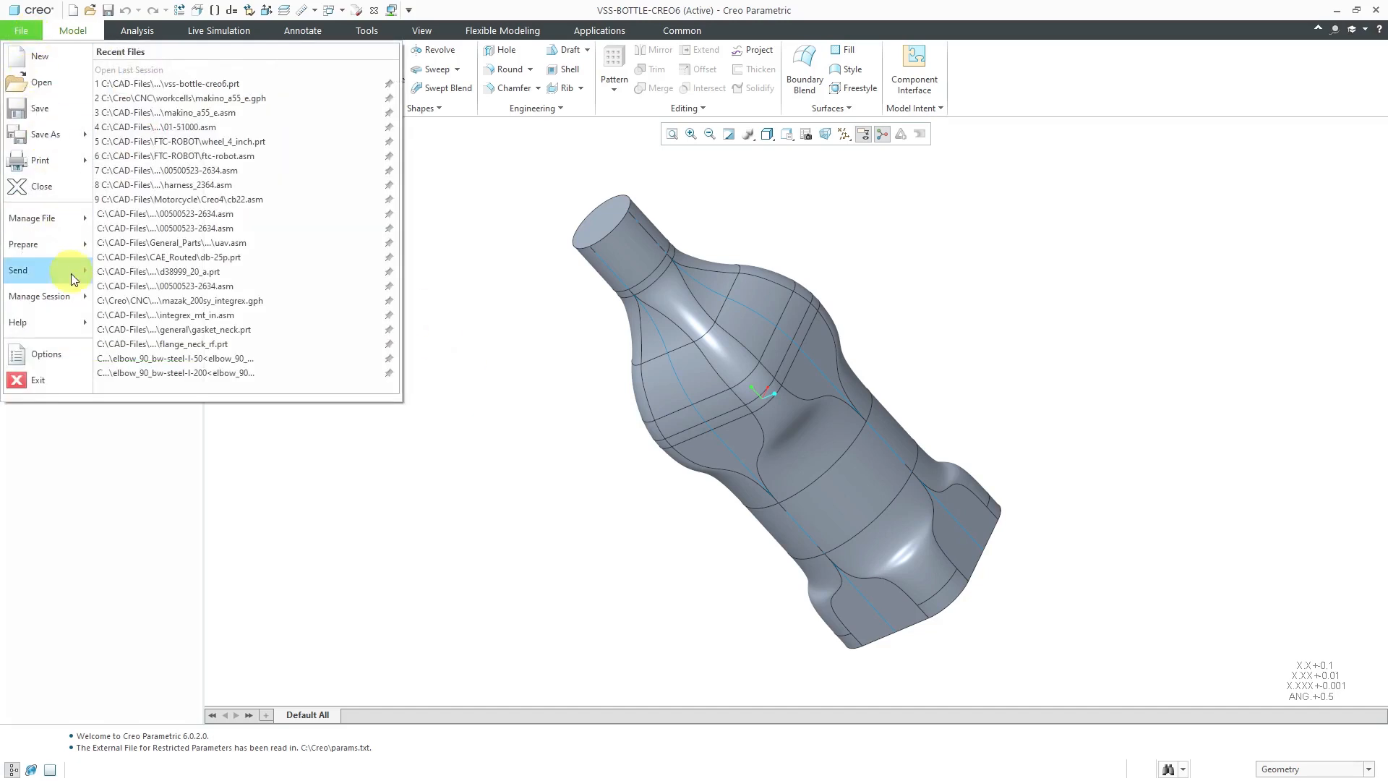
{"action": "mouse_move", "coordinate": [45, 354]}
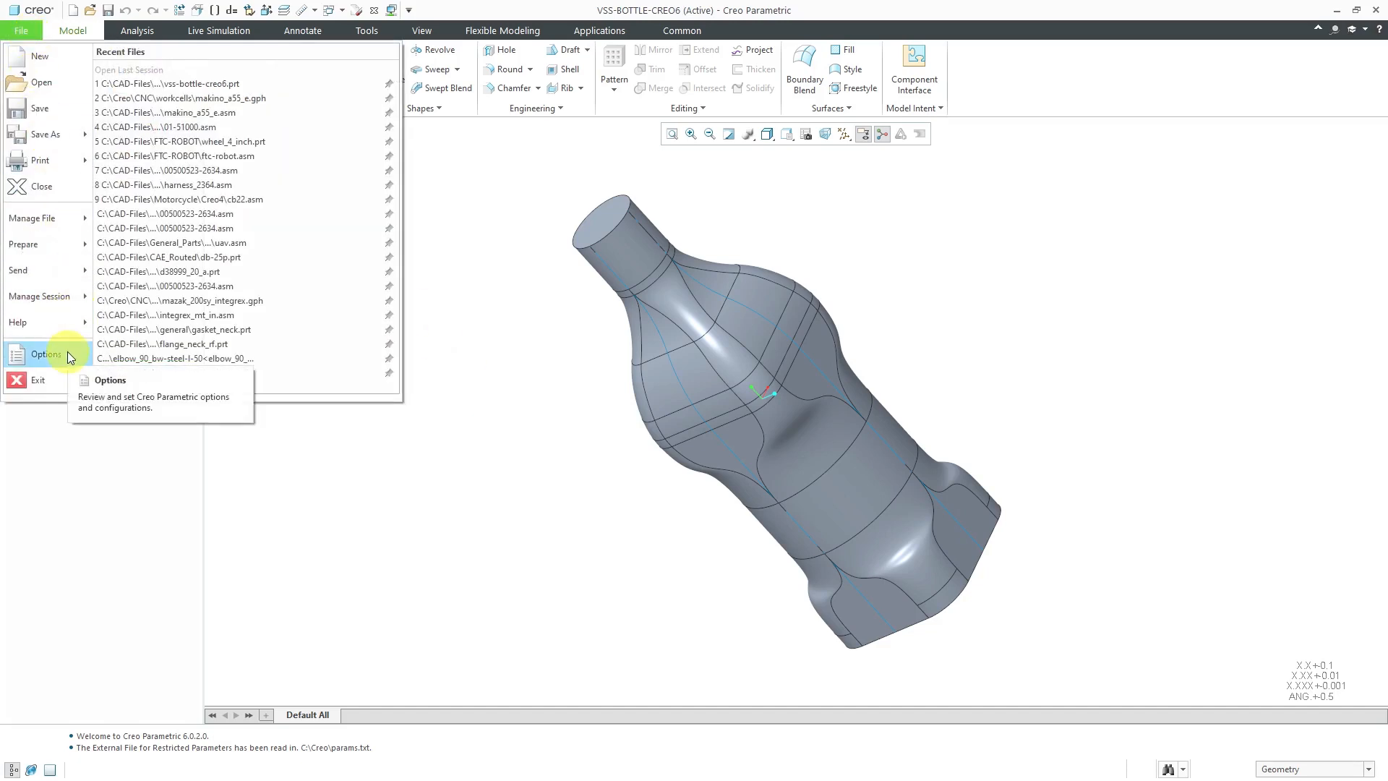
{"action": "left_click", "coordinate": [45, 354]}
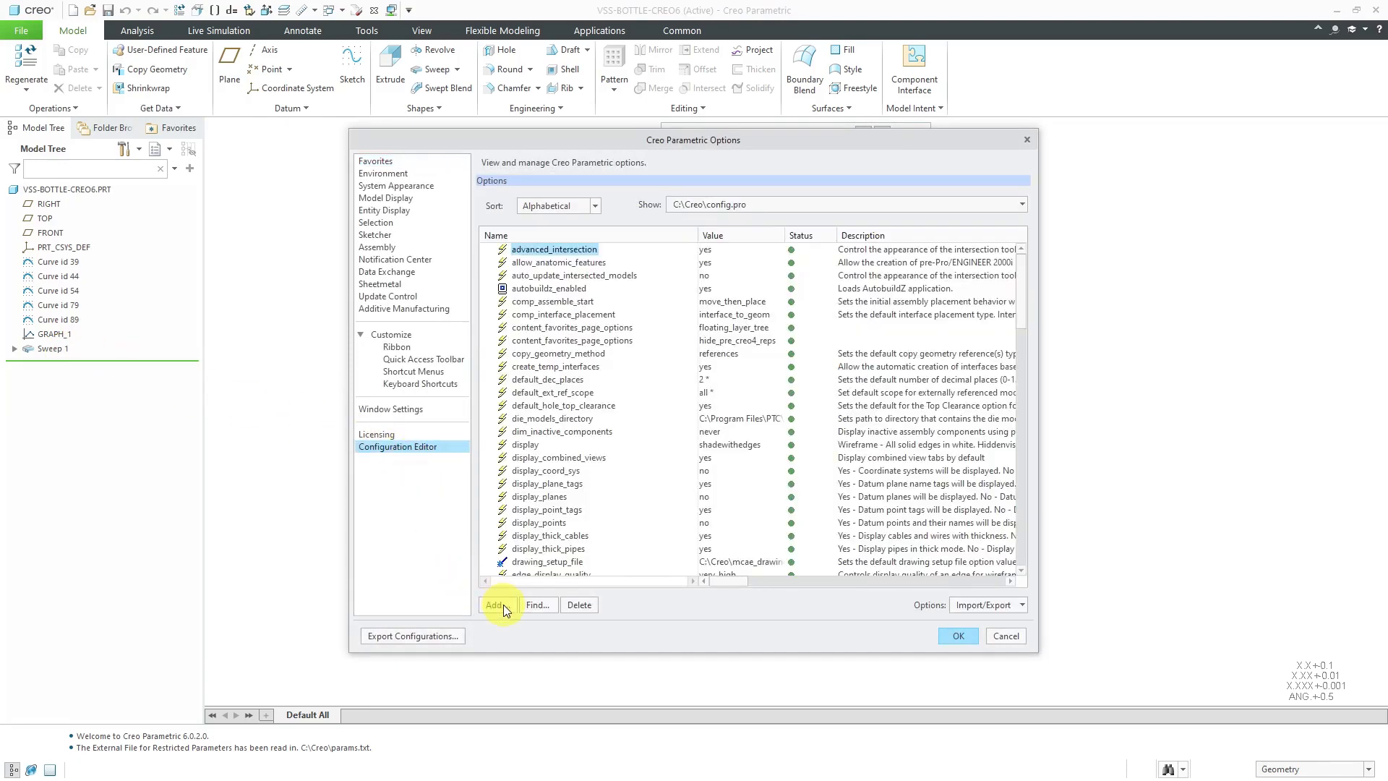
Find options matching 'atb' and set a value for atb_show_log.
{"action": "left_click", "coordinate": [536, 604]}
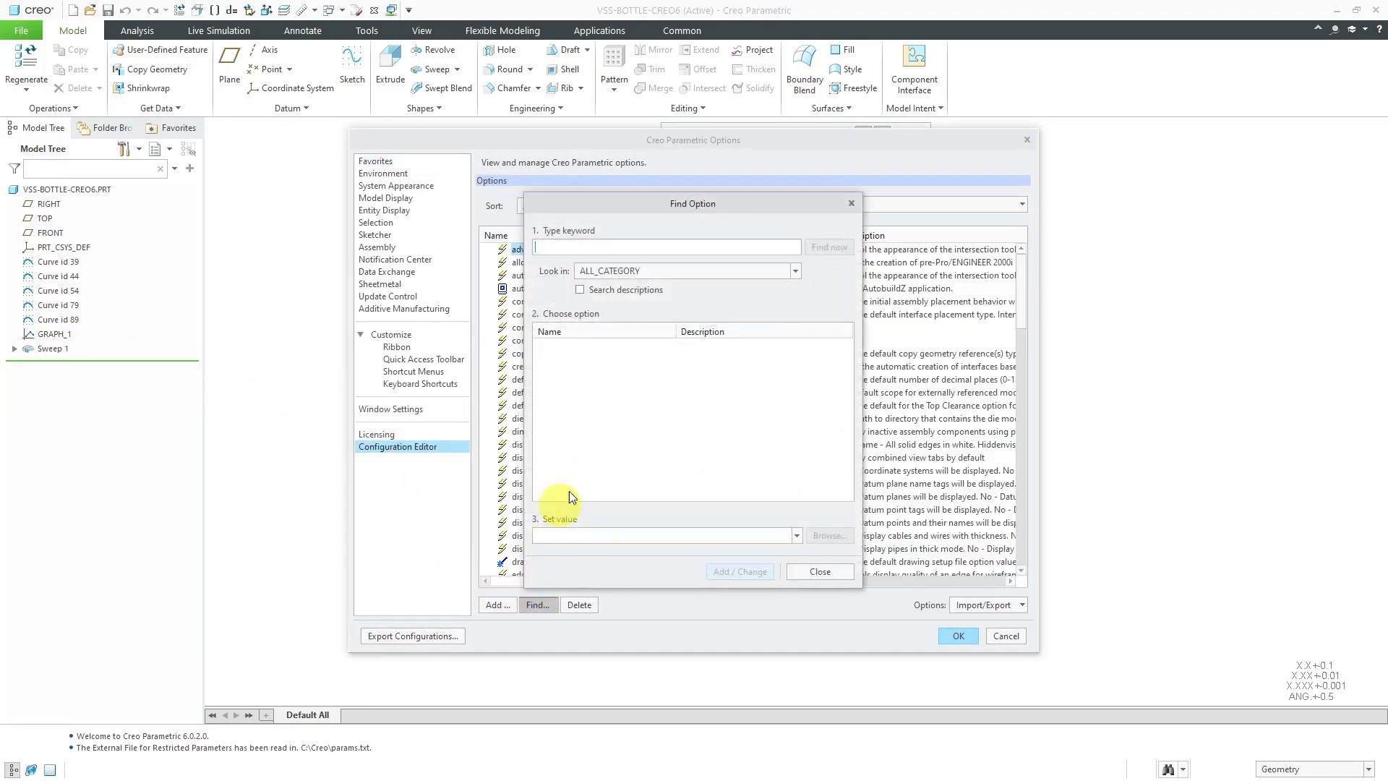
{"action": "mouse_move", "coordinate": [650, 427]}
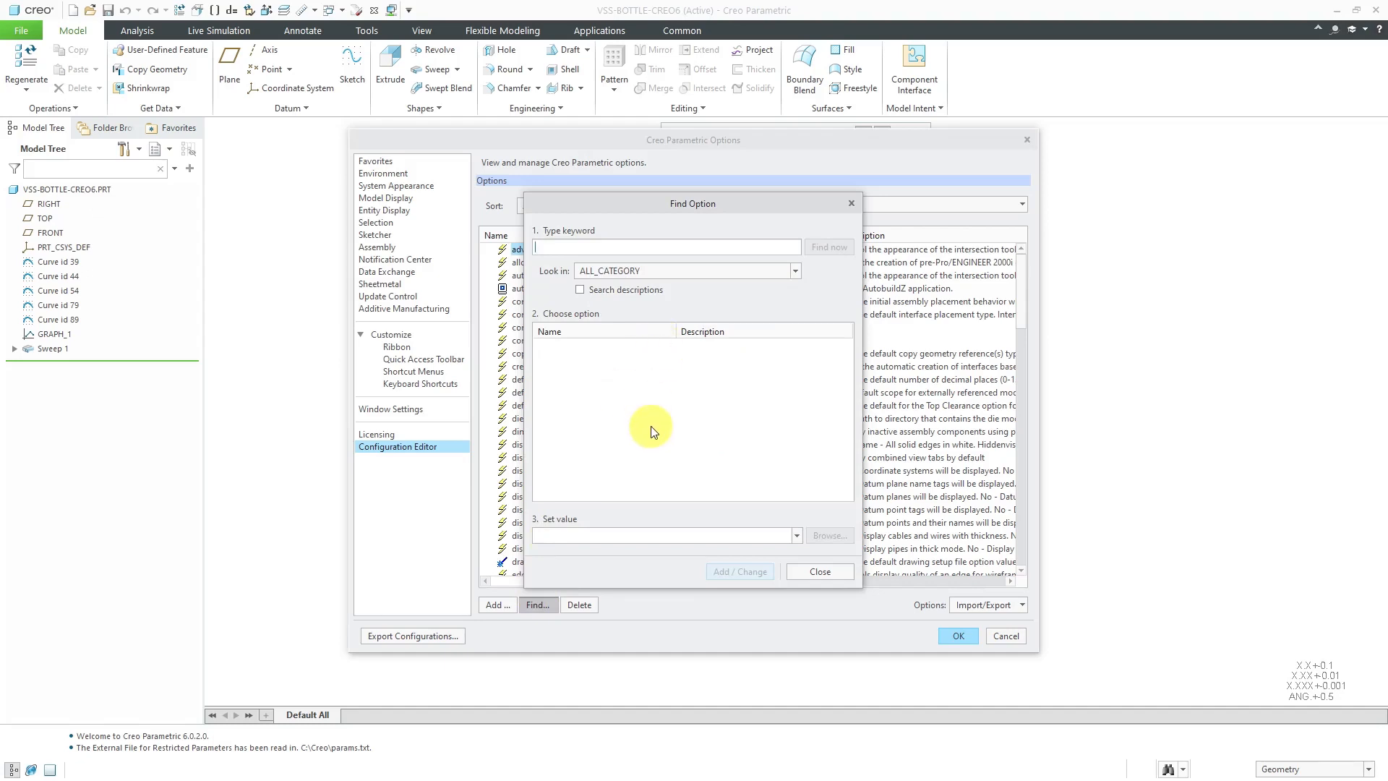
{"action": "type", "text": "atb"}
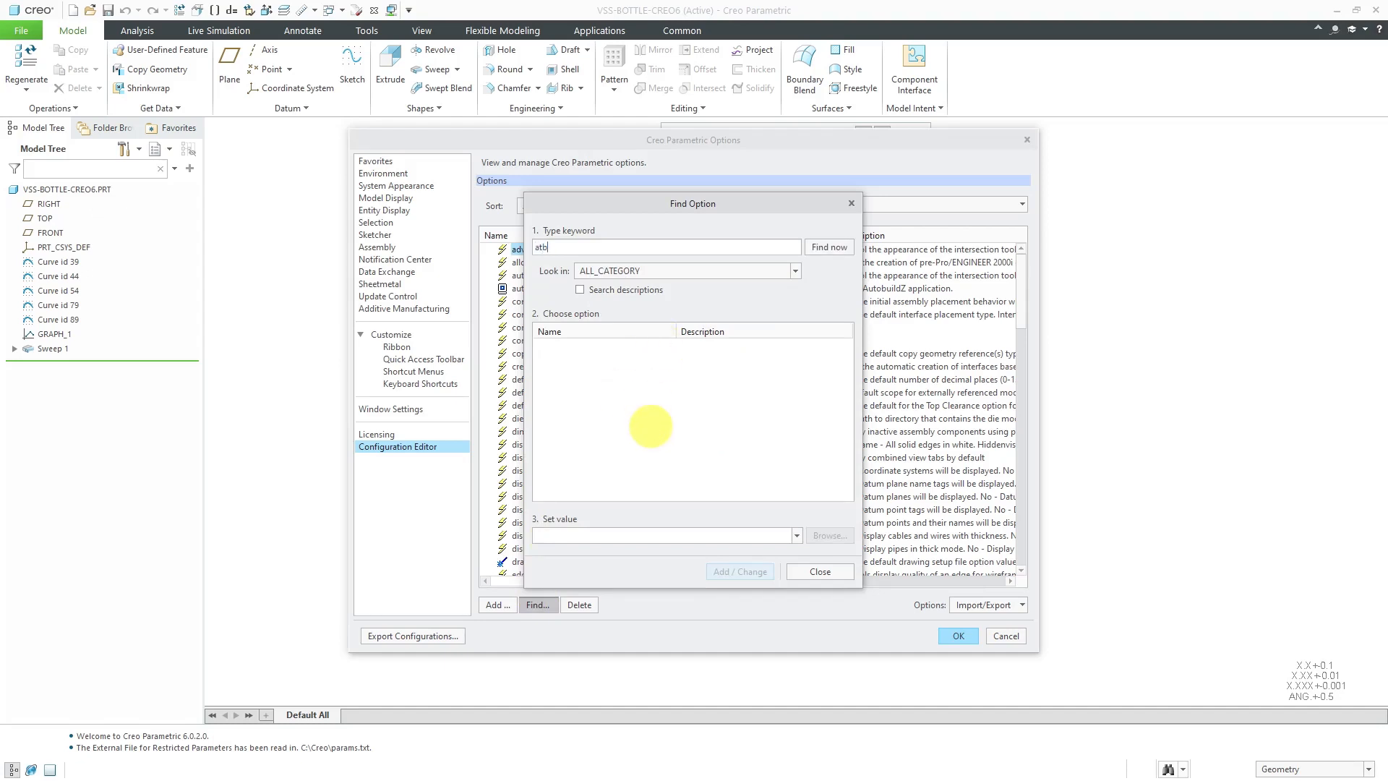
{"action": "left_click", "coordinate": [827, 247]}
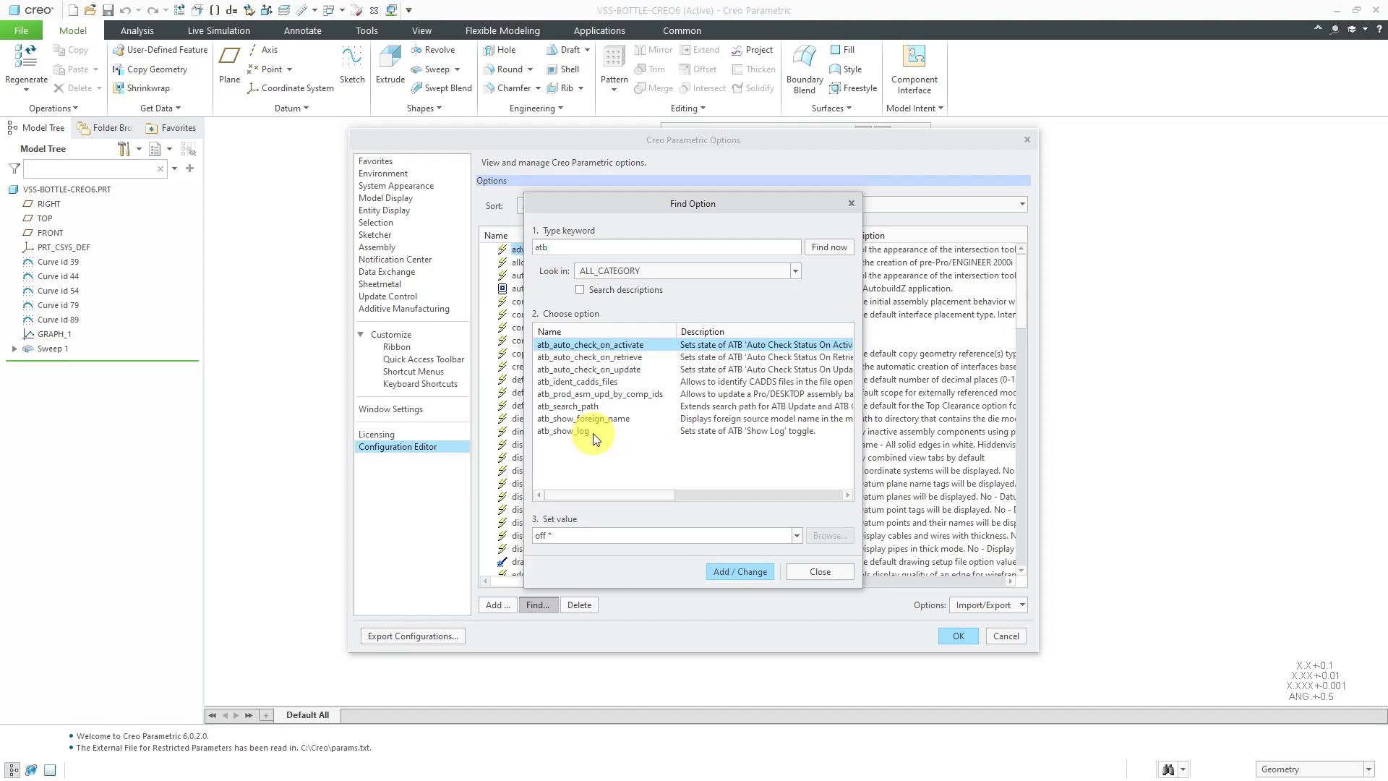
{"action": "left_click", "coordinate": [563, 431]}
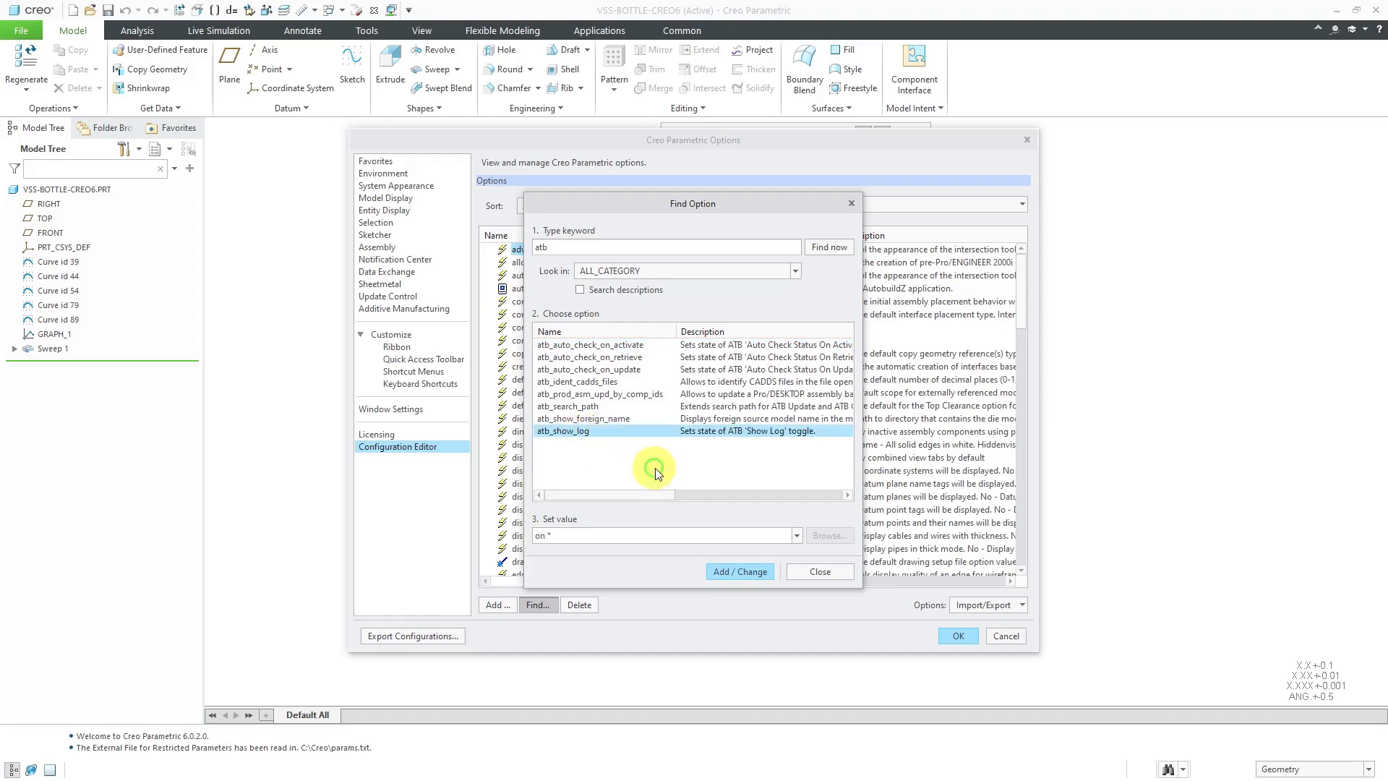
{"action": "mouse_move", "coordinate": [575, 553]}
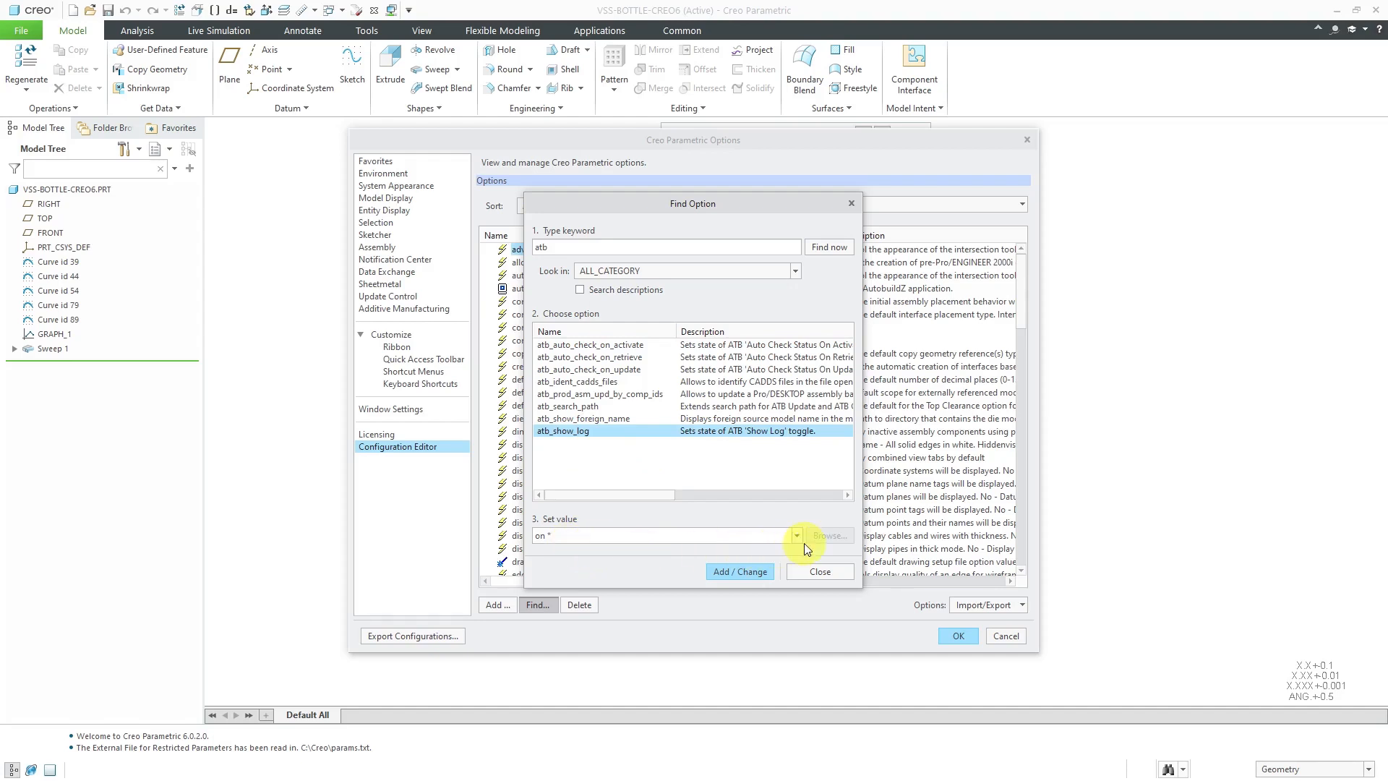
{"action": "left_click", "coordinate": [795, 534]}
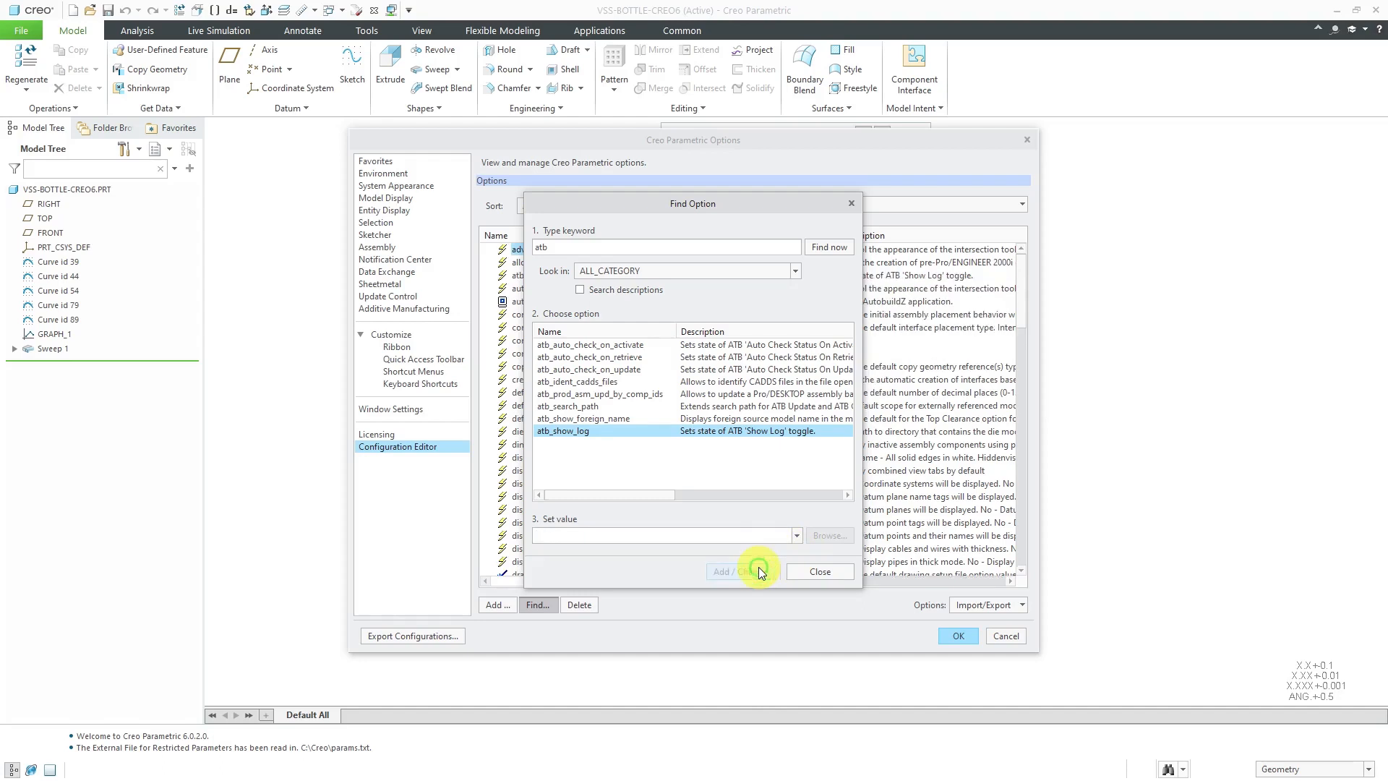
{"action": "mouse_move", "coordinate": [690, 468]}
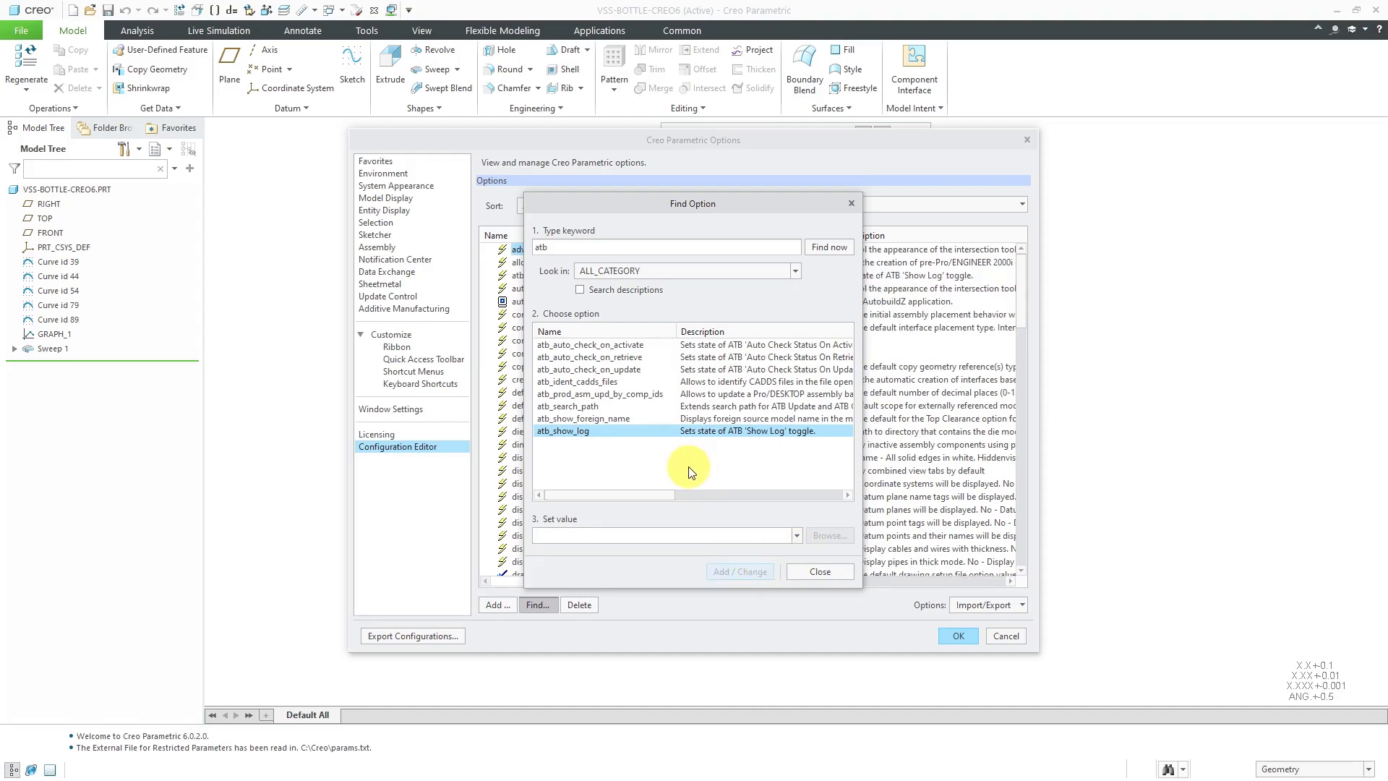
{"action": "mouse_move", "coordinate": [664, 367]}
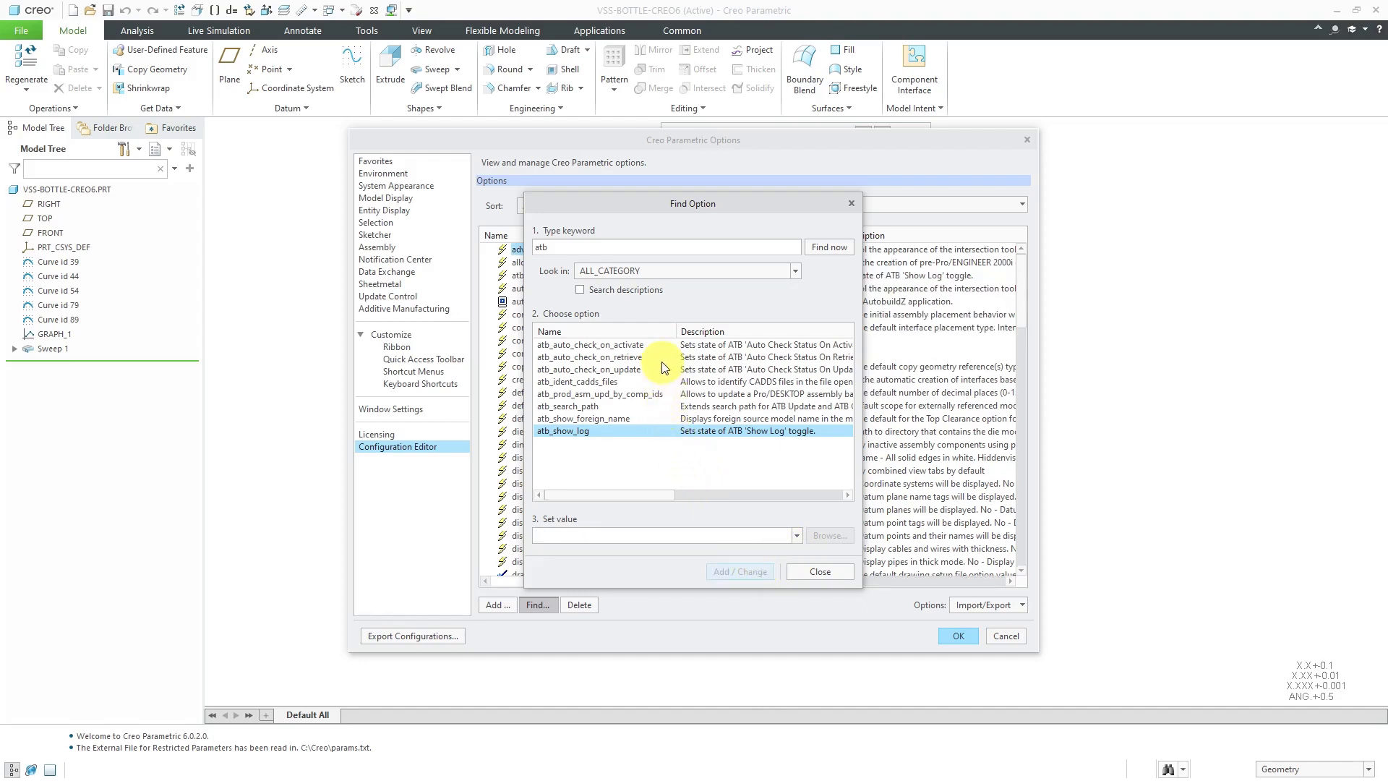
{"action": "mouse_move", "coordinate": [628, 370]}
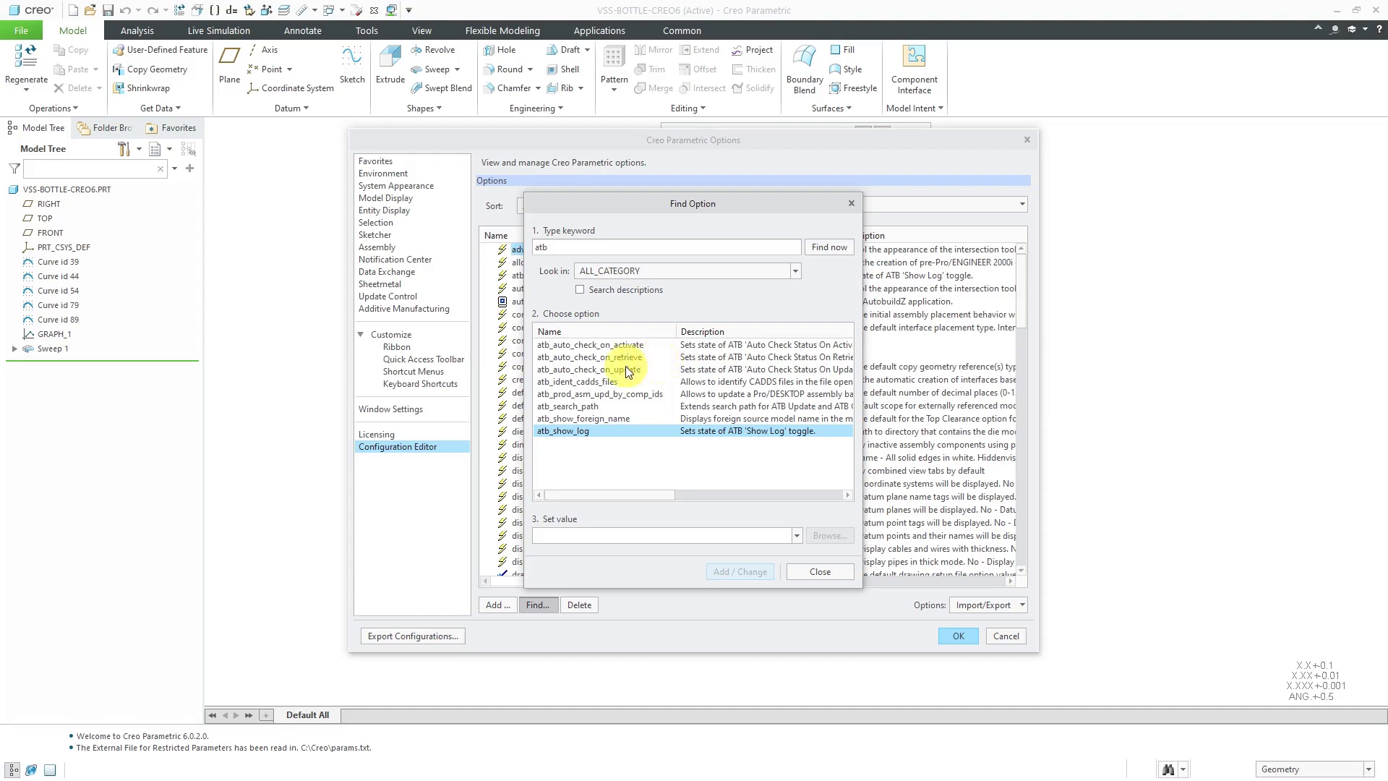
Add atb_auto_check_on_update (off) and atb_auto_check_on_retrieve (on) to the configuration.
{"action": "left_click", "coordinate": [589, 369]}
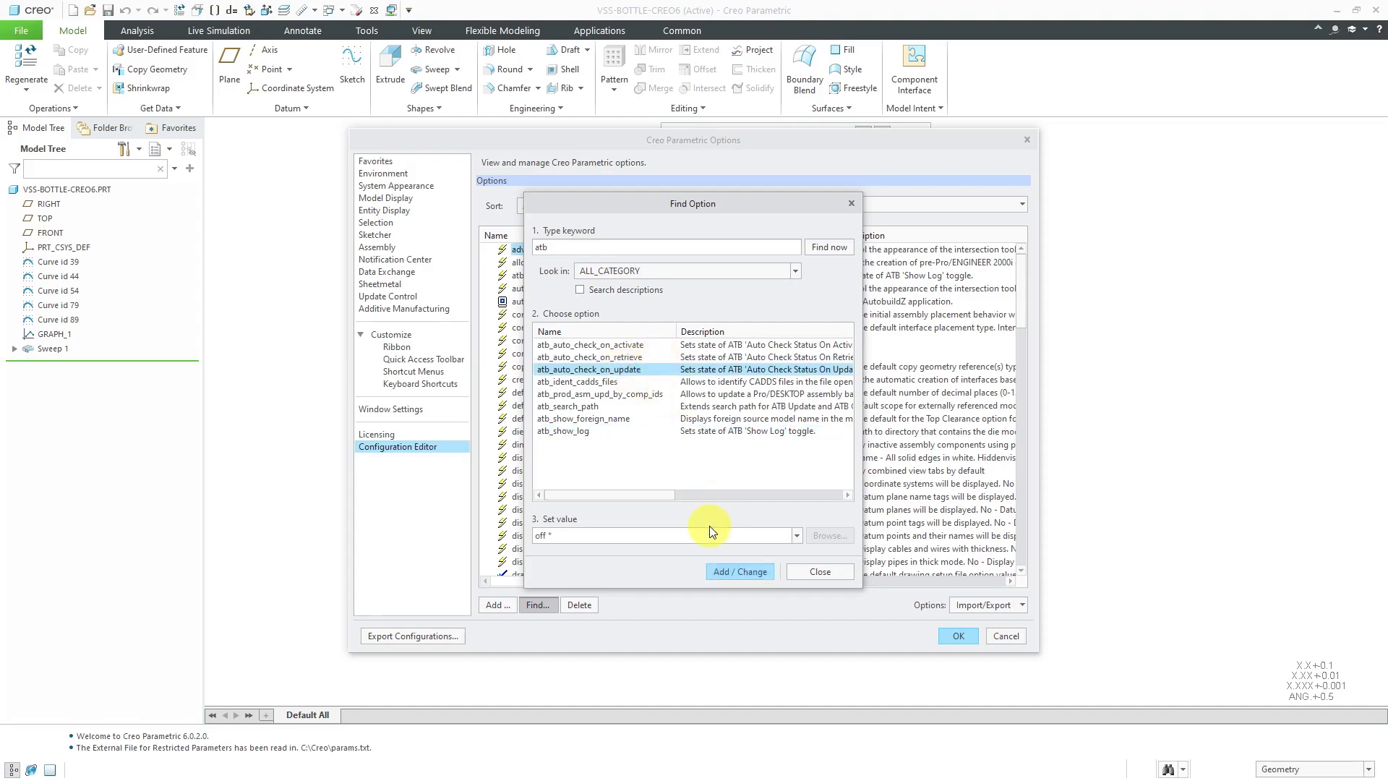
{"action": "mouse_move", "coordinate": [819, 571]}
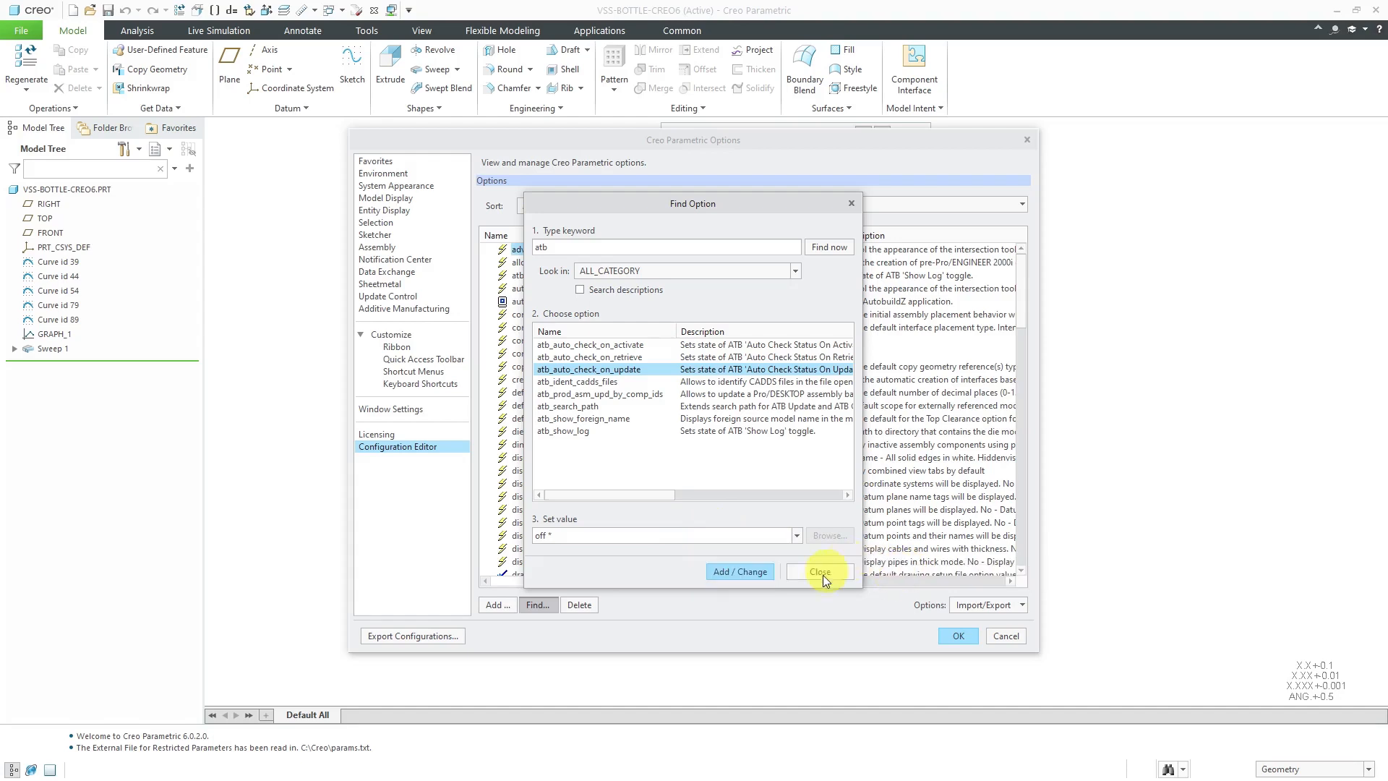
{"action": "mouse_move", "coordinate": [740, 571]}
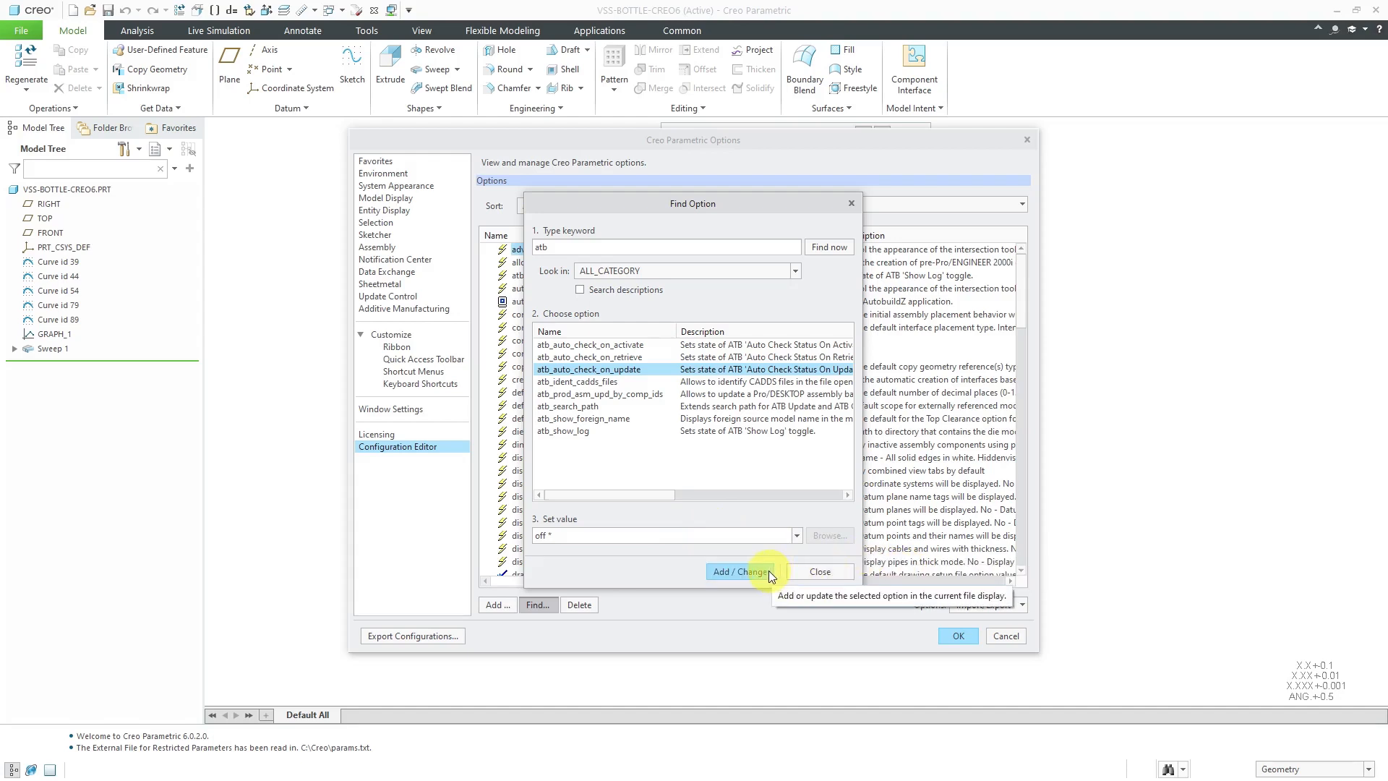
{"action": "left_click", "coordinate": [739, 571]}
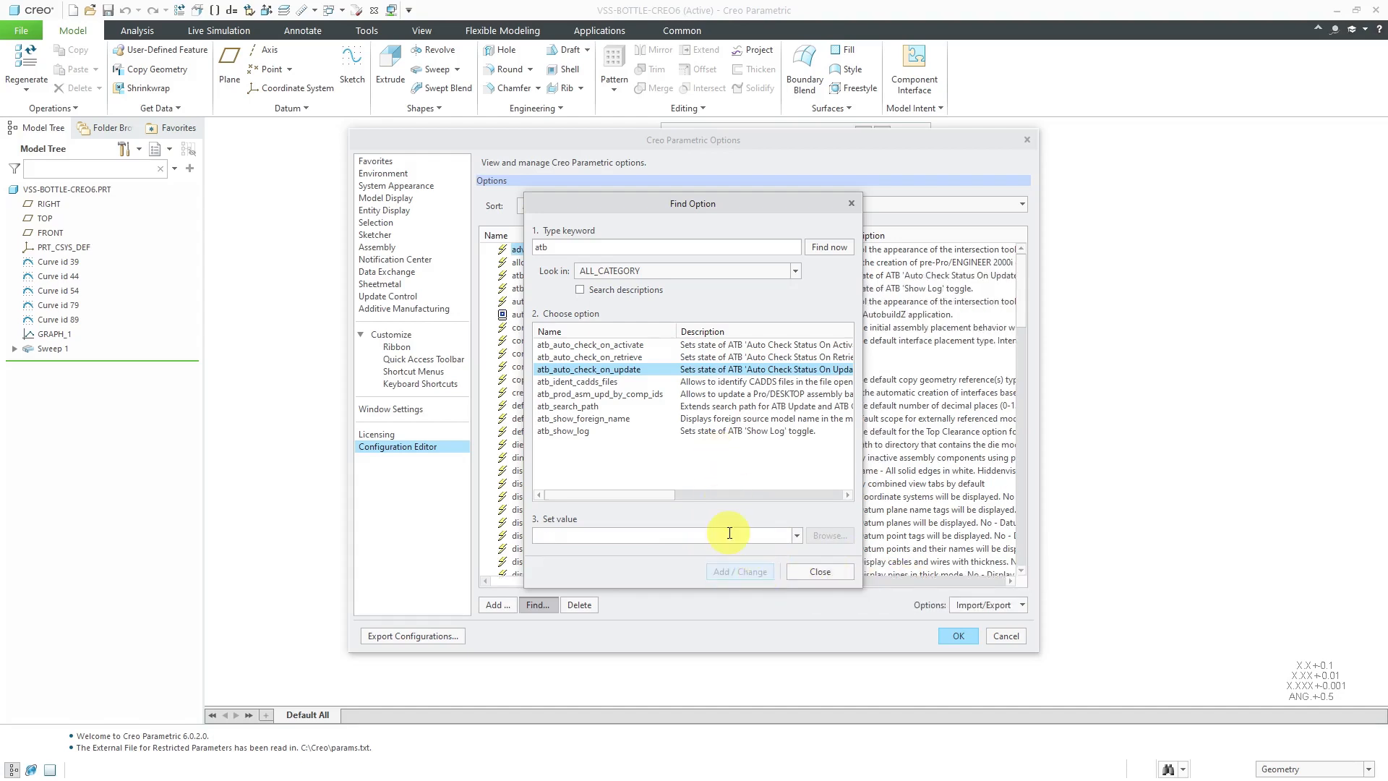
{"action": "mouse_move", "coordinate": [662, 408]}
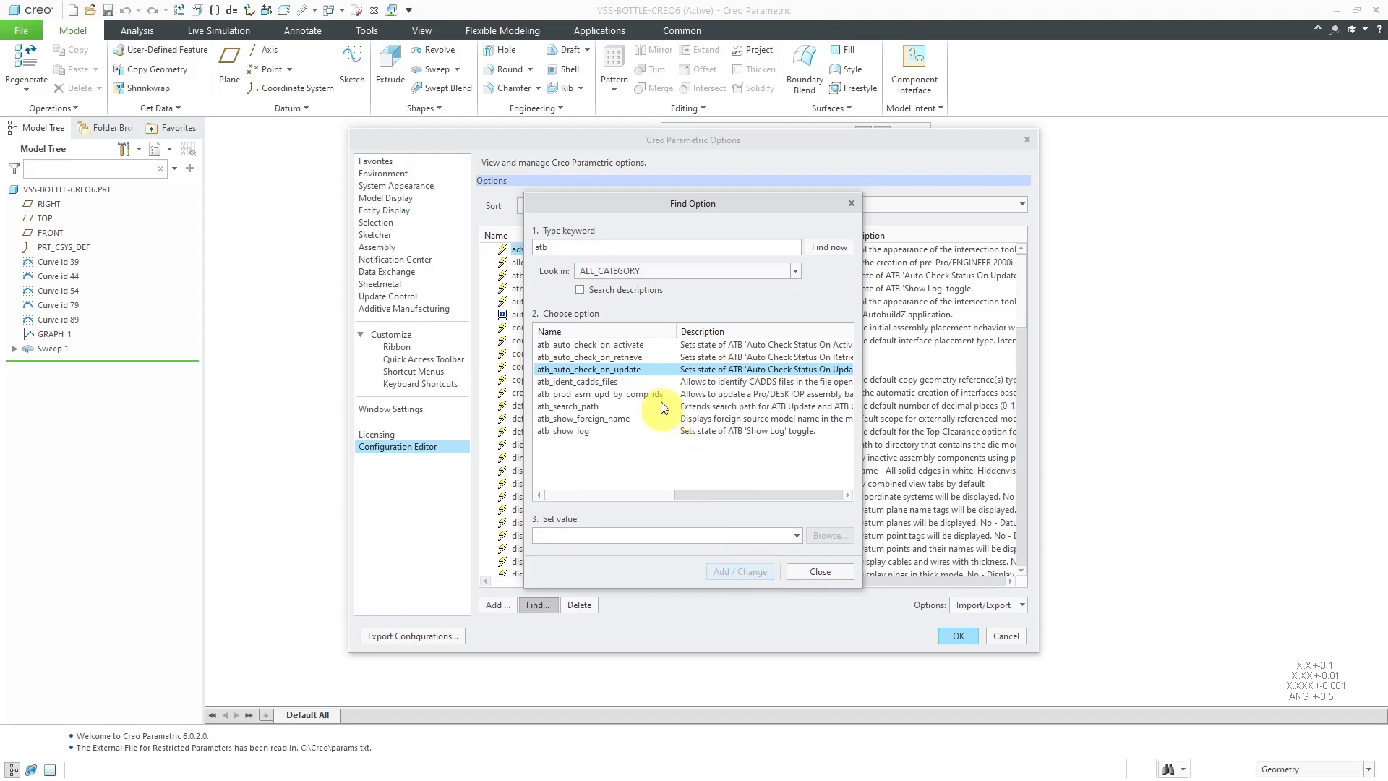
{"action": "left_click", "coordinate": [602, 357]}
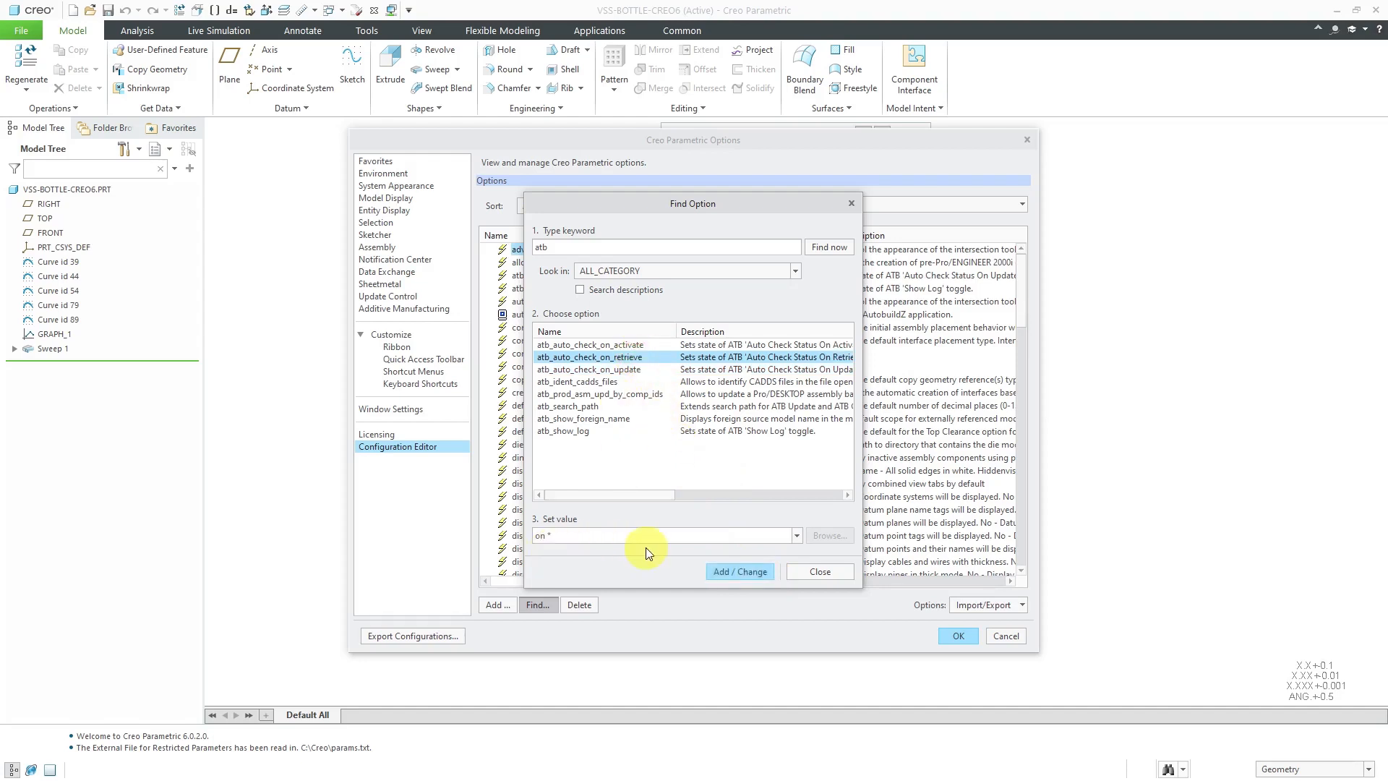
{"action": "mouse_move", "coordinate": [738, 571]}
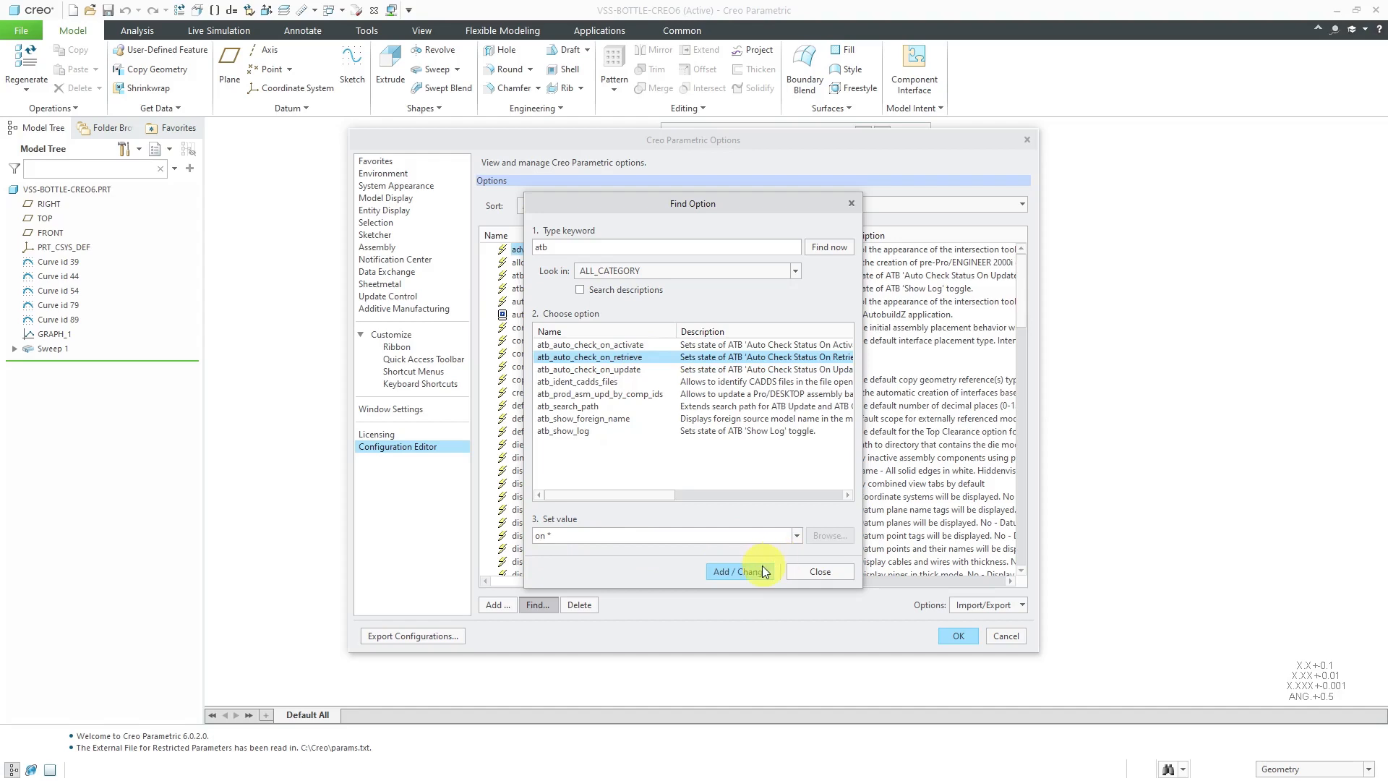
{"action": "left_click", "coordinate": [739, 571]}
{"action": "type", "text": "cri"}
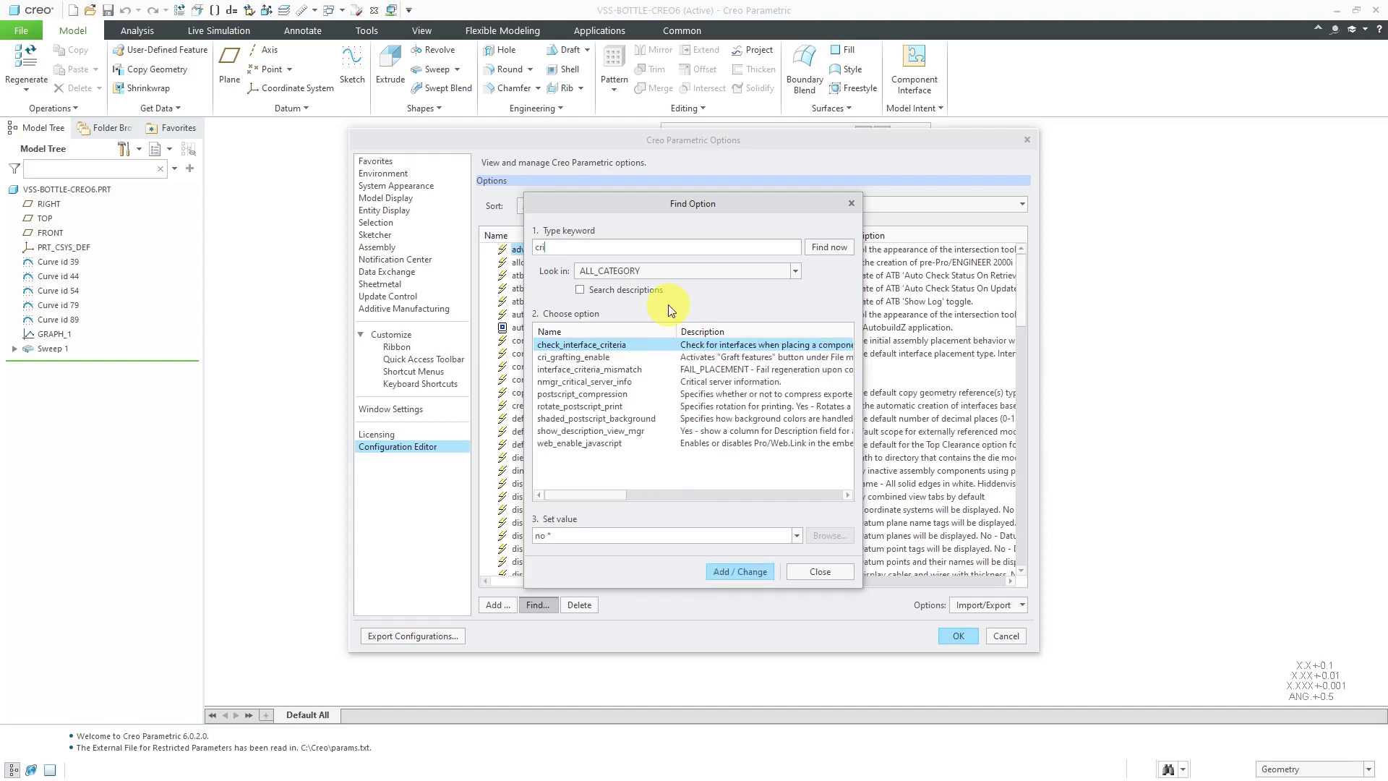
Set cri_grafting_enable to yes in the configuration.
{"action": "left_click", "coordinate": [574, 357]}
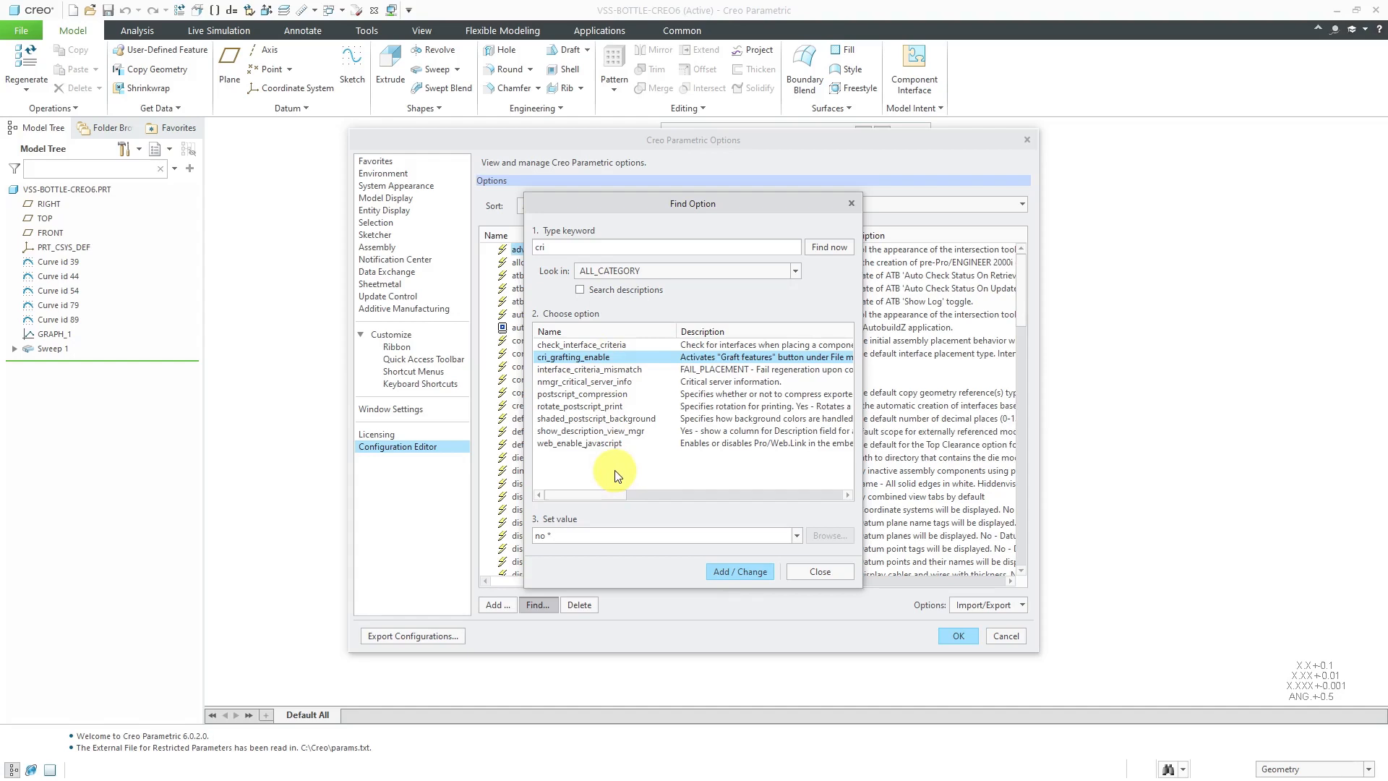
{"action": "mouse_move", "coordinate": [617, 464]}
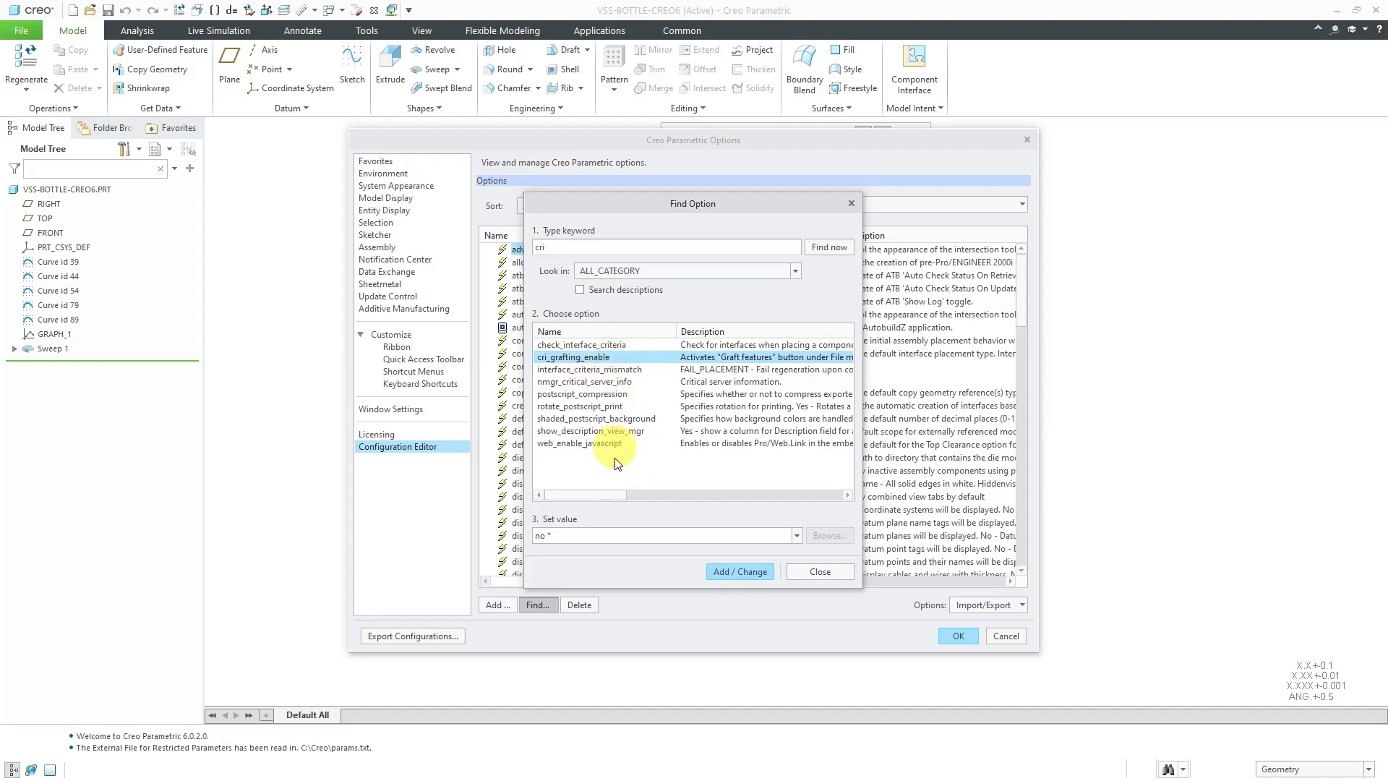
{"action": "mouse_move", "coordinate": [736, 547]}
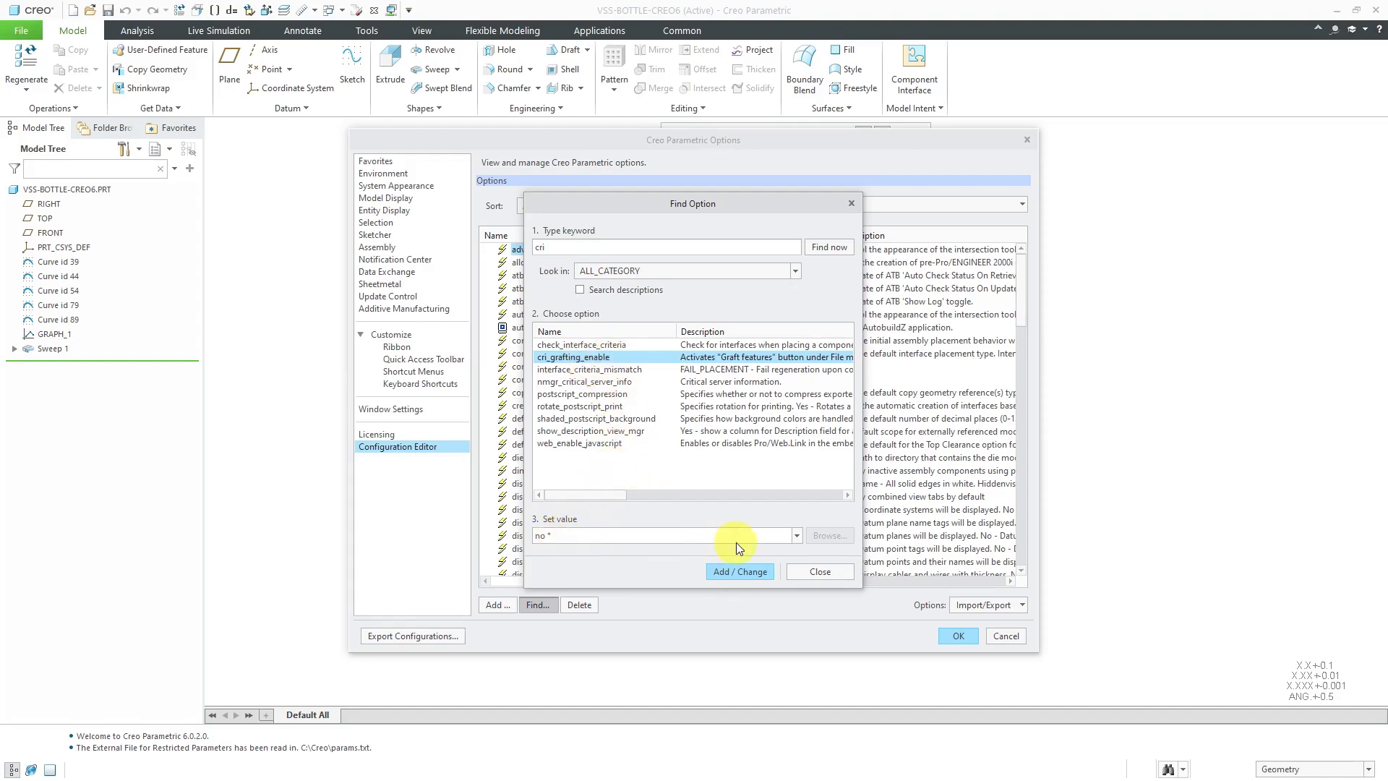
{"action": "left_click", "coordinate": [794, 535]}
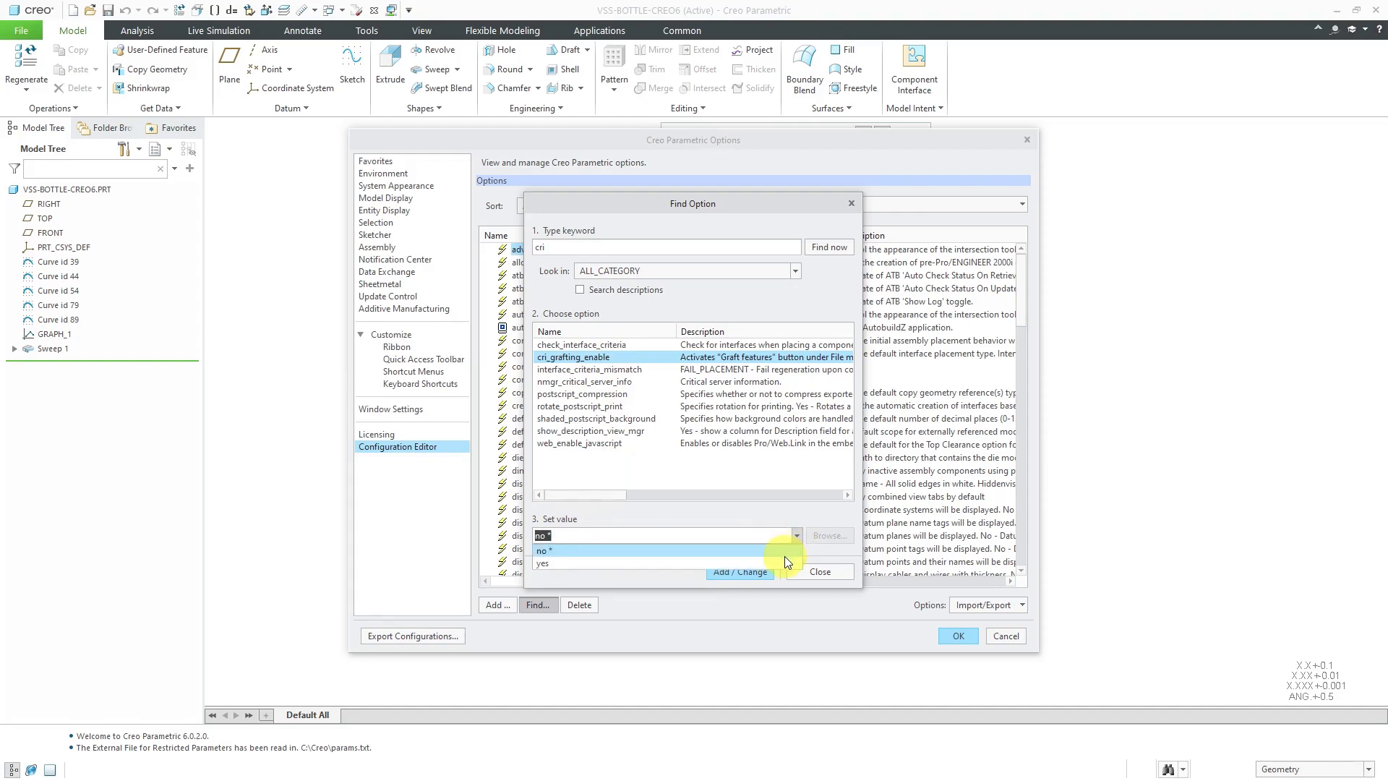
{"action": "left_click", "coordinate": [543, 562]}
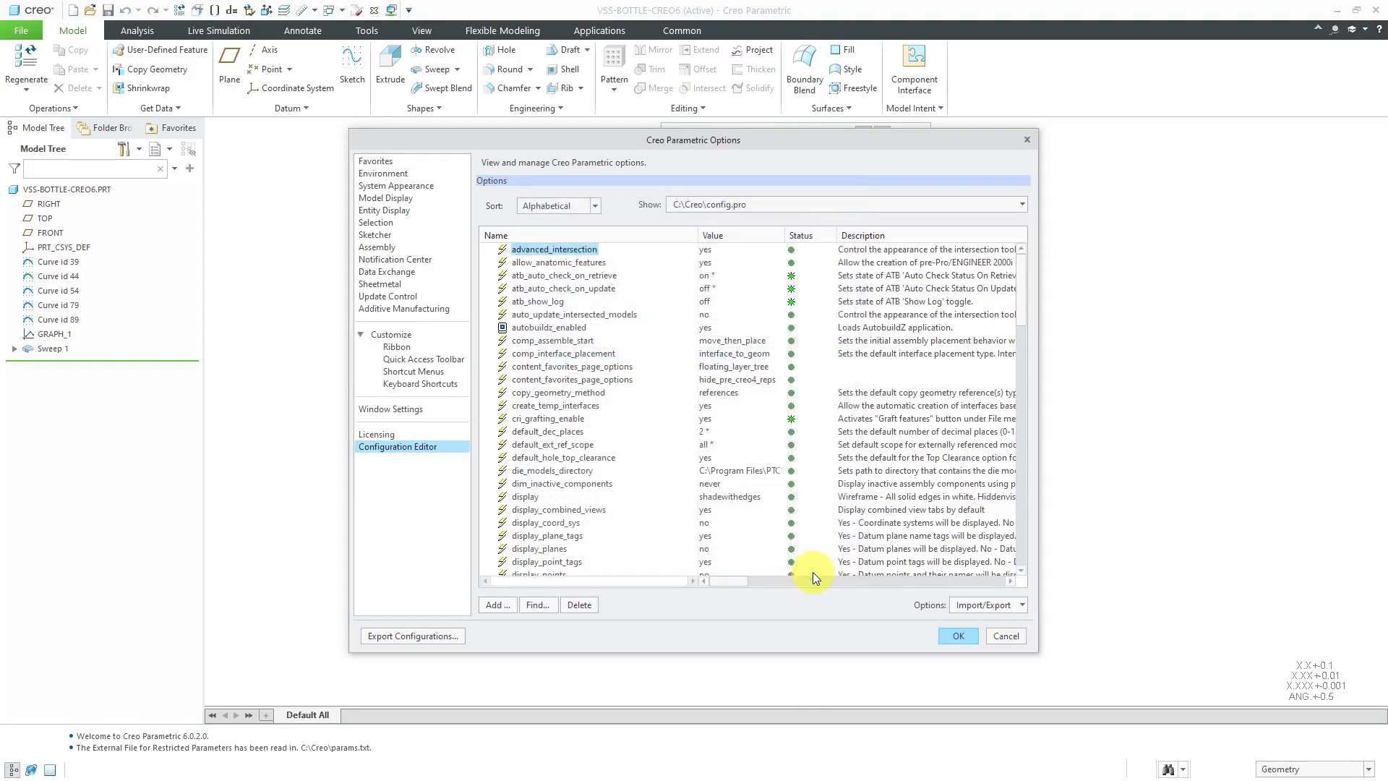
Export the current options to config.pro and confirm, returning to the bottle model.
{"action": "left_click", "coordinate": [986, 605]}
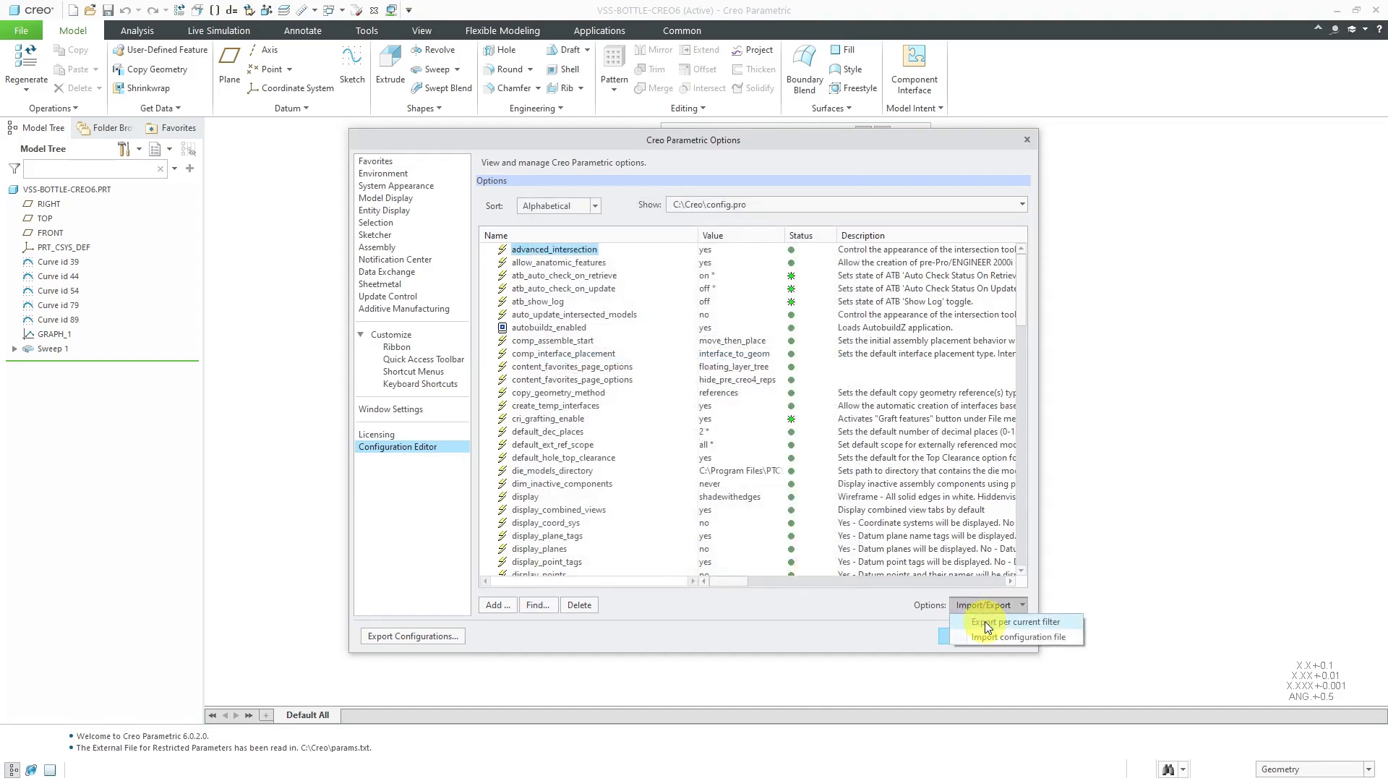
{"action": "left_click", "coordinate": [1014, 621]}
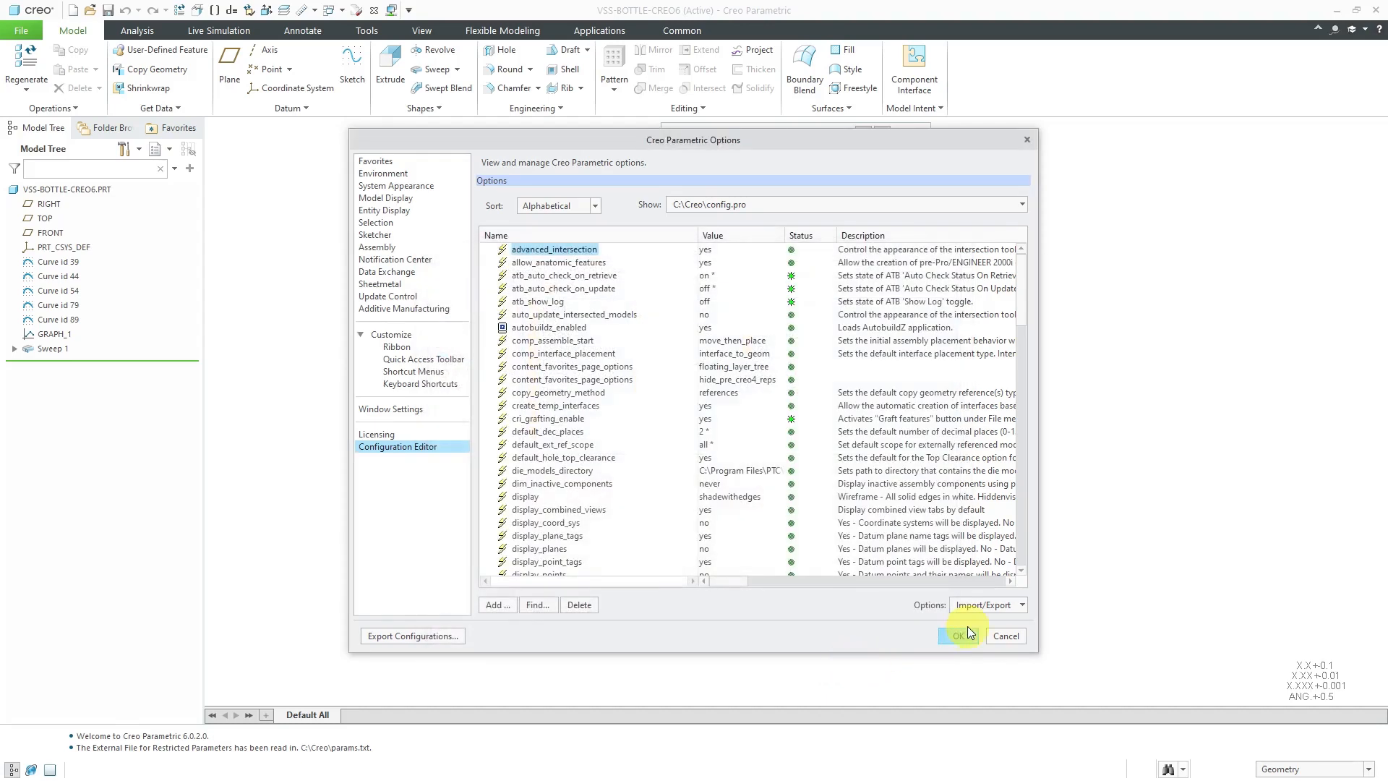
{"action": "left_click", "coordinate": [957, 636]}
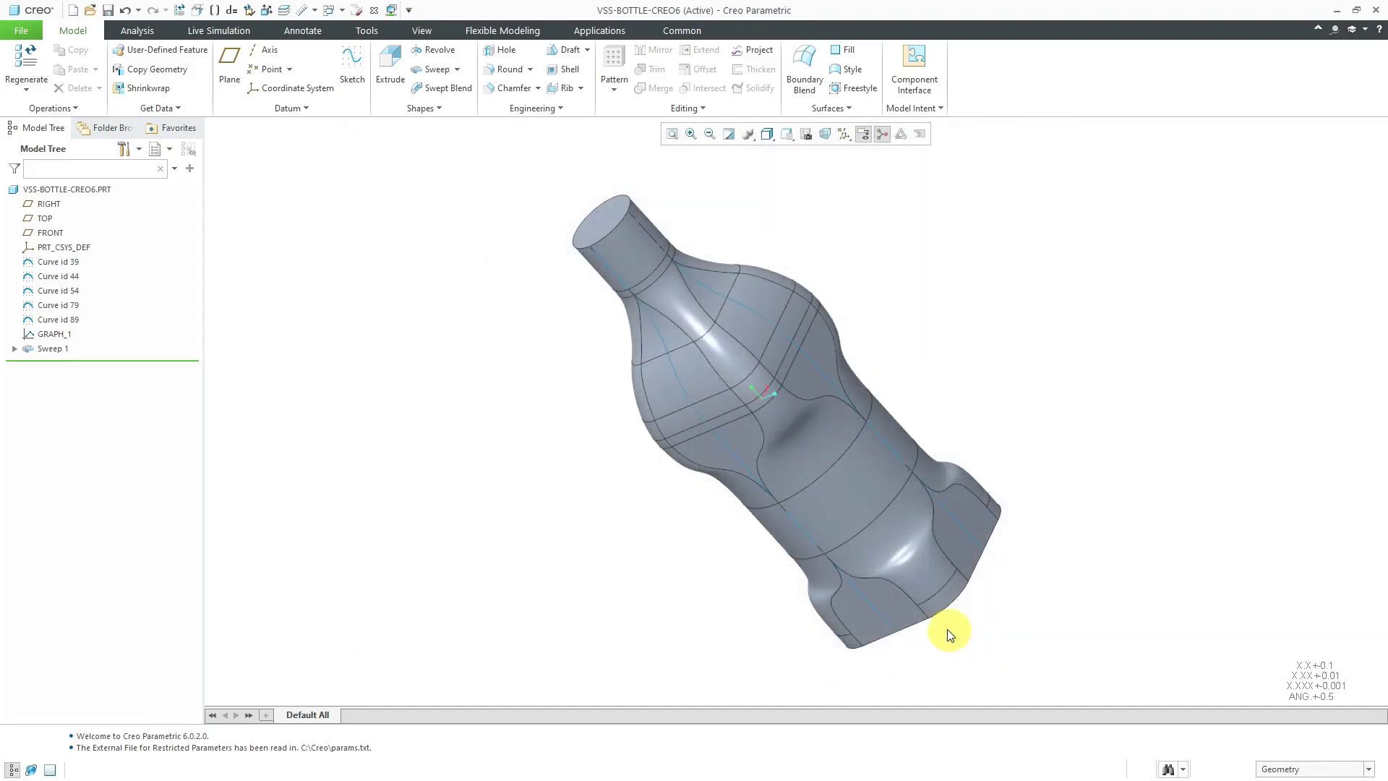